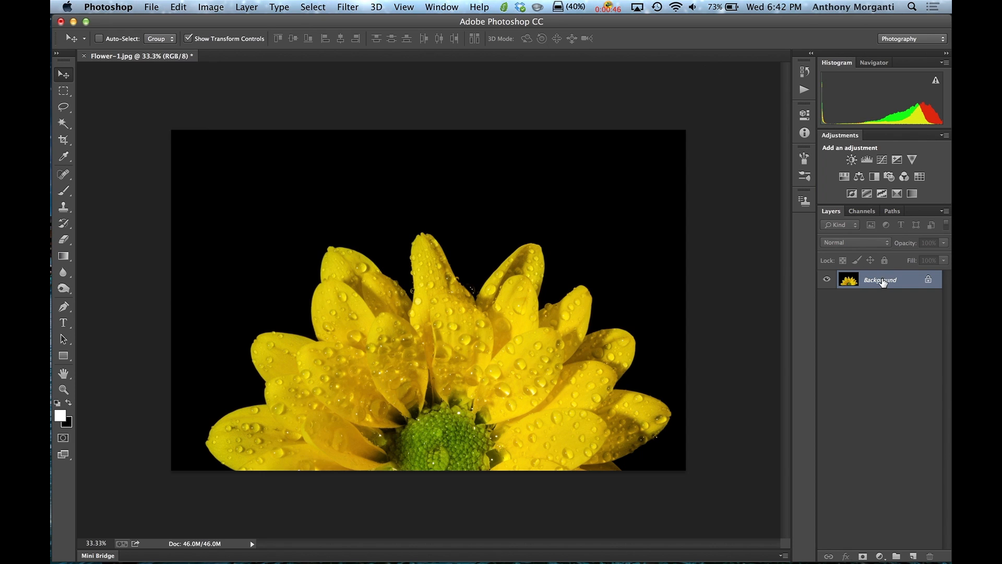
pyautogui.moveTo(884, 283)
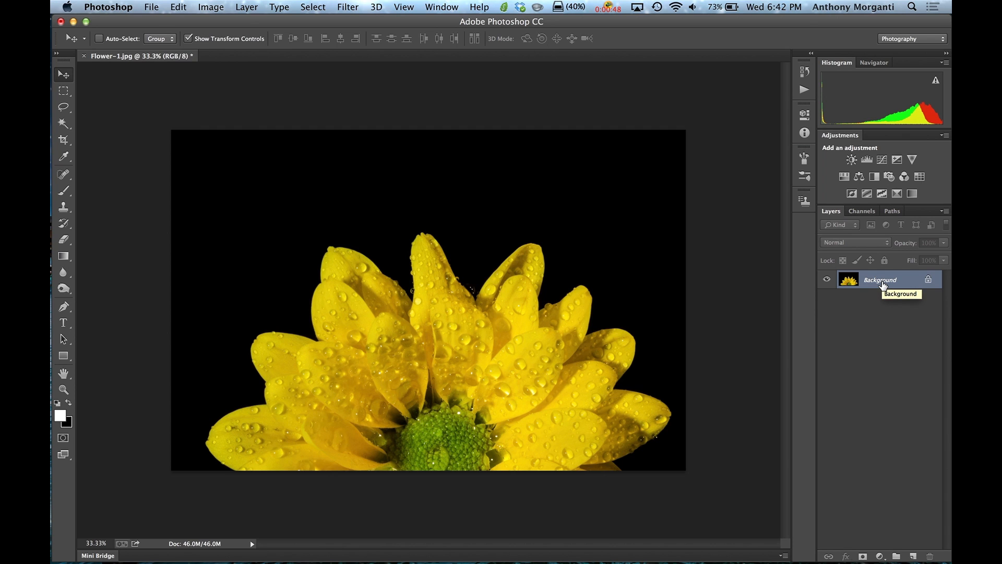
pyautogui.moveTo(496, 290)
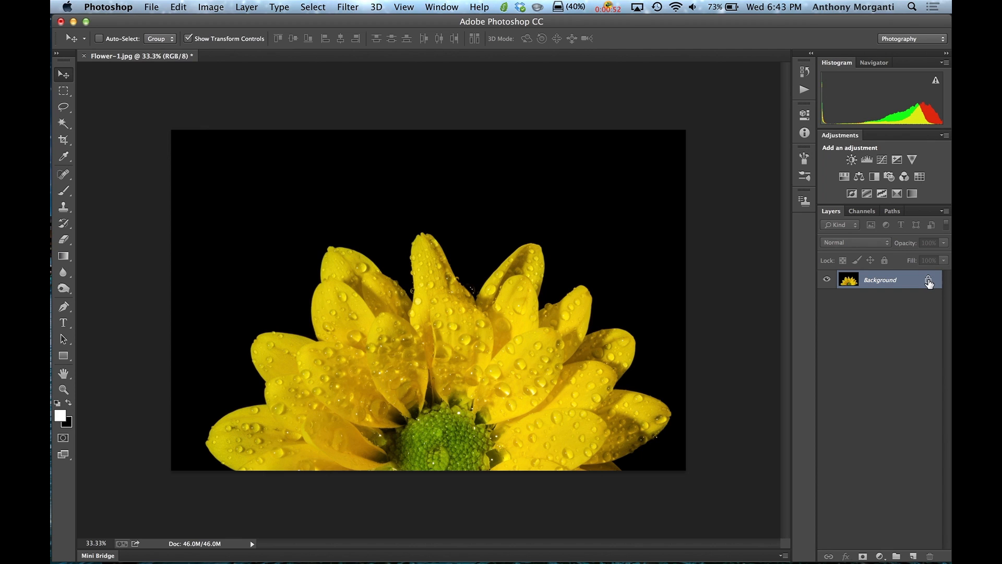
pyautogui.moveTo(929, 281)
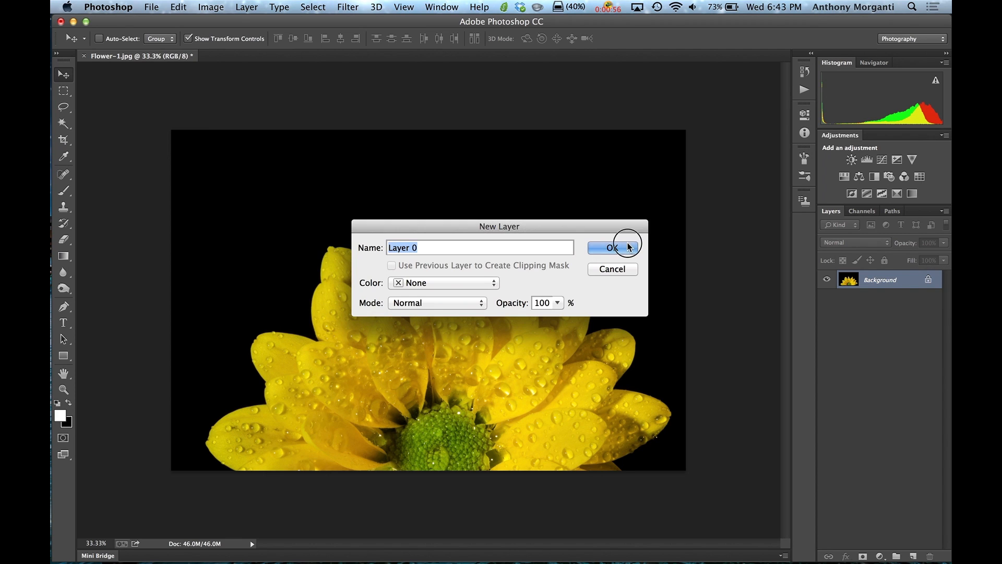
# - Confirm the New Layer dialog to turn the daisy's locked Background into Layer 0
pyautogui.click(610, 247)
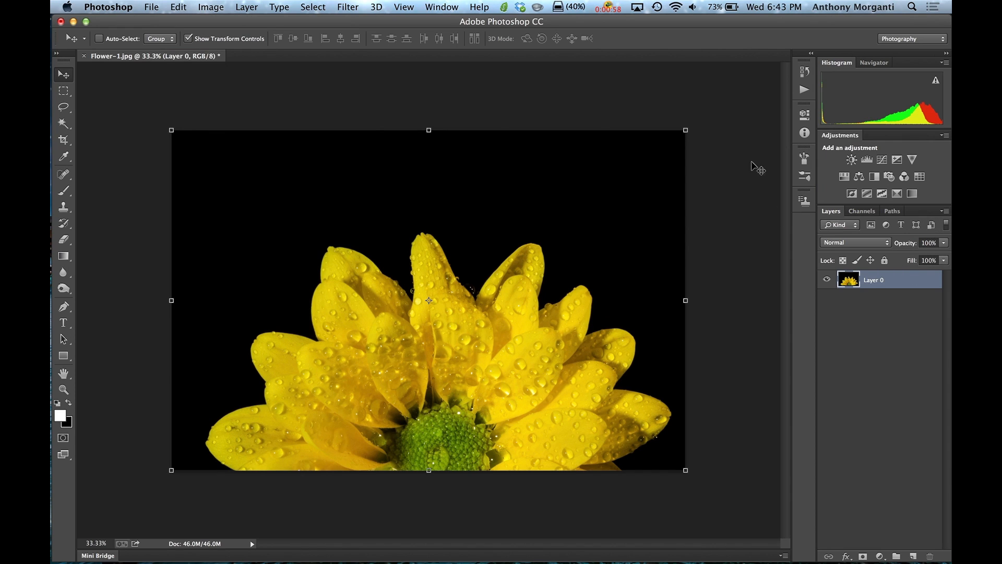
pyautogui.moveTo(684, 130)
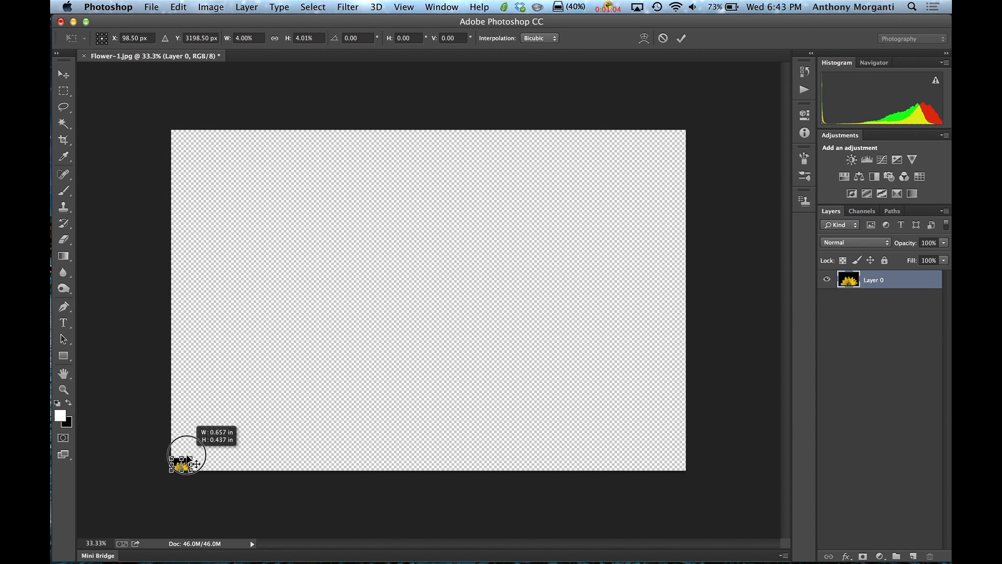
pyautogui.click(681, 37)
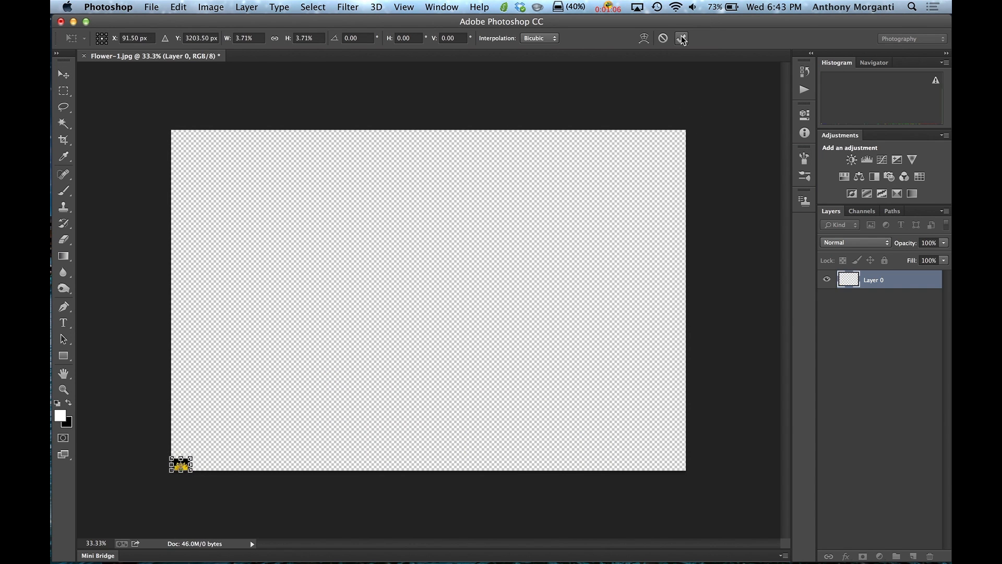
pyautogui.click(63, 75)
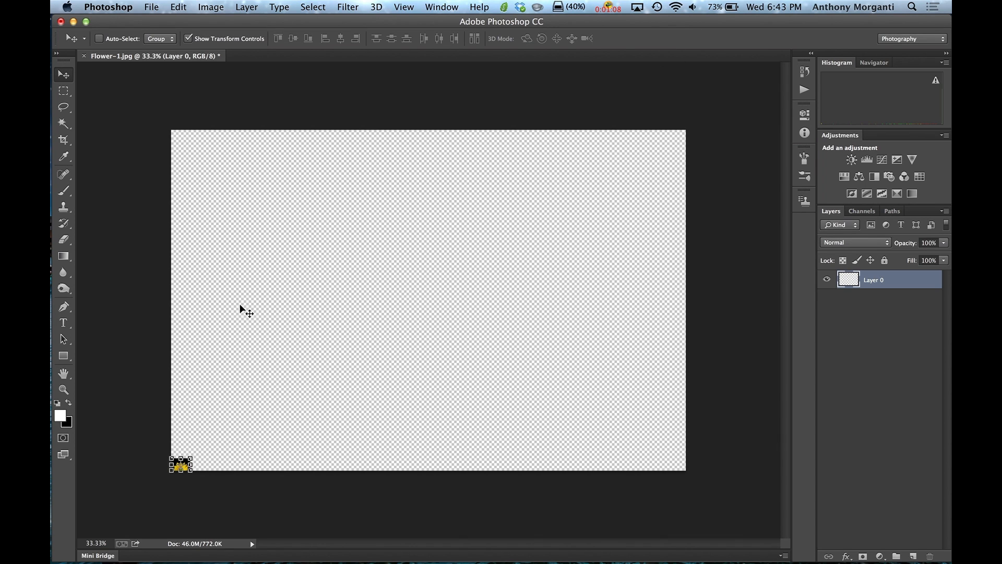
pyautogui.moveTo(254, 440)
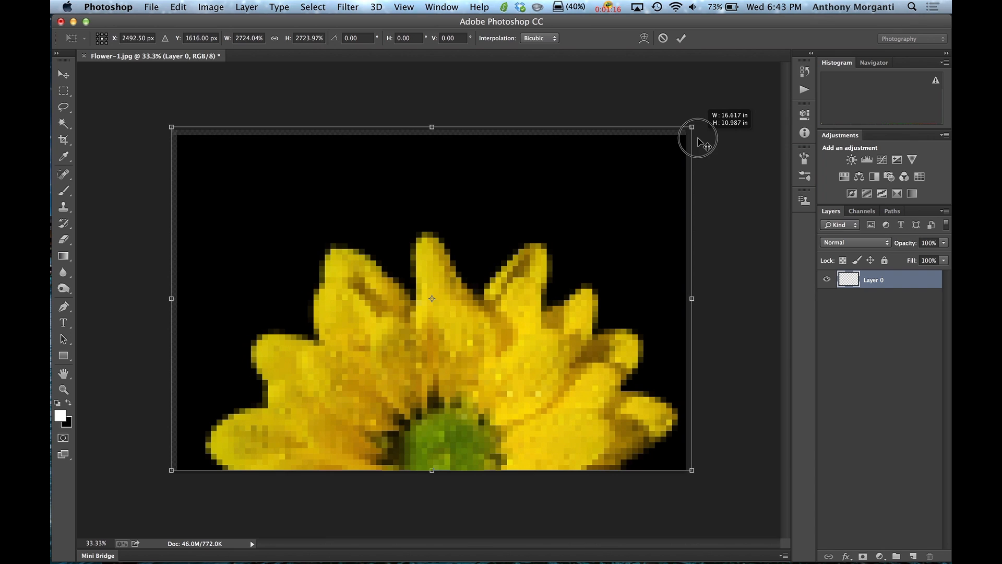
pyautogui.click(681, 38)
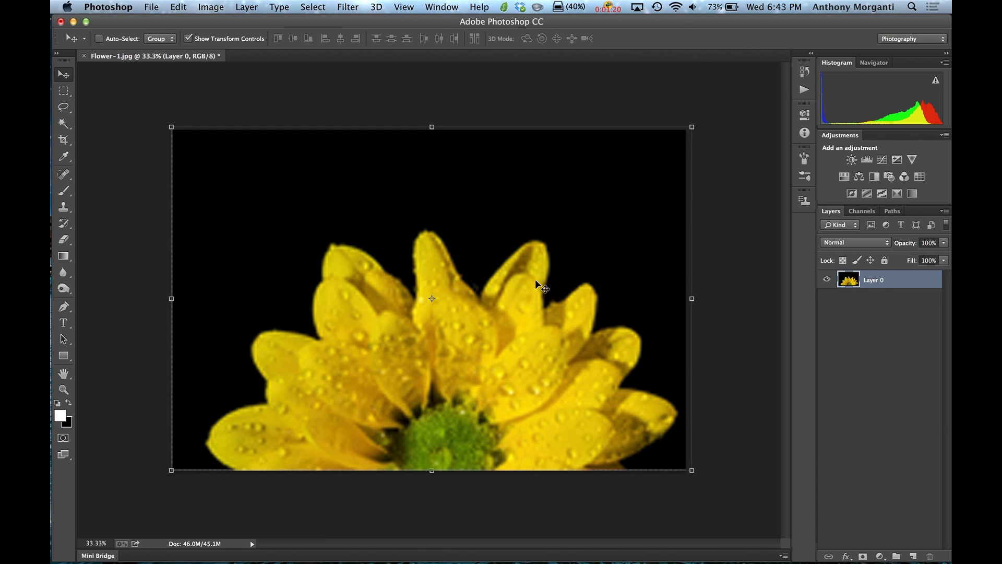
pyautogui.moveTo(489, 336)
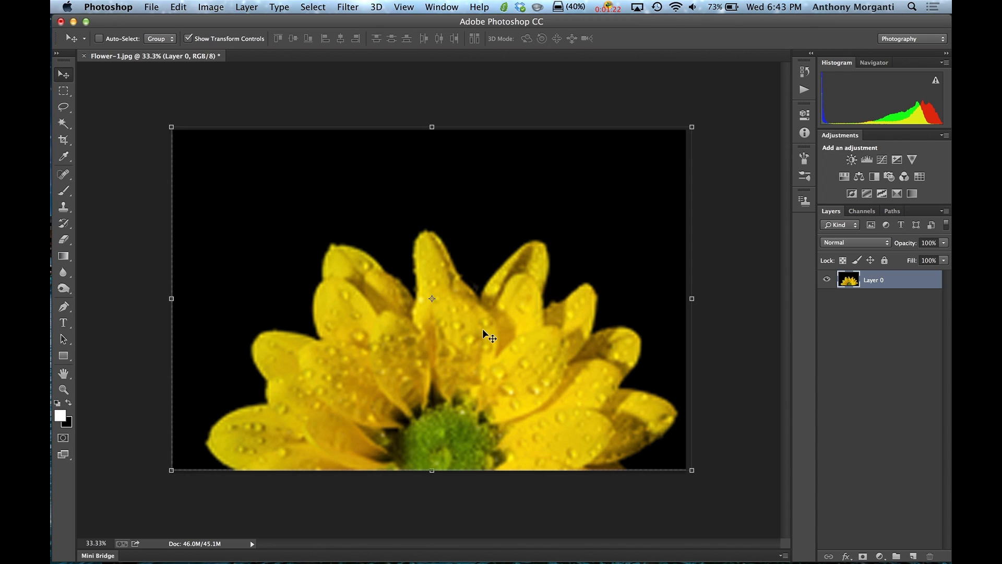
pyautogui.moveTo(492, 296)
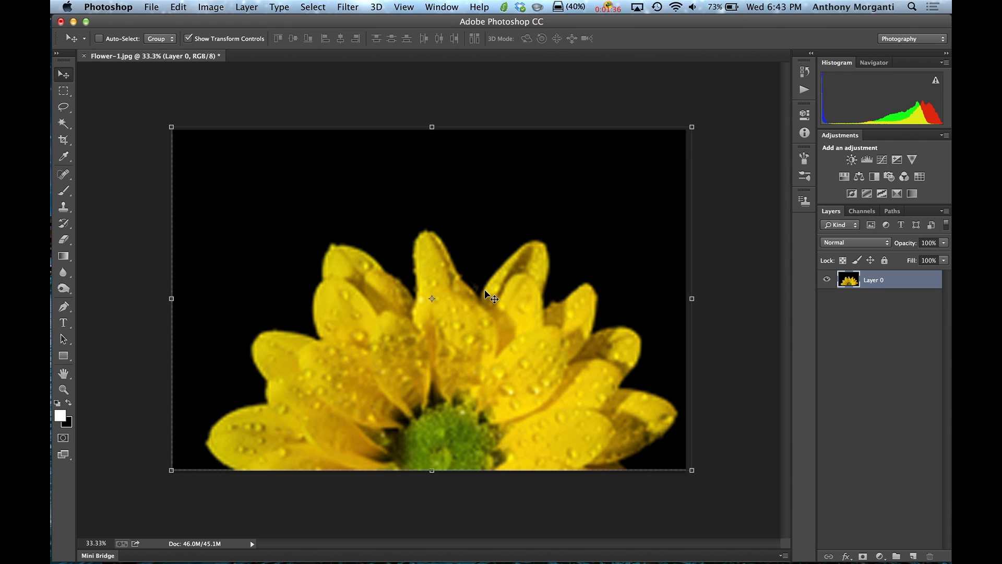
pyautogui.moveTo(380, 217)
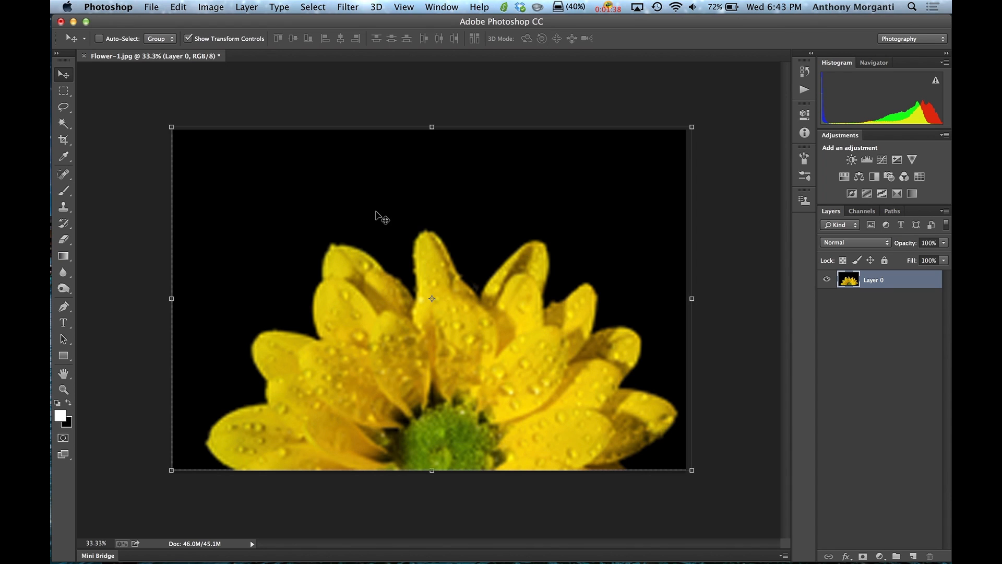
pyautogui.moveTo(413, 311)
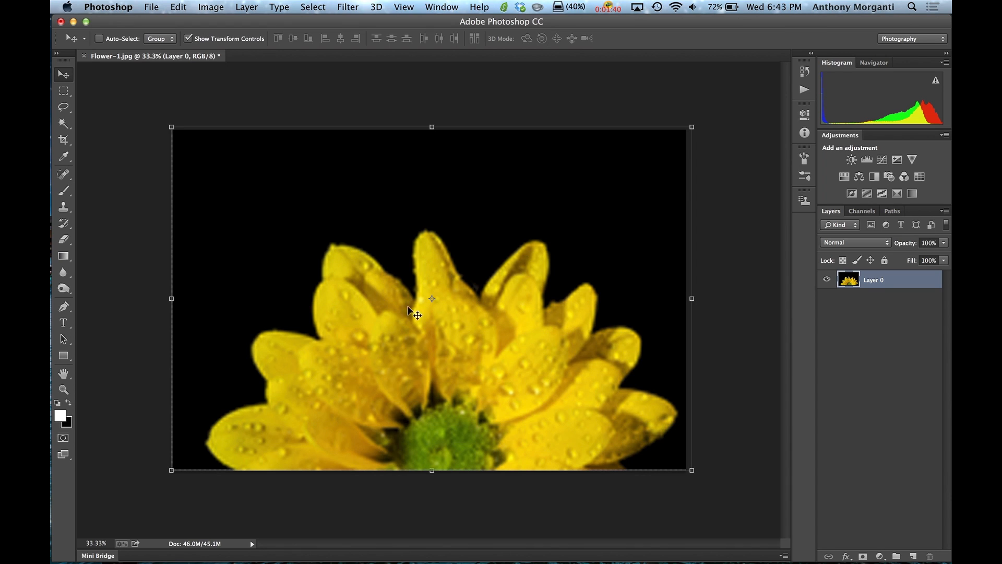
pyautogui.moveTo(476, 326)
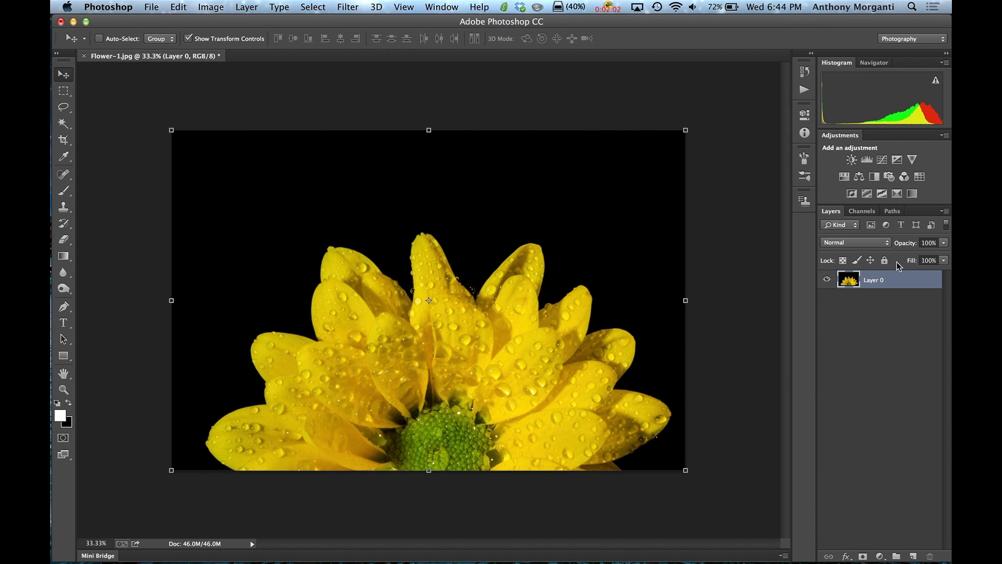
pyautogui.moveTo(435, 126)
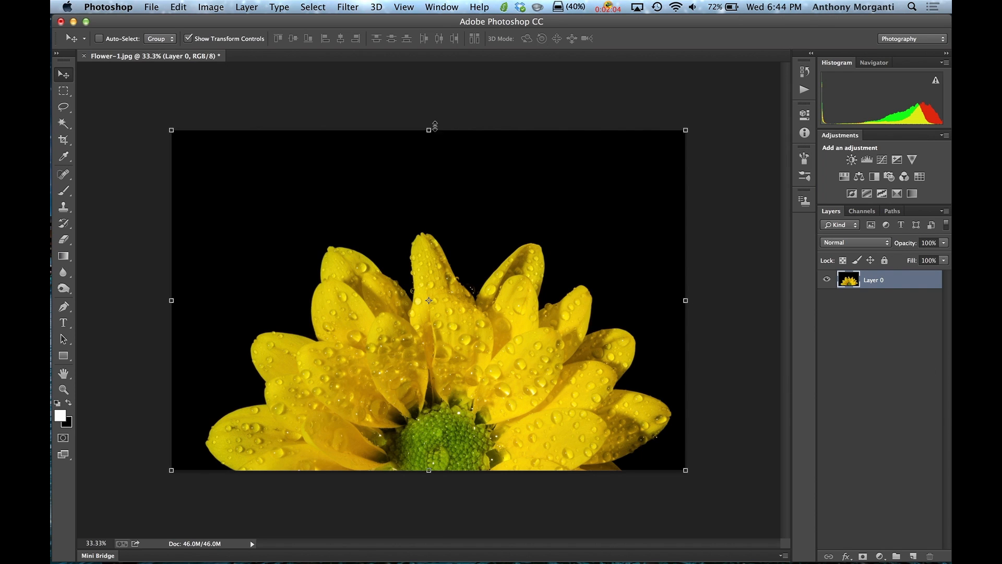
pyautogui.moveTo(347, 12)
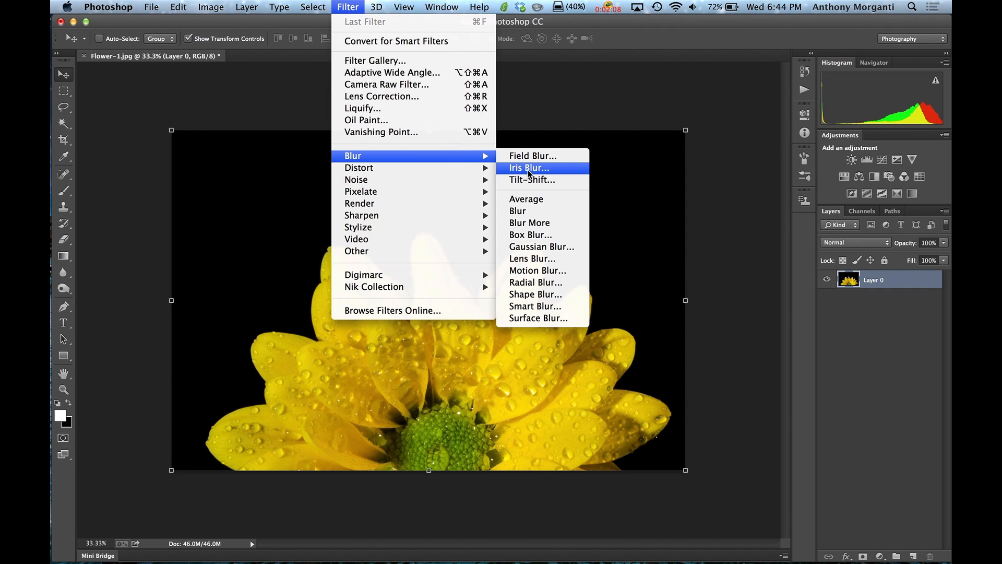
# - Apply a 1000-pixel Gaussian Blur to Layer 0, then reapply Gaussian Blur at 0.1 pixels
pyautogui.click(542, 245)
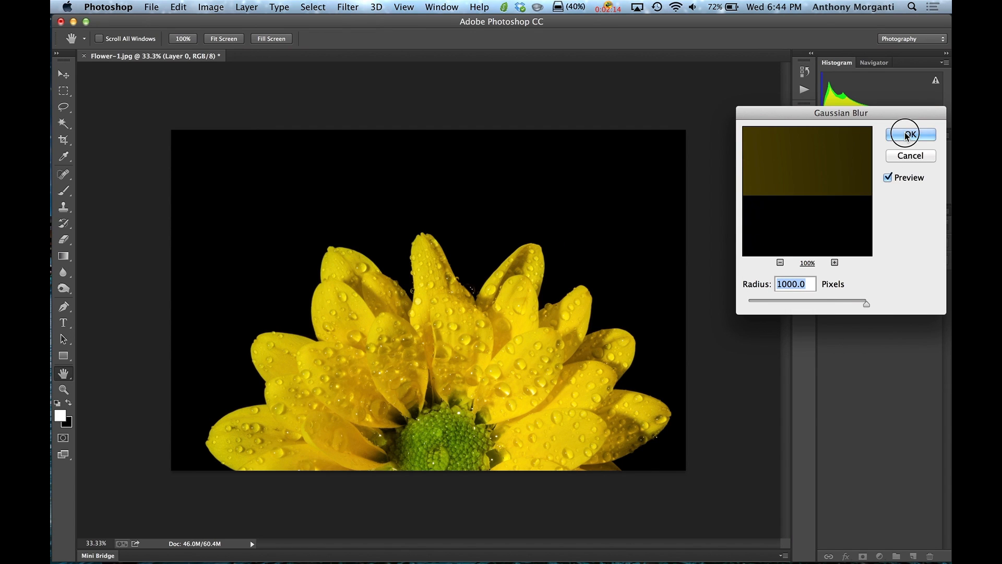
pyautogui.click(907, 134)
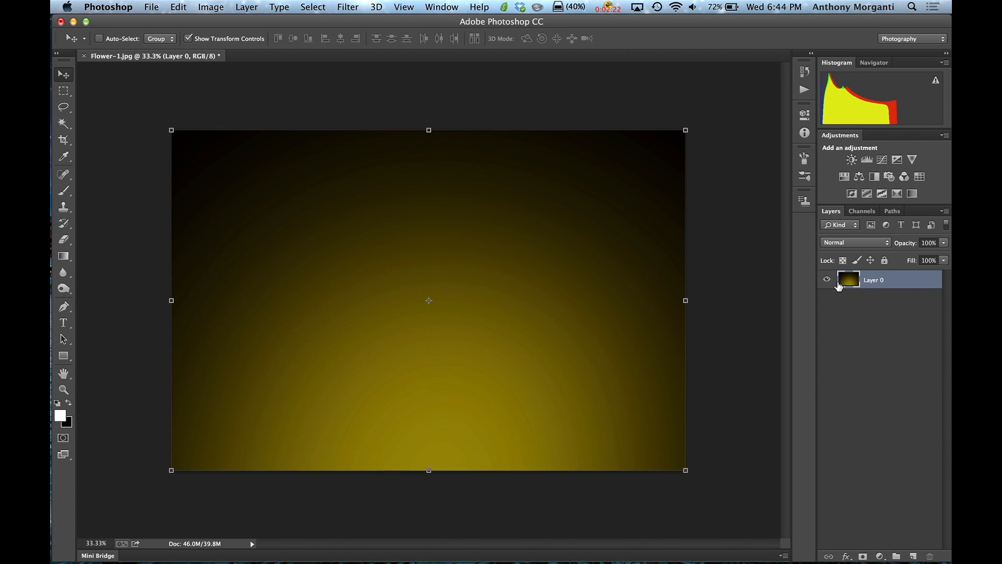
pyautogui.moveTo(857, 311)
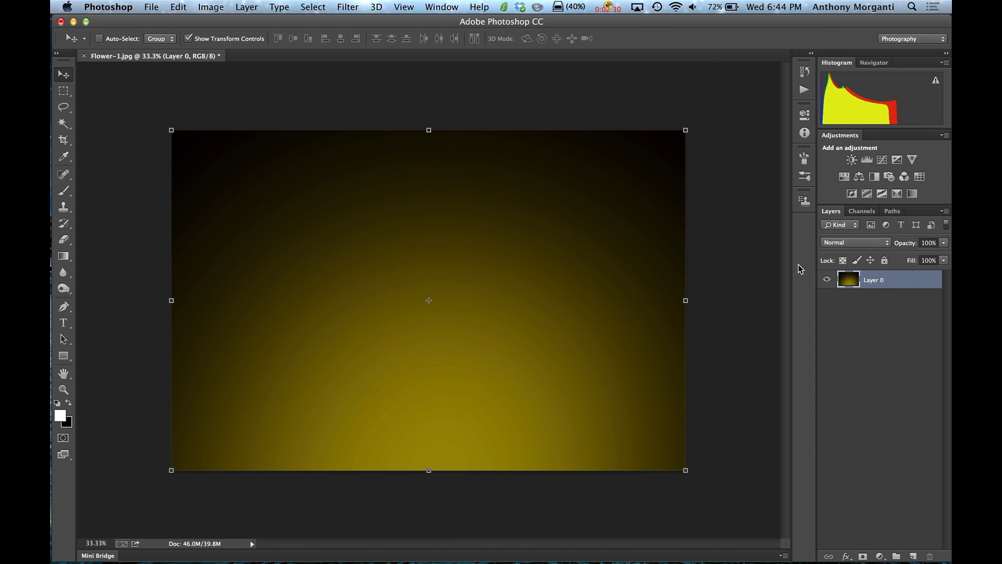
pyautogui.click(347, 7)
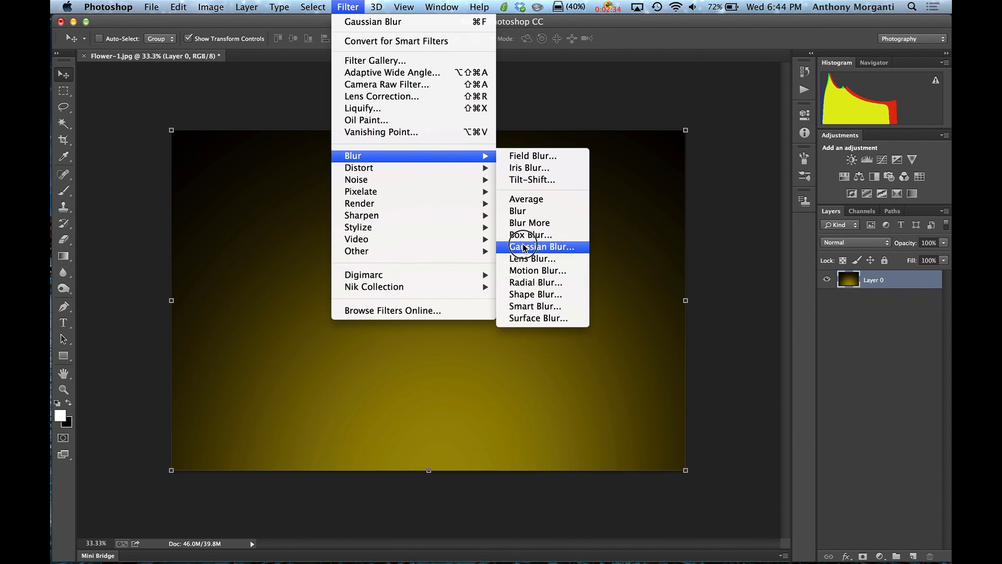
pyautogui.click(541, 247)
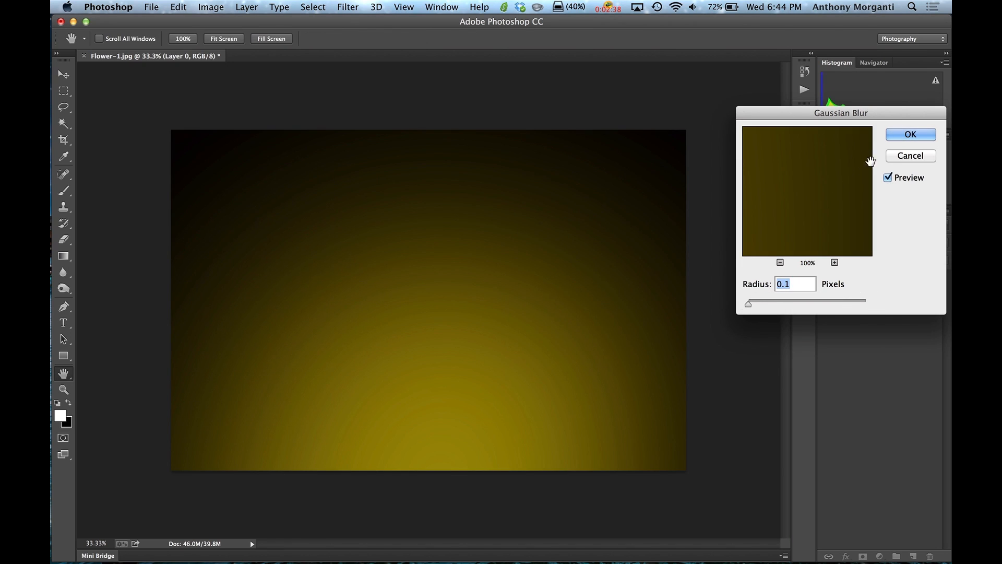
pyautogui.click(909, 134)
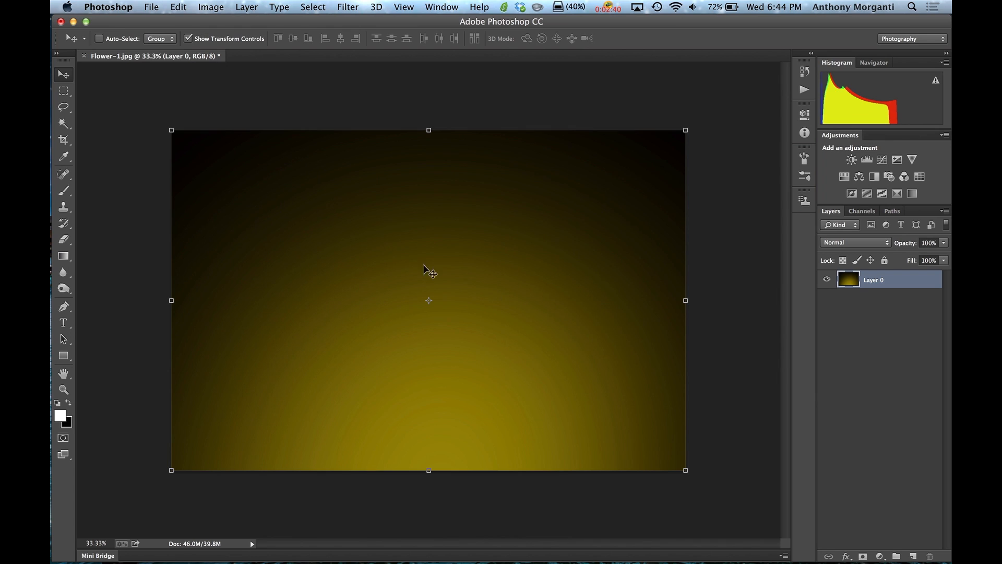
pyautogui.moveTo(788, 354)
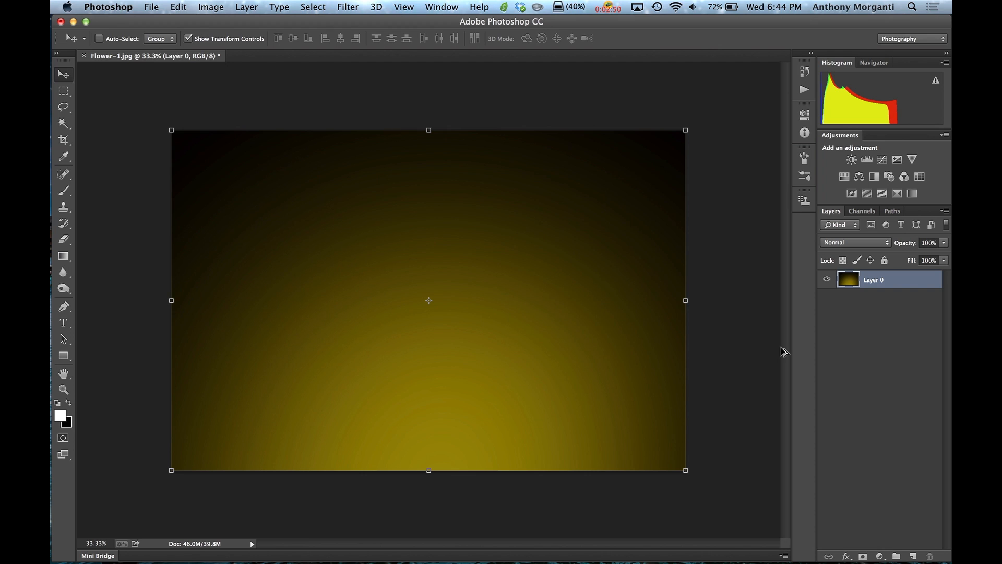
# - Undo the blur to restore the sharp daisy, then convert Layer 0 to a Smart Object
pyautogui.press('Ctrl+Z')
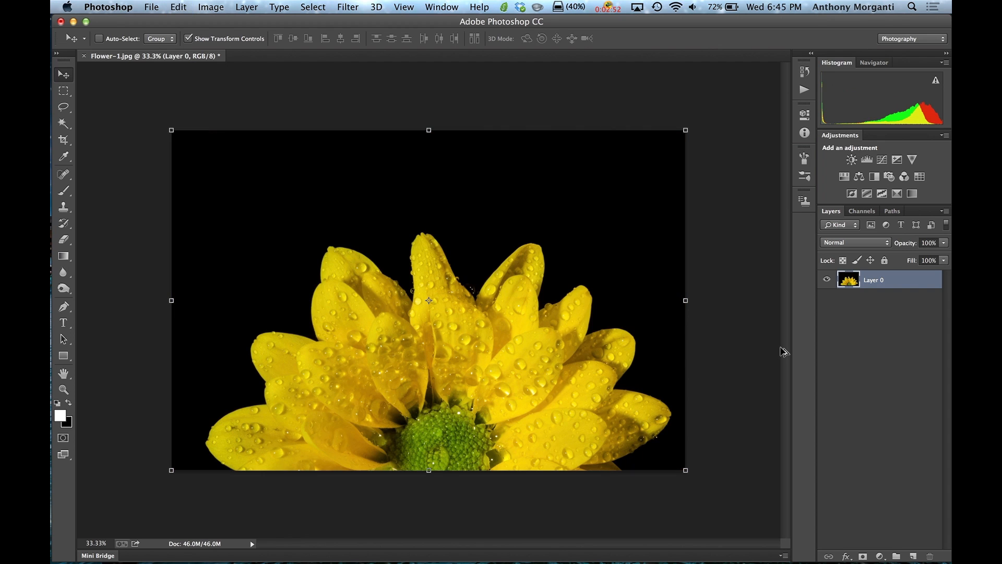
pyautogui.moveTo(789, 355)
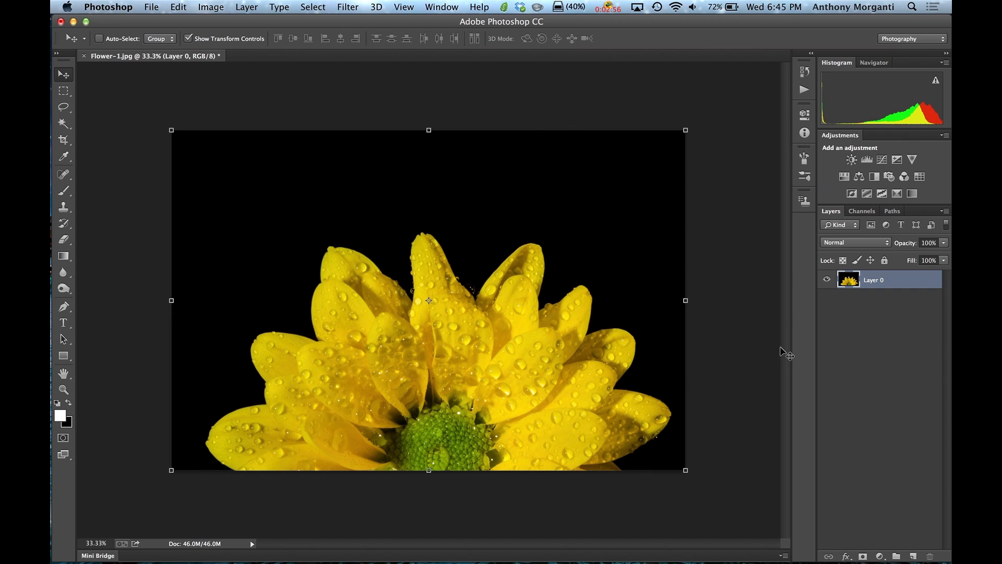
pyautogui.moveTo(880, 299)
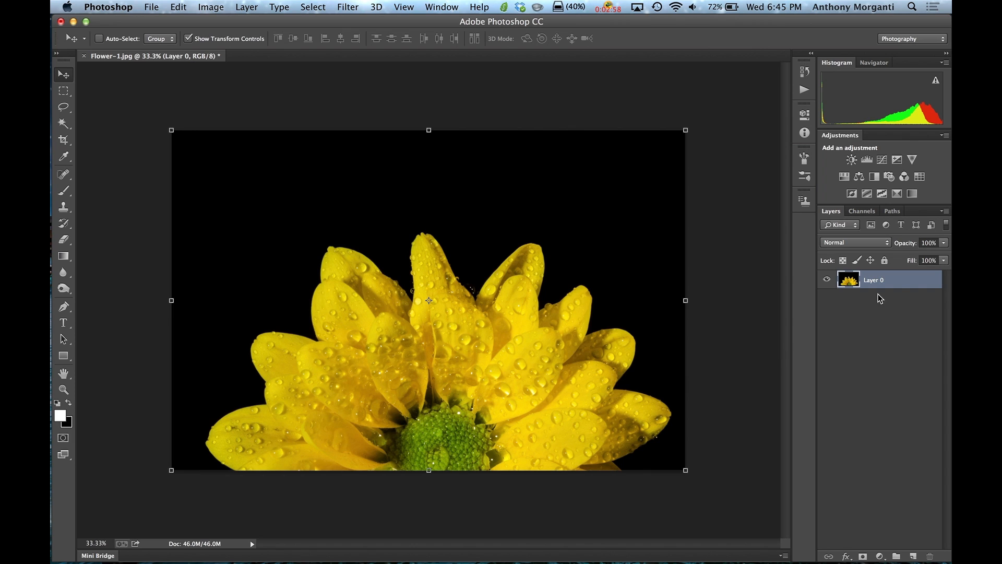
pyautogui.rightClick(879, 279)
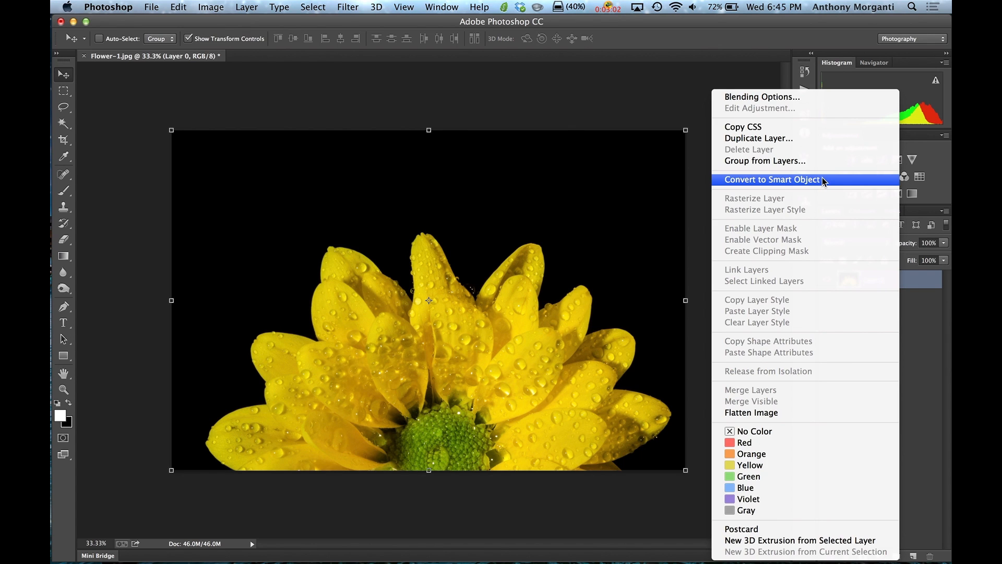
pyautogui.moveTo(251, 12)
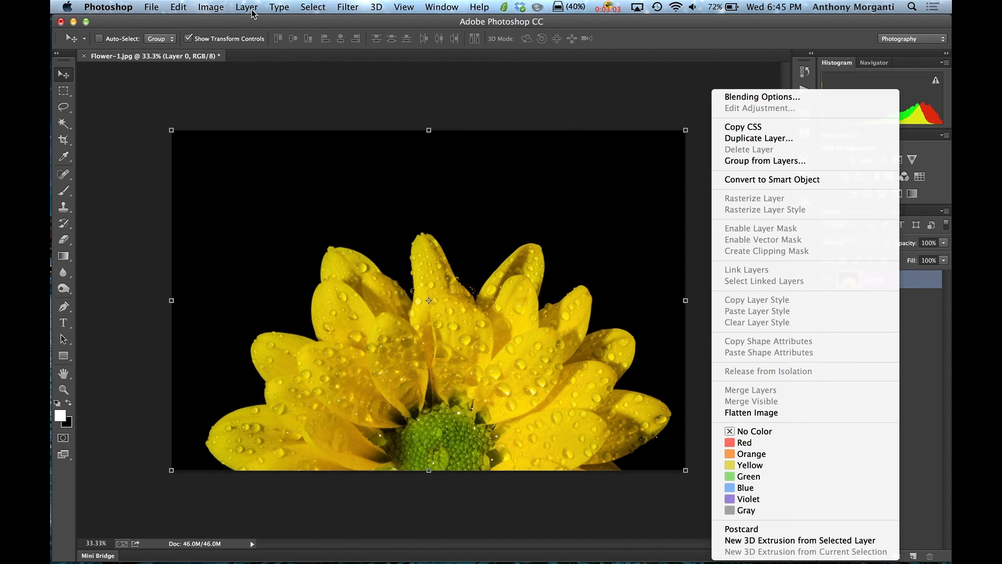
pyautogui.click(247, 7)
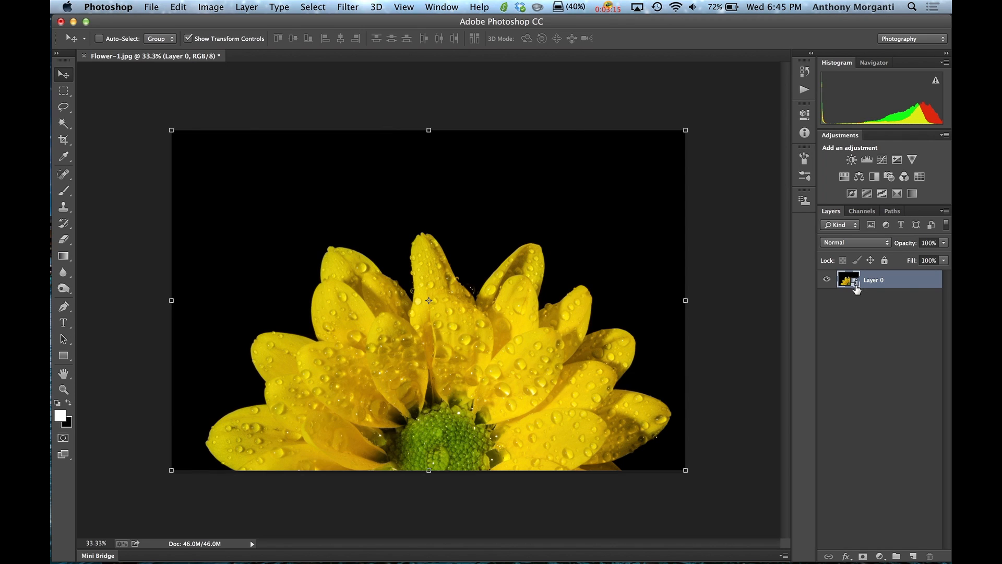
pyautogui.moveTo(848, 280)
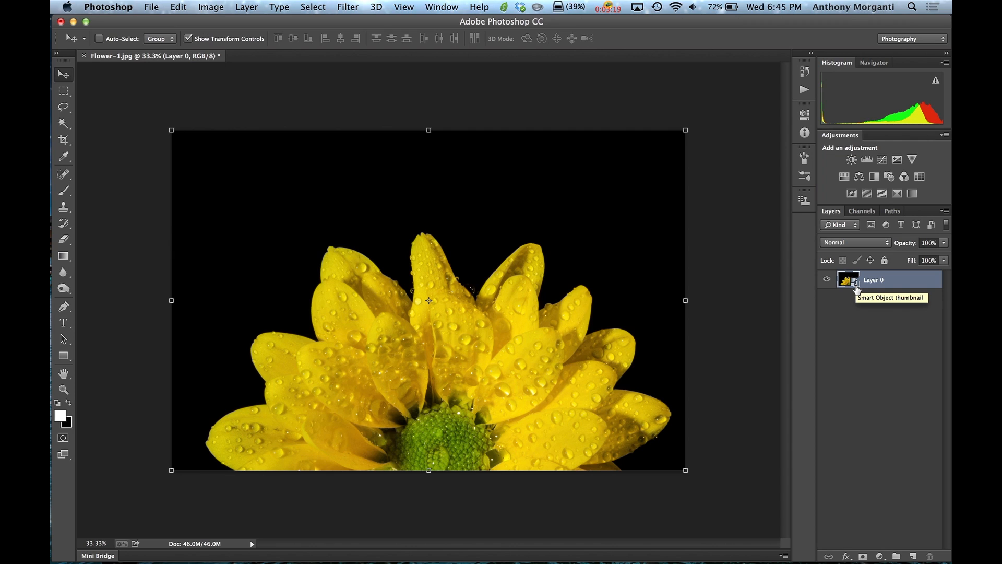
pyautogui.moveTo(672, 120)
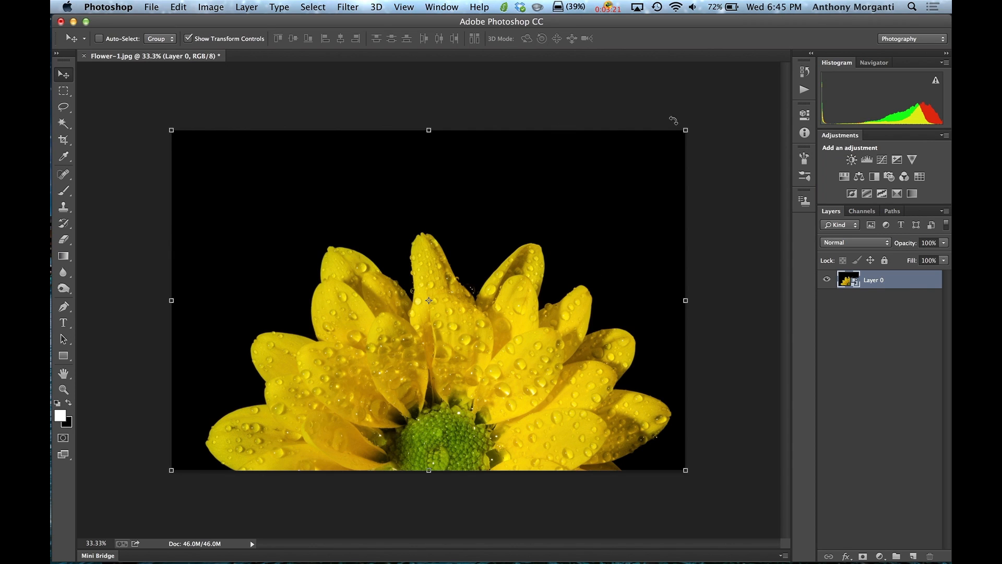
pyautogui.moveTo(685, 128)
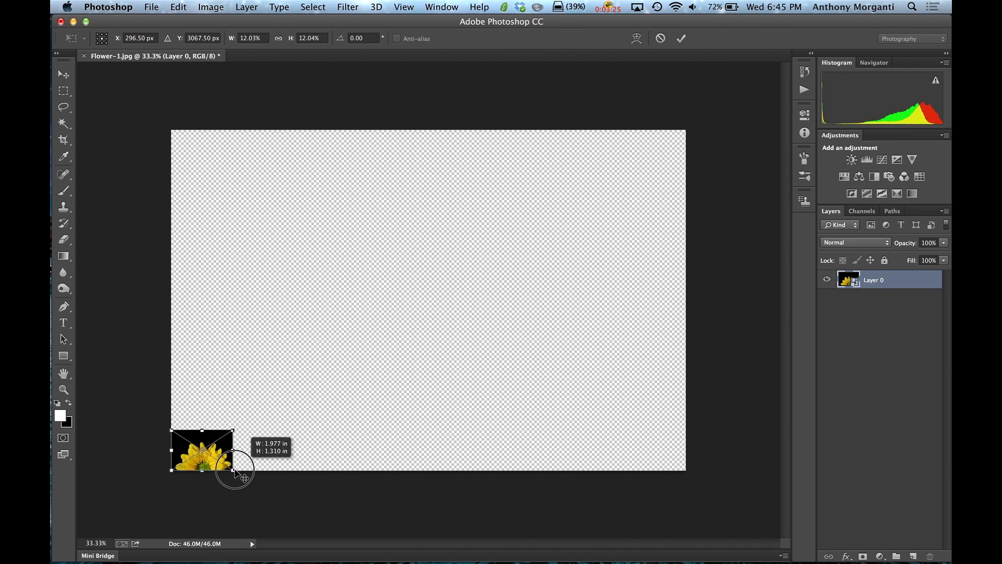
# - Transform the smart object daisy down to a tiny size, back to full frame, and commit
pyautogui.click(680, 38)
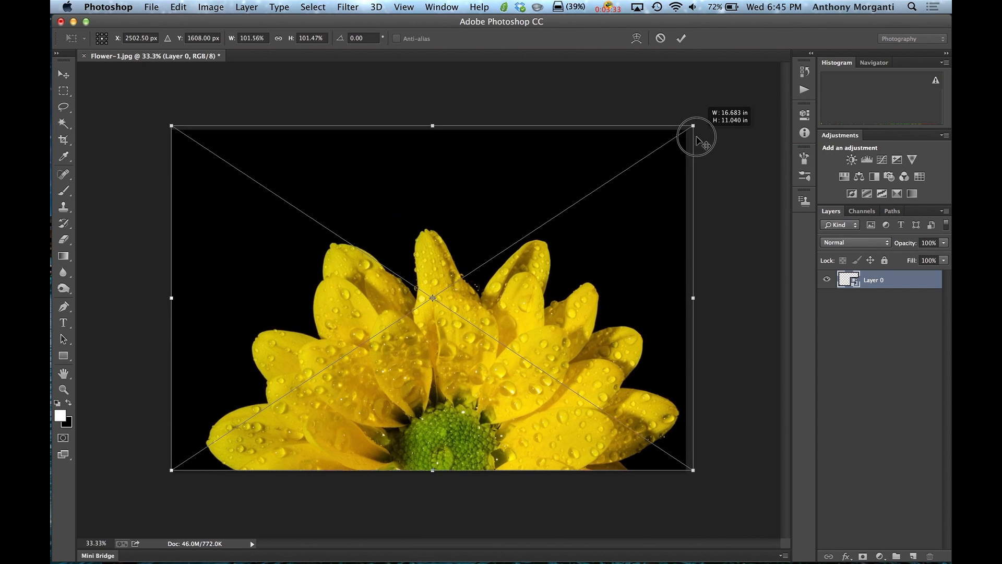
pyautogui.click(680, 38)
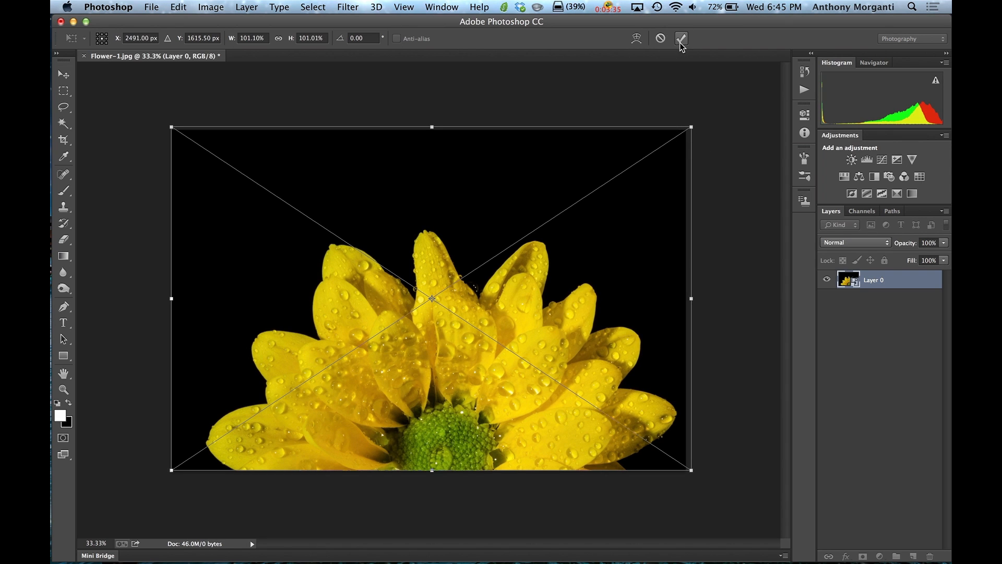
pyautogui.click(680, 38)
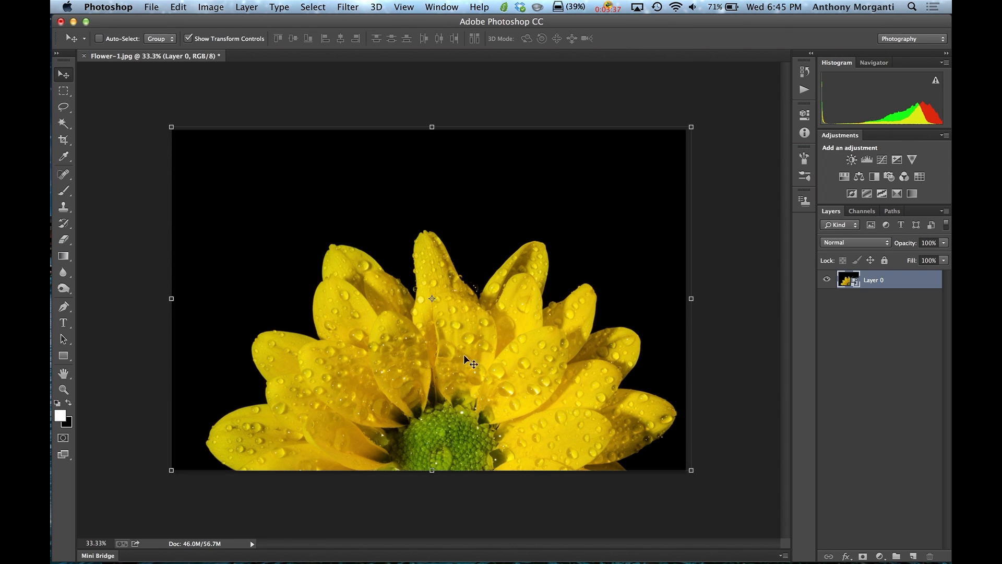
pyautogui.moveTo(514, 321)
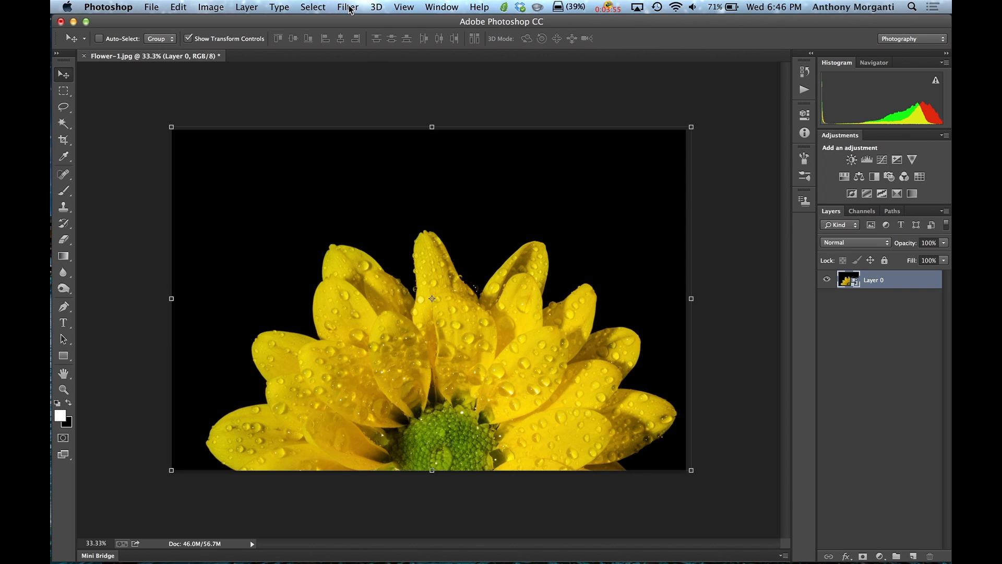
# - Add a 1000-pixel Gaussian Blur smart filter, then edit its radius down to 0.1 pixels
pyautogui.click(348, 6)
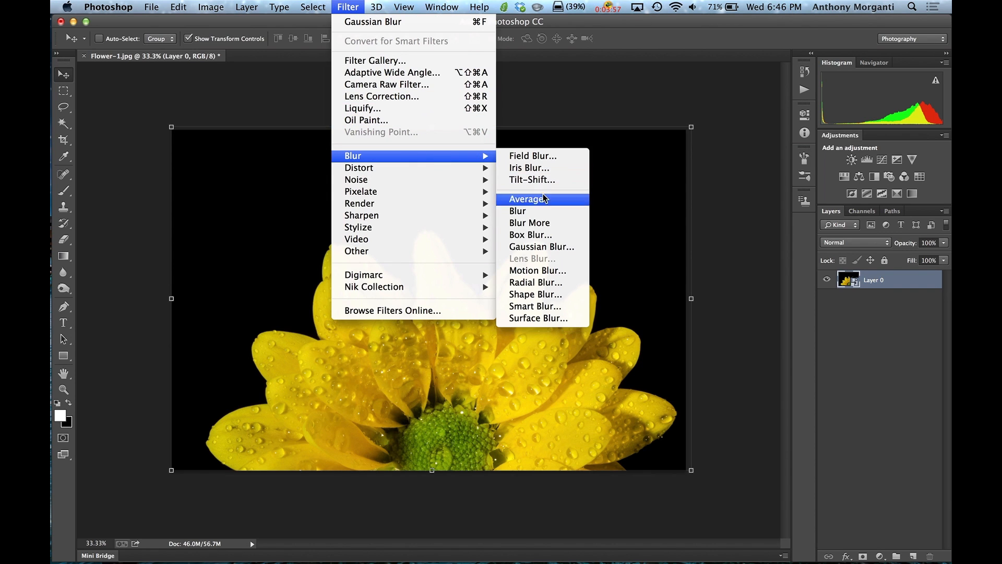
pyautogui.click(541, 245)
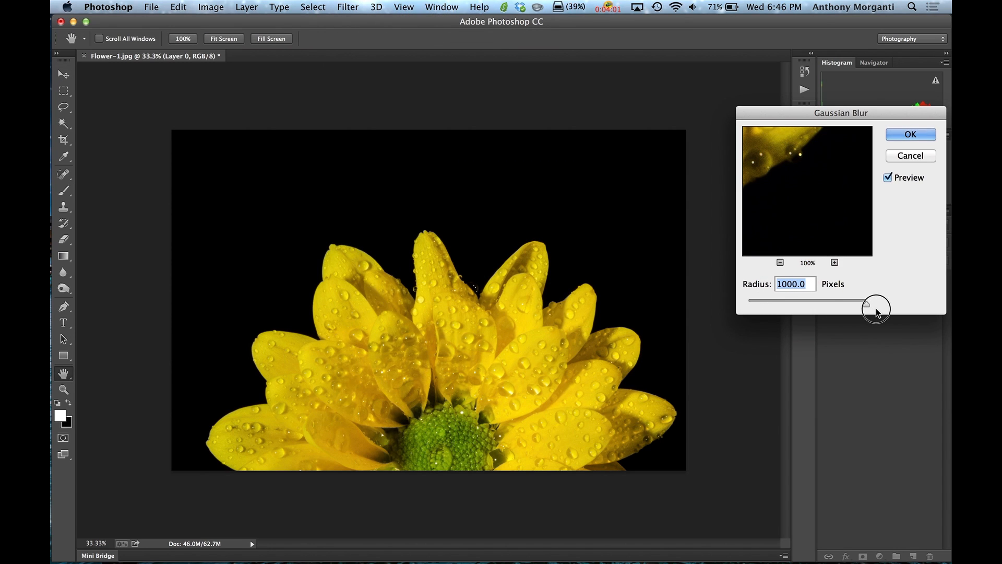
pyautogui.click(911, 156)
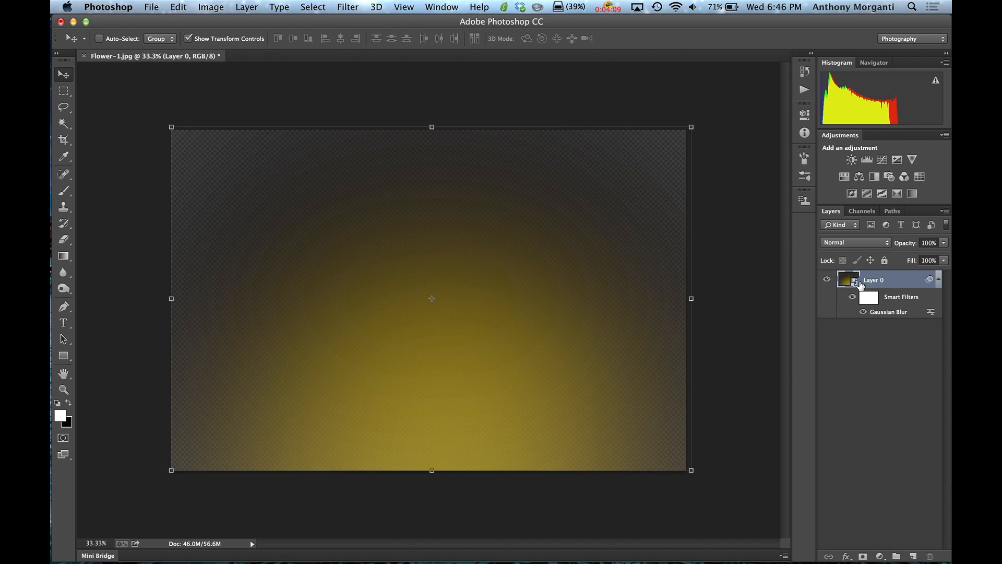
pyautogui.moveTo(890, 311)
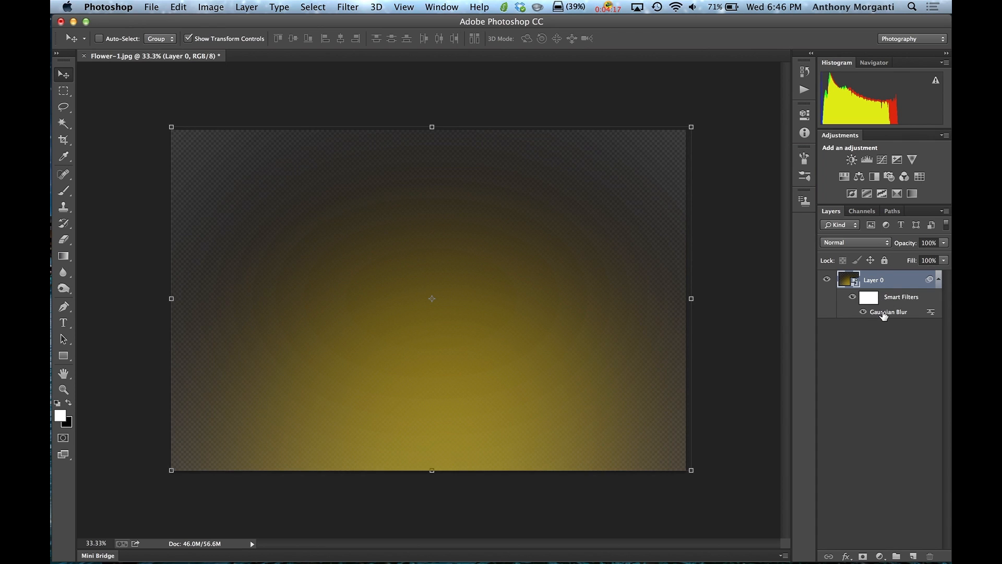
pyautogui.moveTo(887, 311)
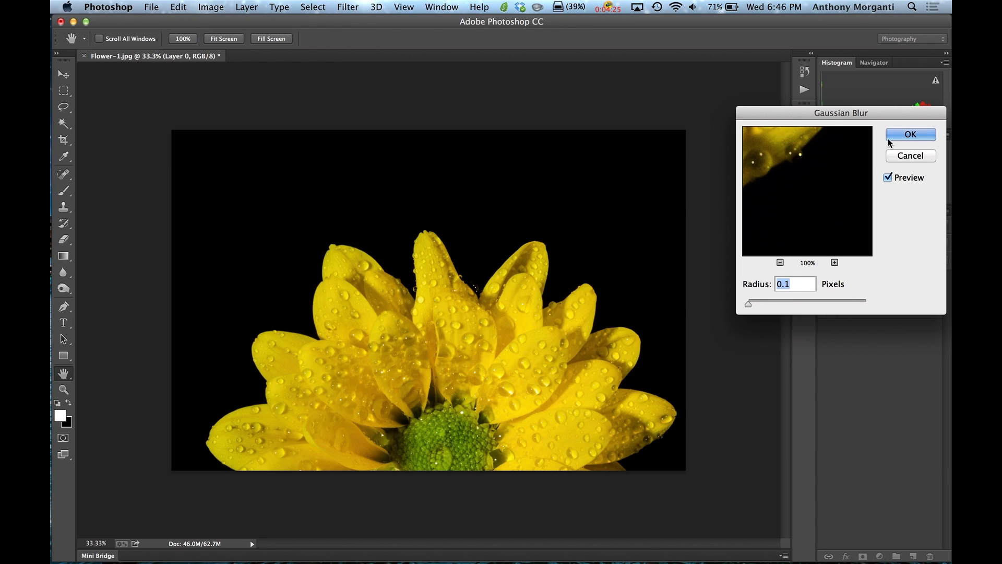
pyautogui.click(910, 134)
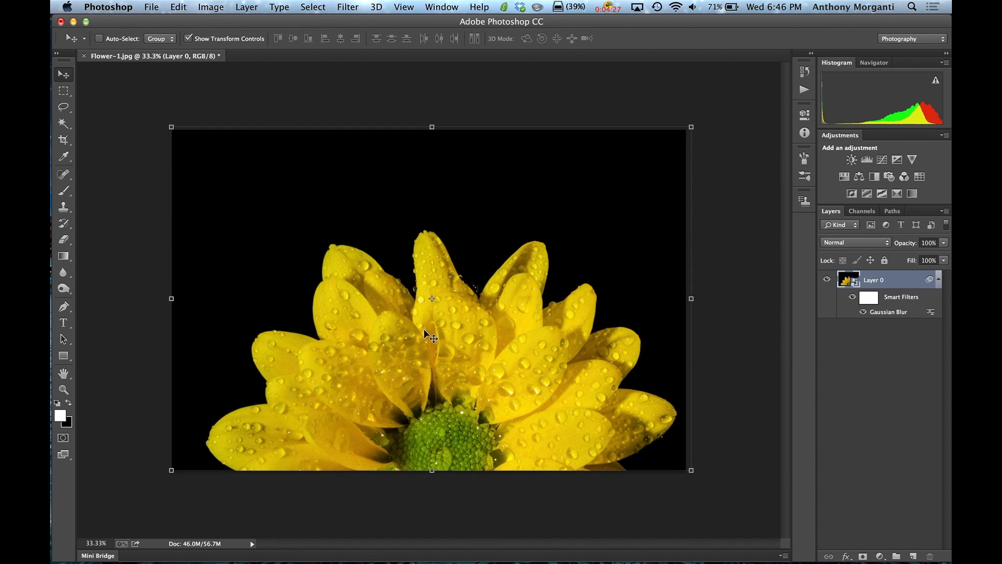
pyautogui.moveTo(581, 330)
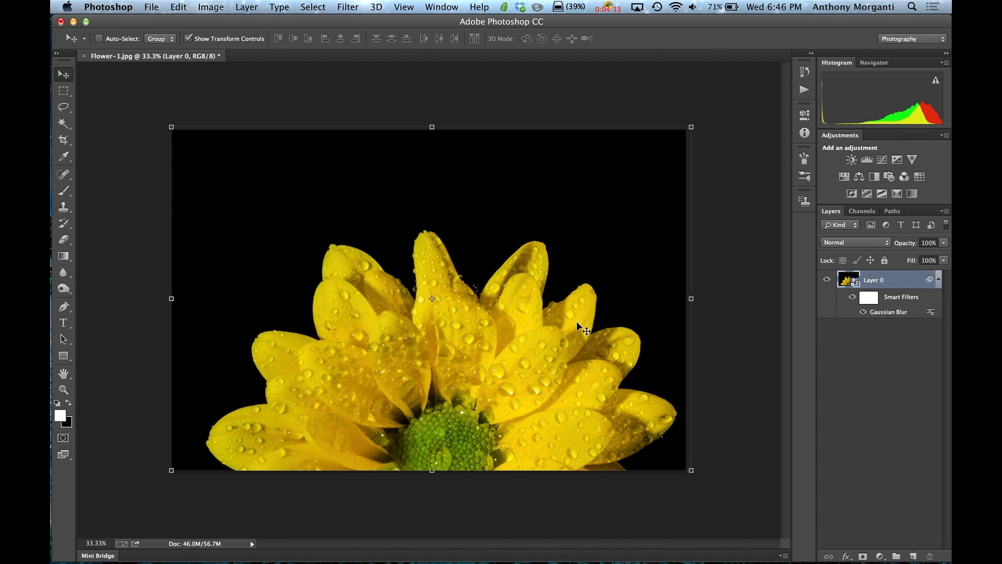
pyautogui.moveTo(615, 336)
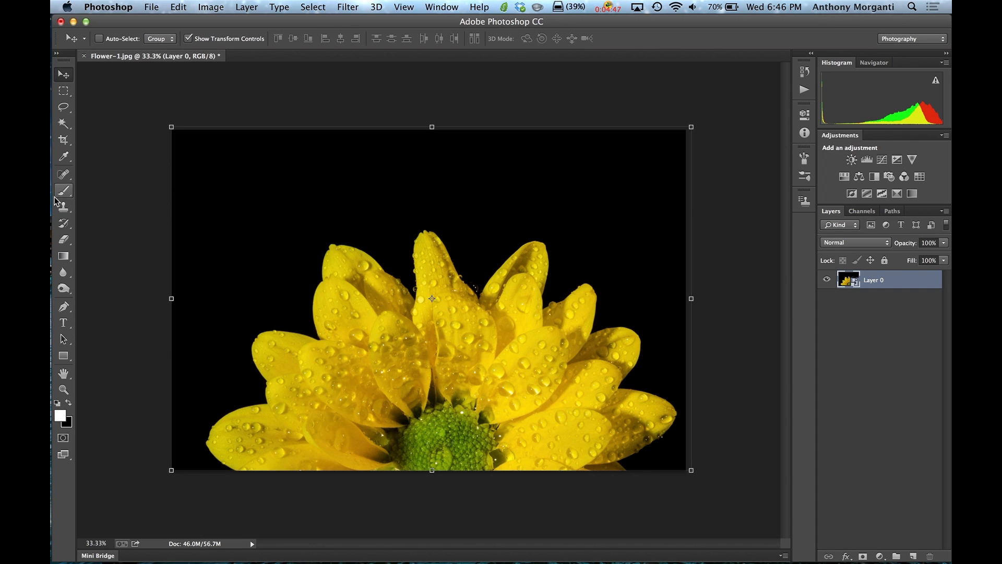
# - Select the Brush tool for painting
pyautogui.click(63, 191)
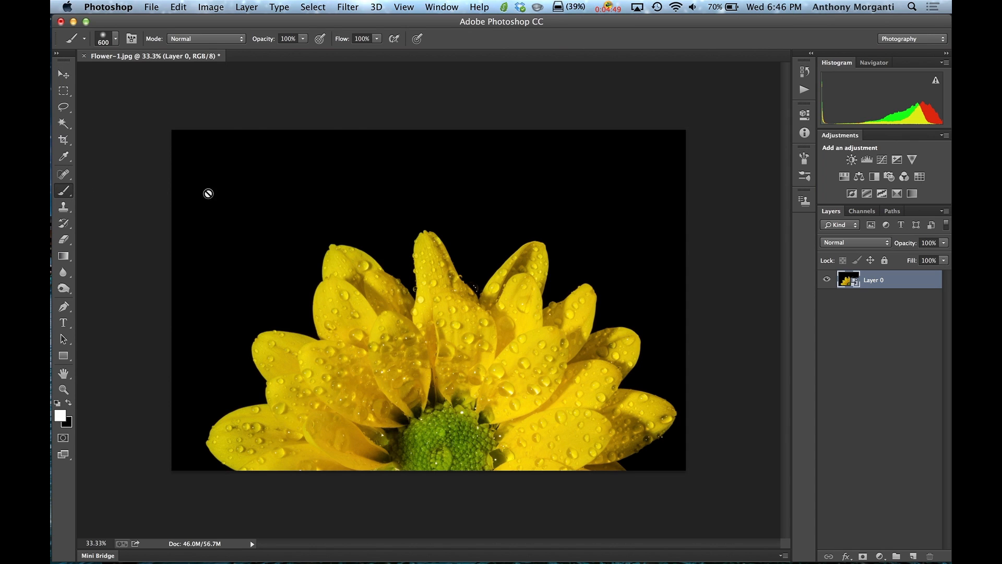
pyautogui.moveTo(262, 227)
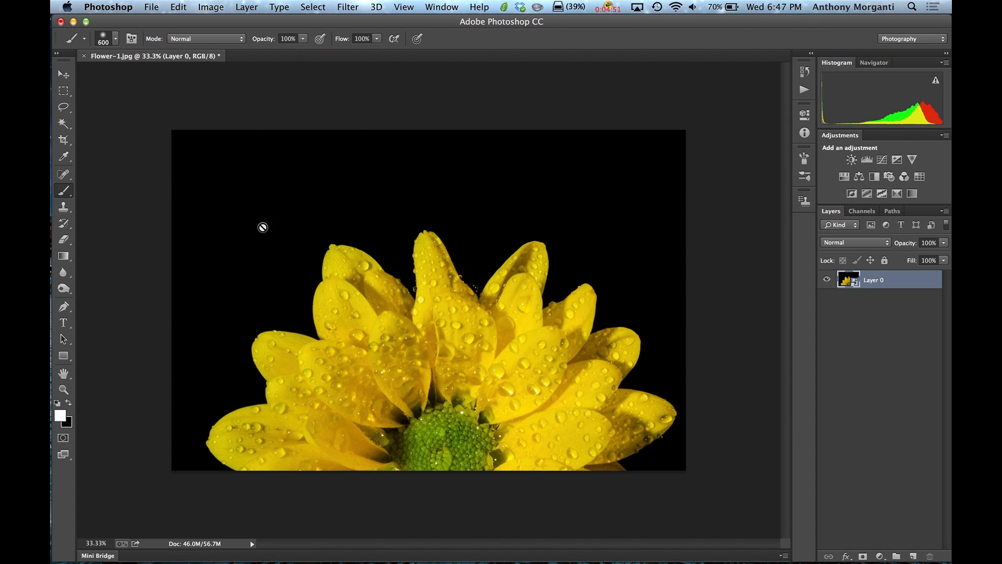
pyautogui.moveTo(316, 182)
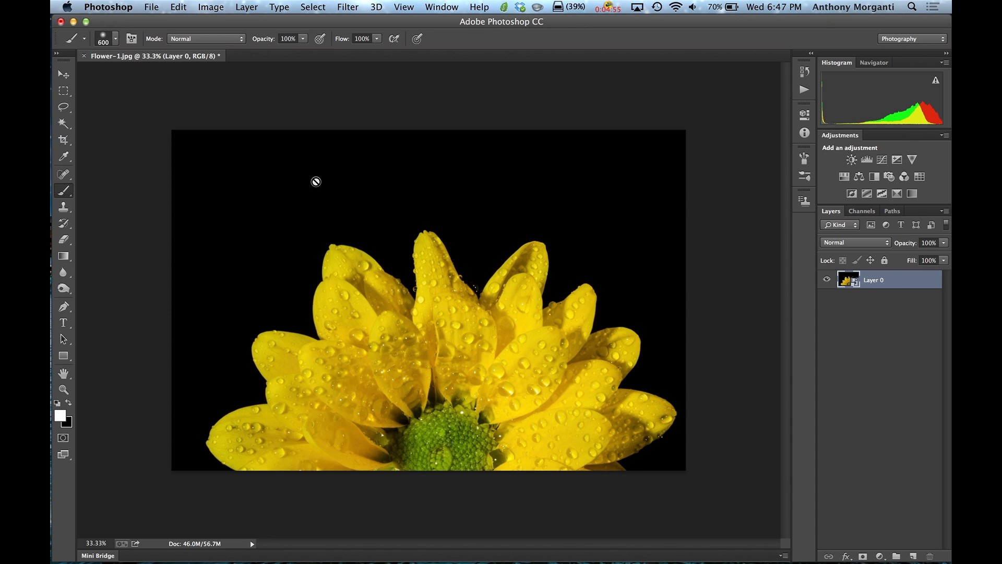
pyautogui.moveTo(469, 211)
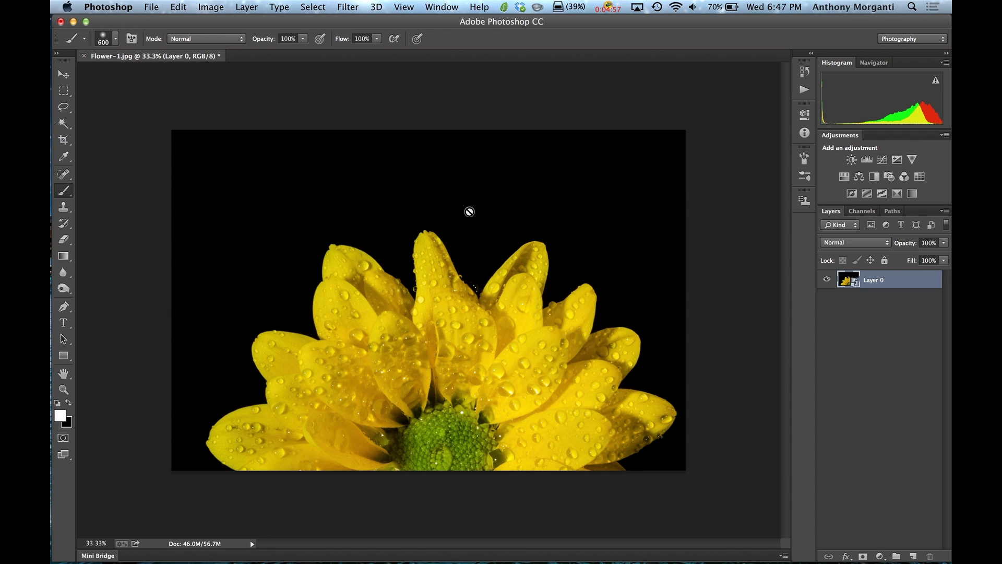
pyautogui.moveTo(621, 265)
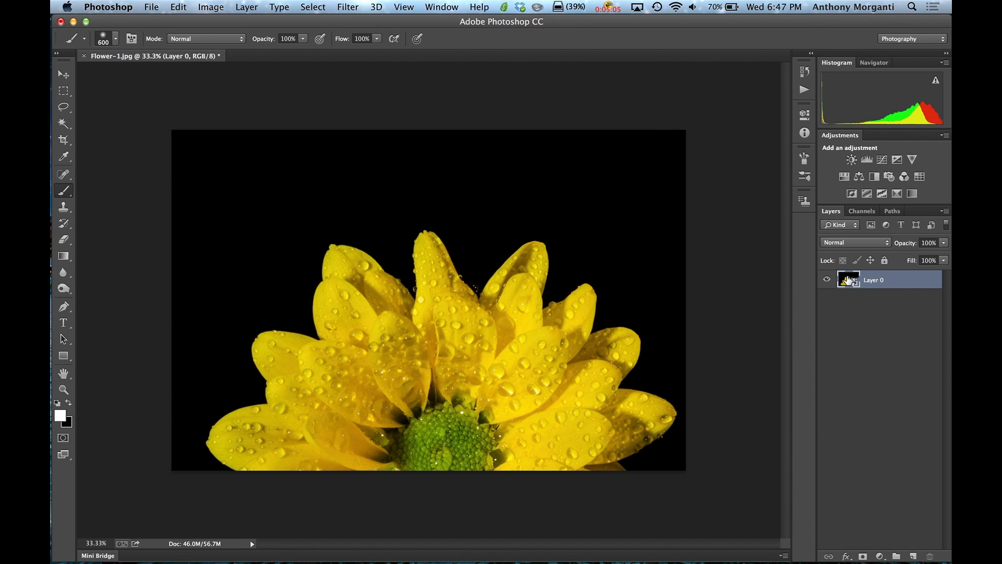
pyautogui.moveTo(469, 196)
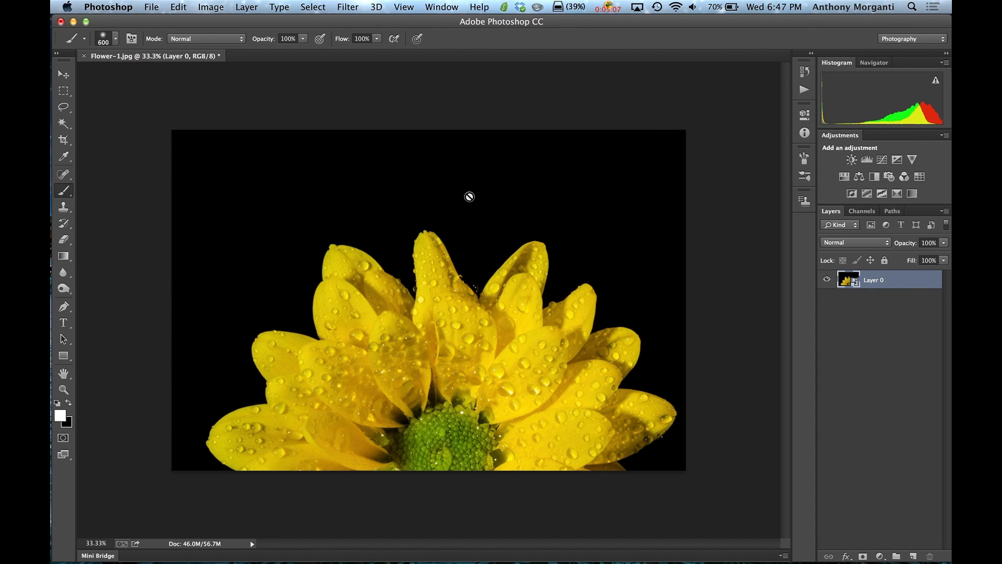
pyautogui.moveTo(712, 358)
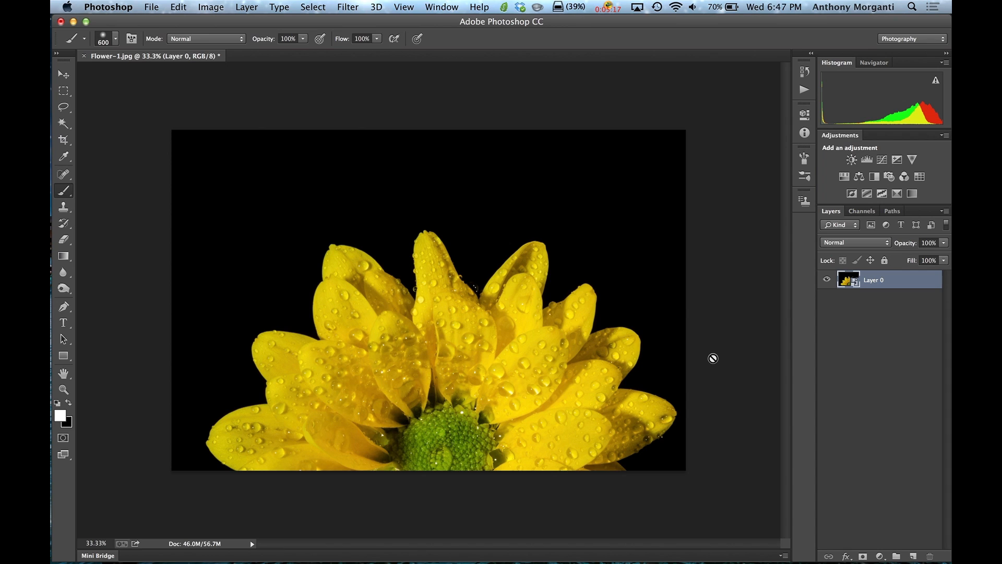
pyautogui.moveTo(541, 355)
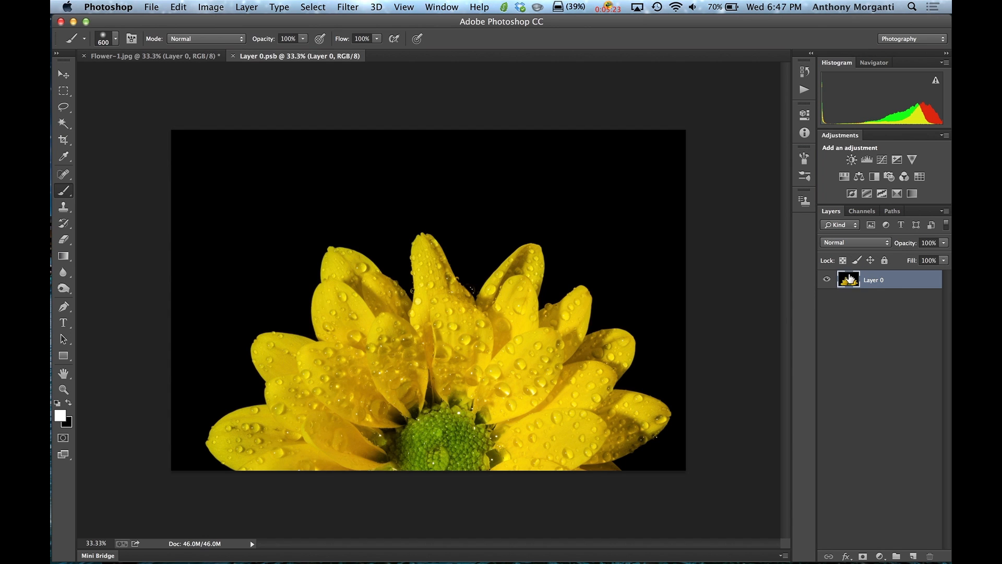
# - Paint a white brush stroke over the daisy in Layer 0.psb and save the file
pyautogui.click(151, 56)
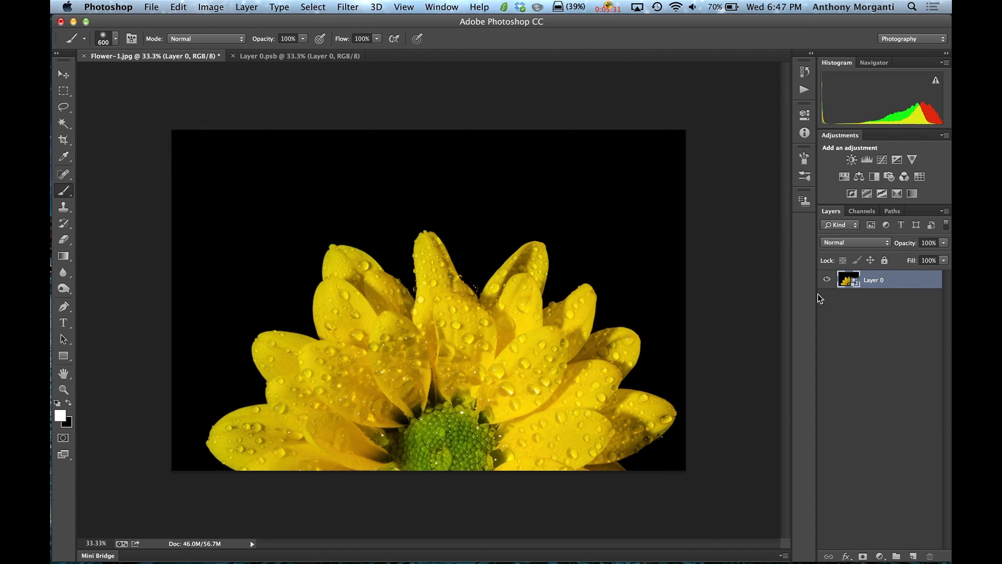
pyautogui.click(294, 56)
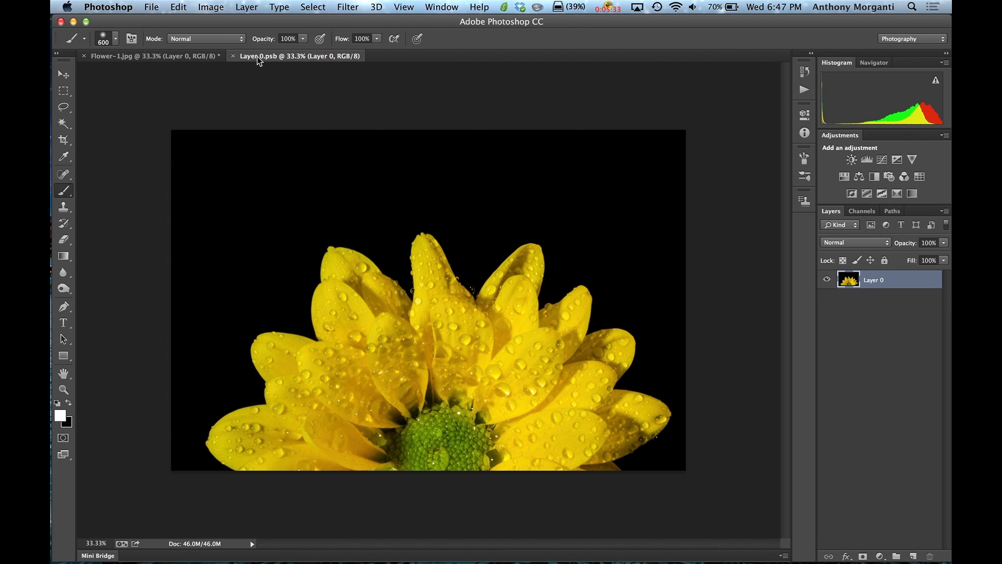
pyautogui.moveTo(263, 234)
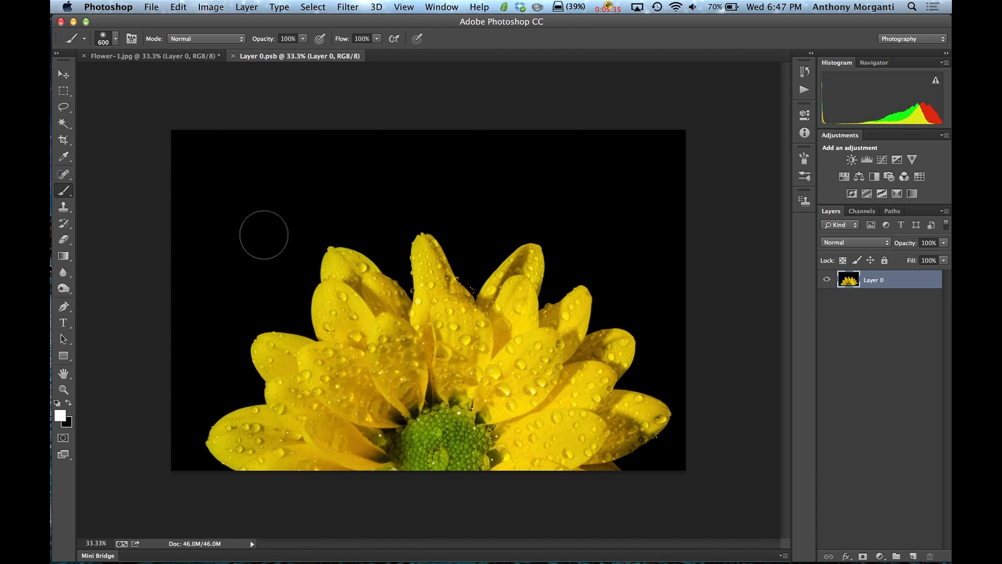
pyautogui.moveTo(348, 193)
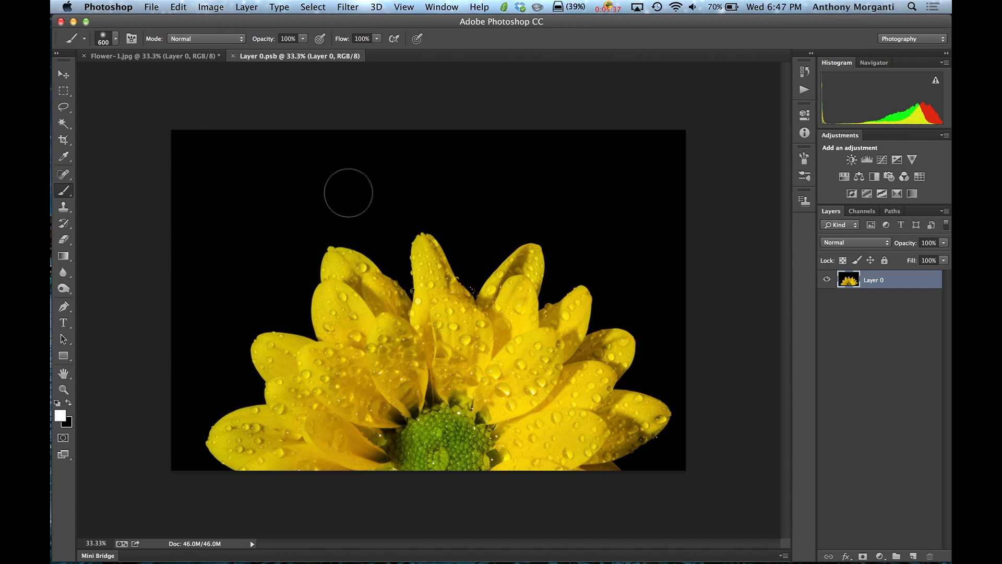
pyautogui.moveTo(122, 205)
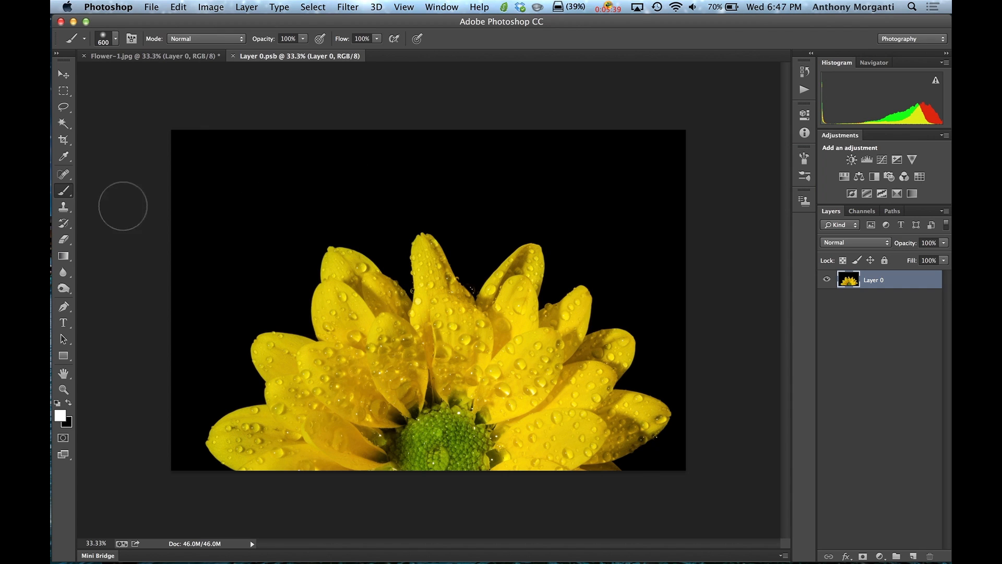
pyautogui.click(268, 191)
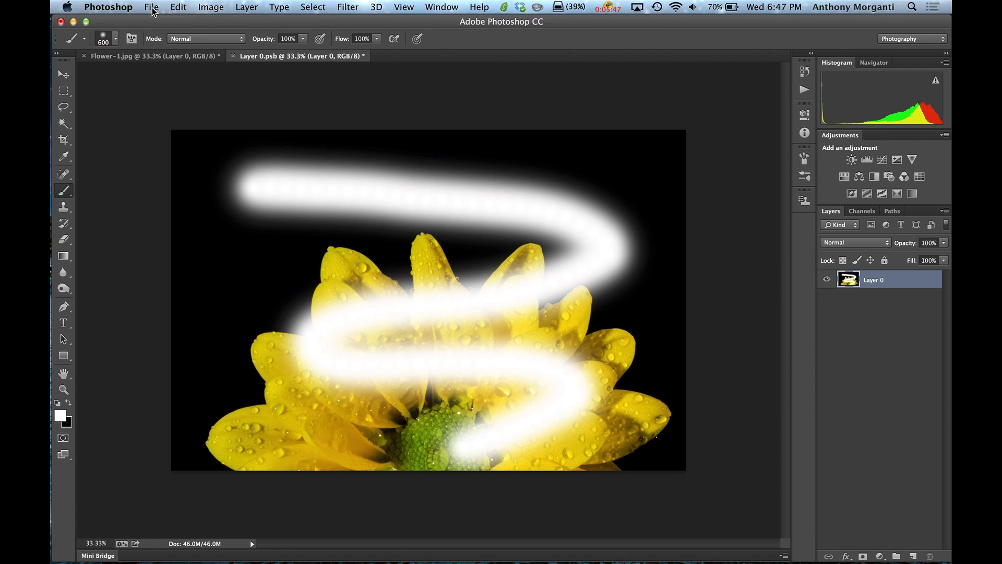
pyautogui.click(151, 7)
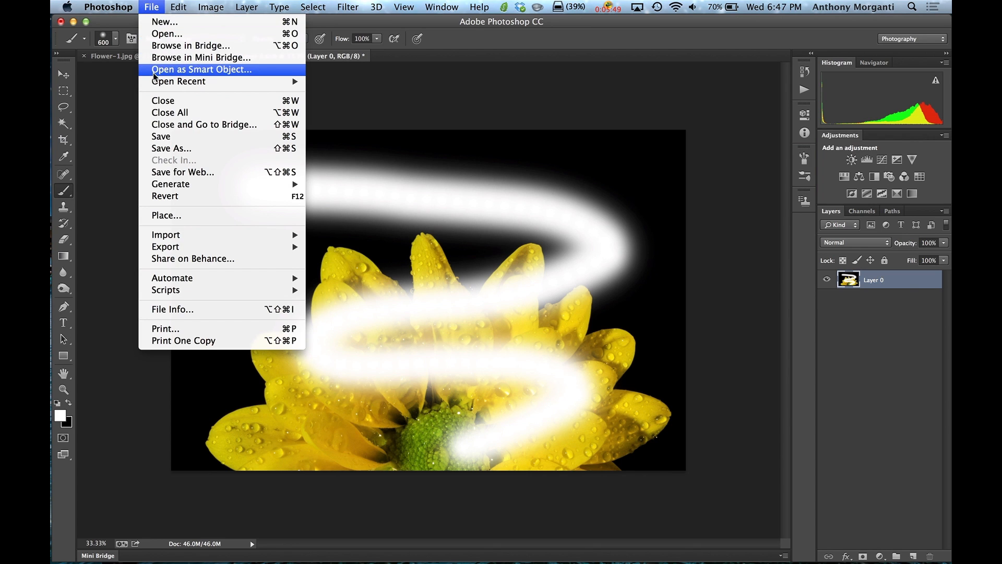
pyautogui.moveTo(189, 148)
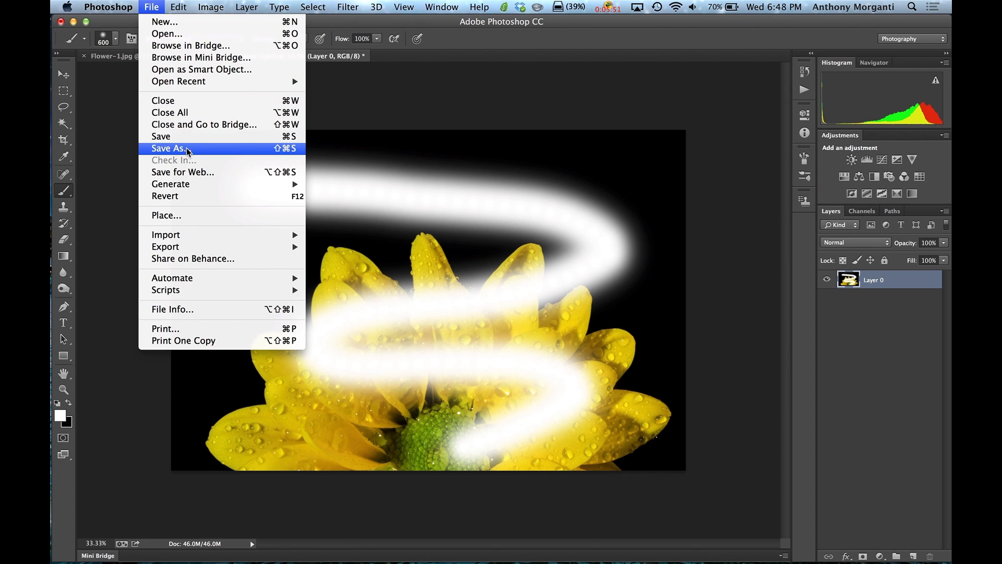
pyautogui.click(168, 148)
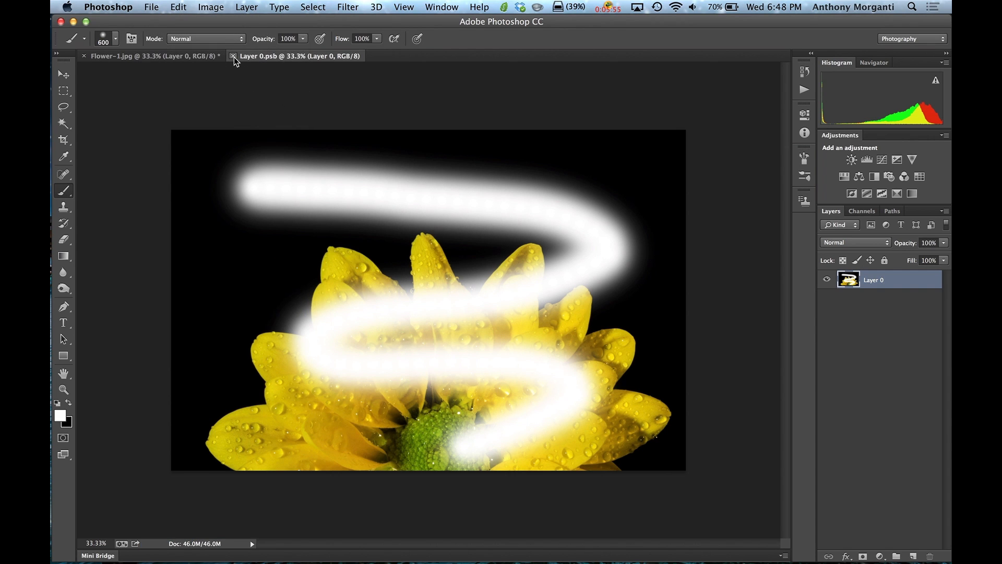
# - Close Layer 0.psb, then close Flower-1.jpg without saving changes
pyautogui.click(233, 56)
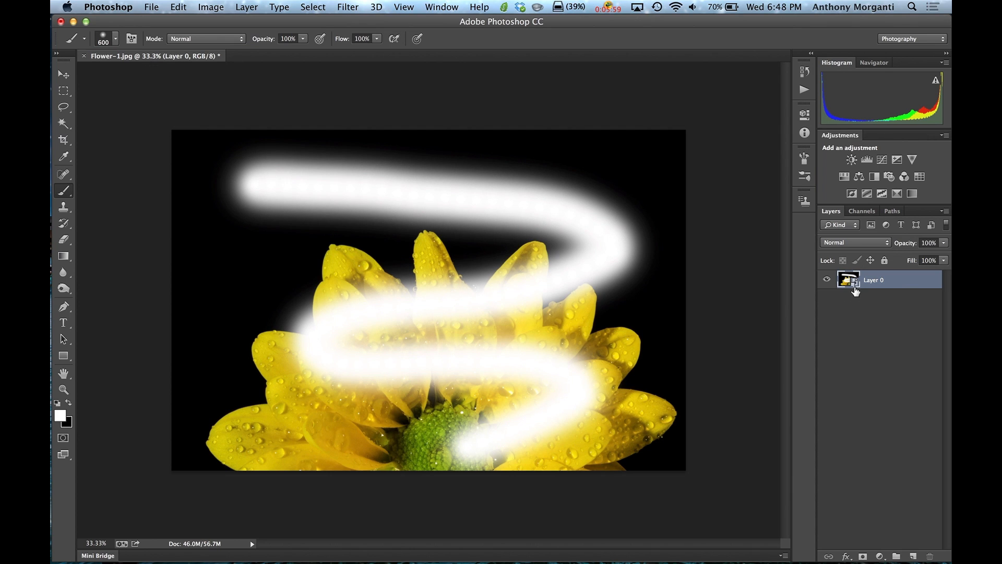
pyautogui.moveTo(545, 396)
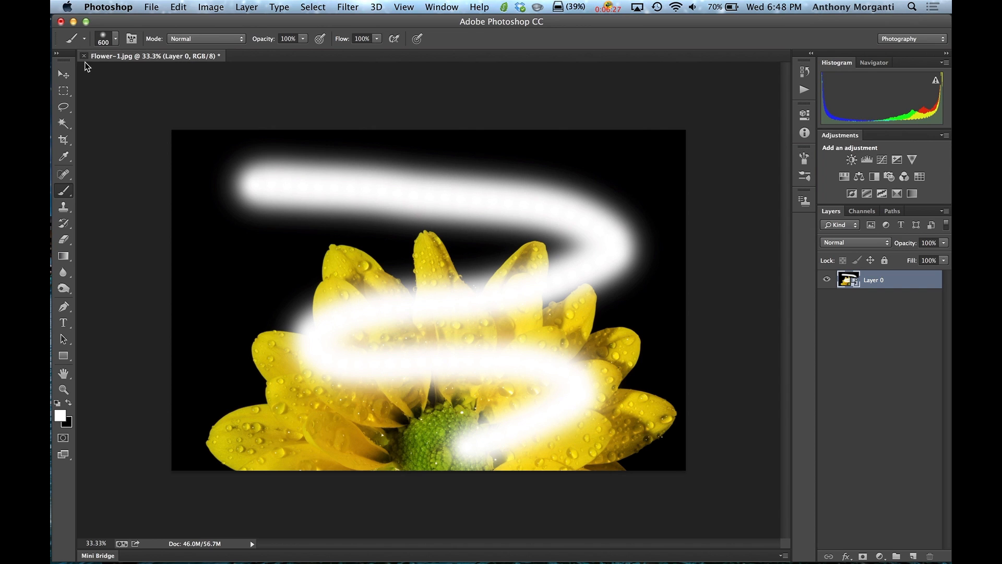
pyautogui.click(84, 56)
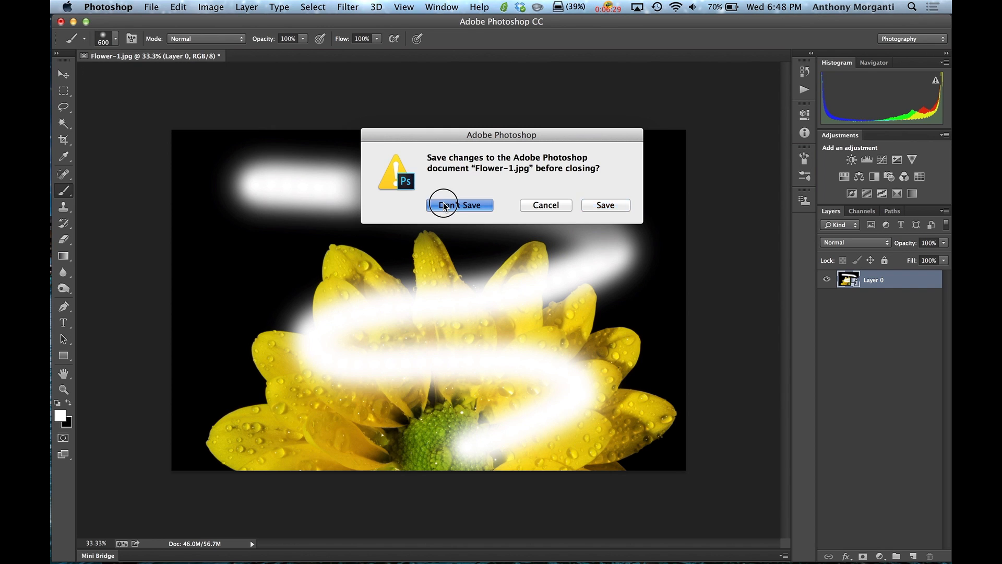
pyautogui.click(459, 204)
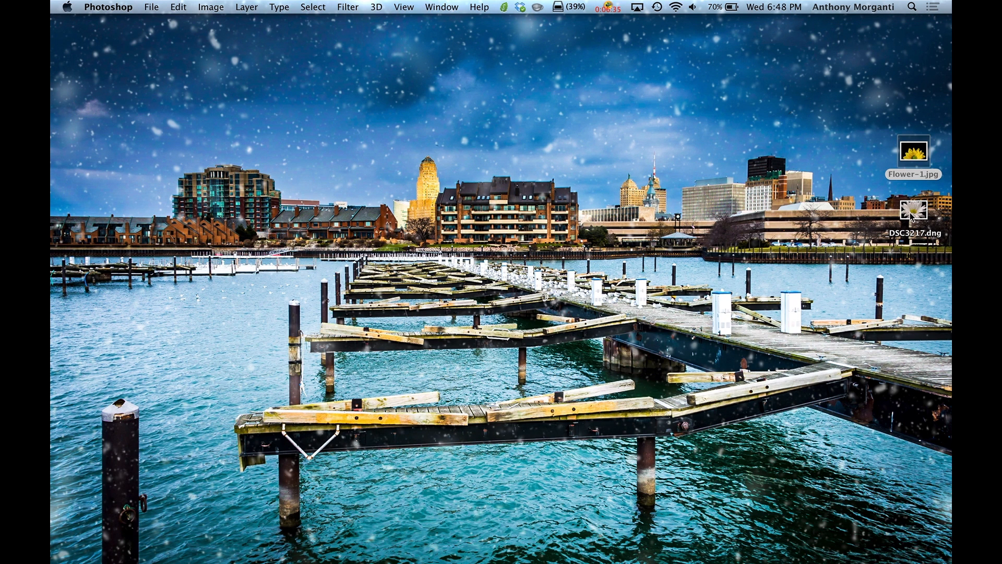
# - Select _DSC3217.dng on the desktop and open it in Camera Raw
pyautogui.click(913, 213)
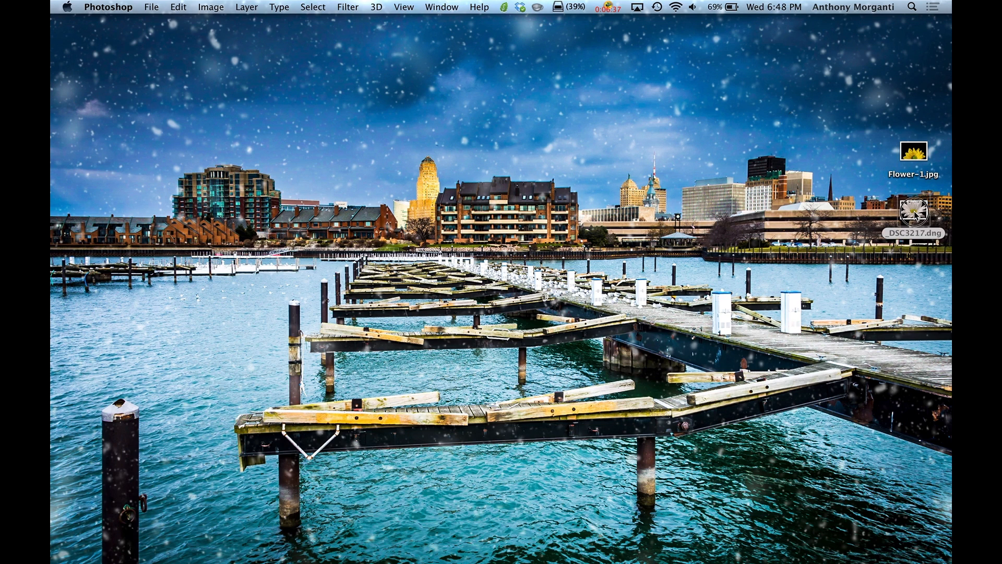
pyautogui.doubleClick(913, 214)
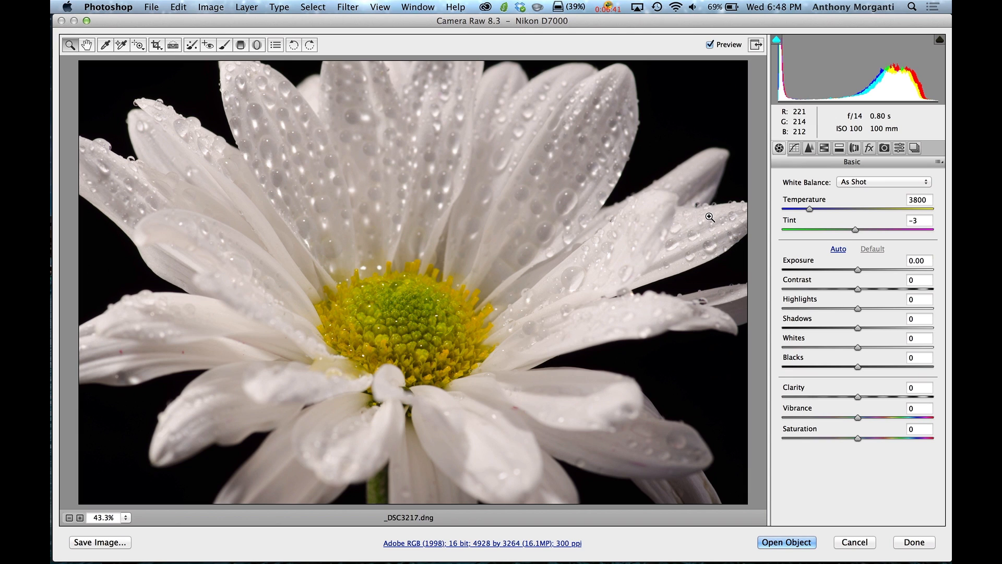
pyautogui.moveTo(510, 36)
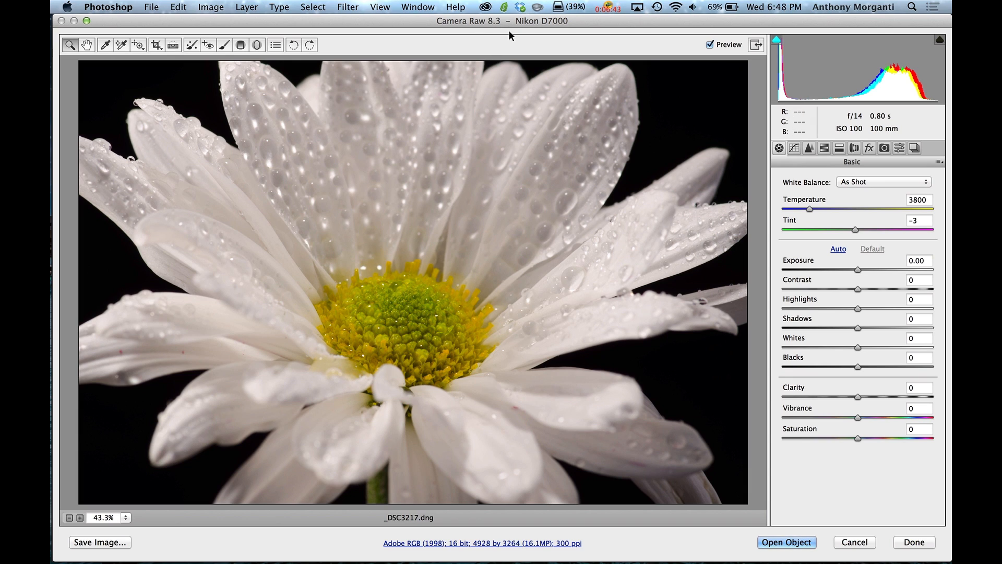
pyautogui.moveTo(857, 280)
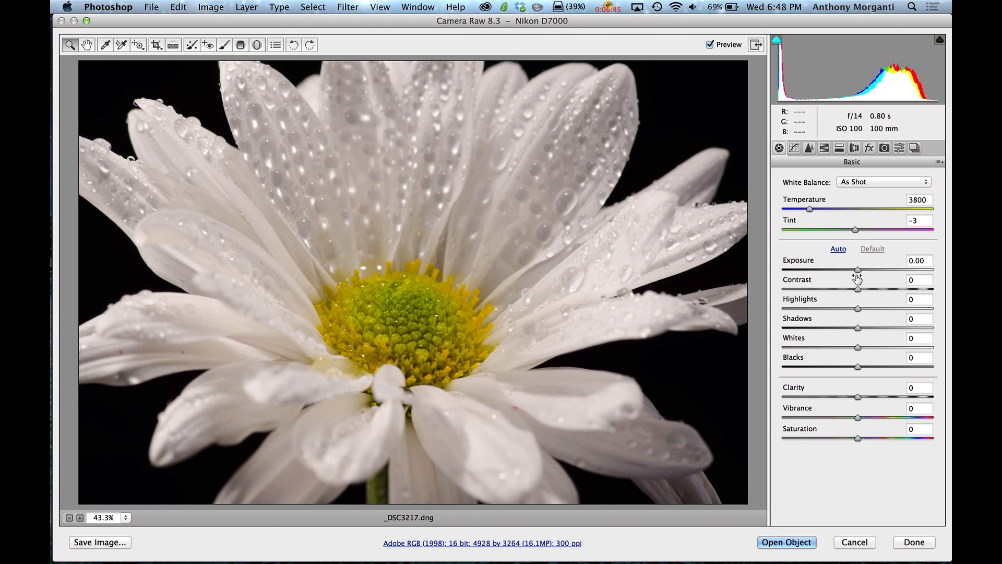
pyautogui.moveTo(638, 251)
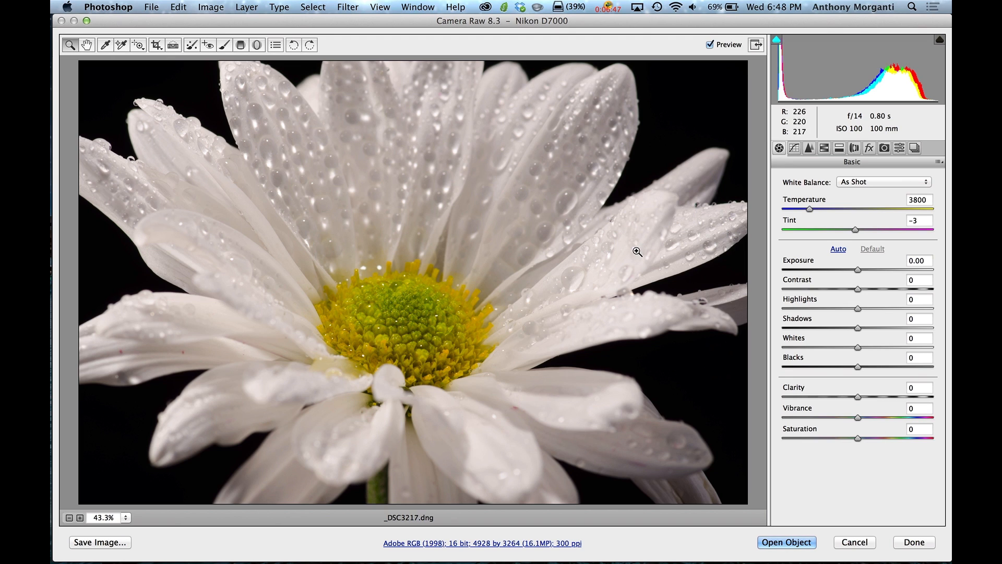
pyautogui.moveTo(776, 526)
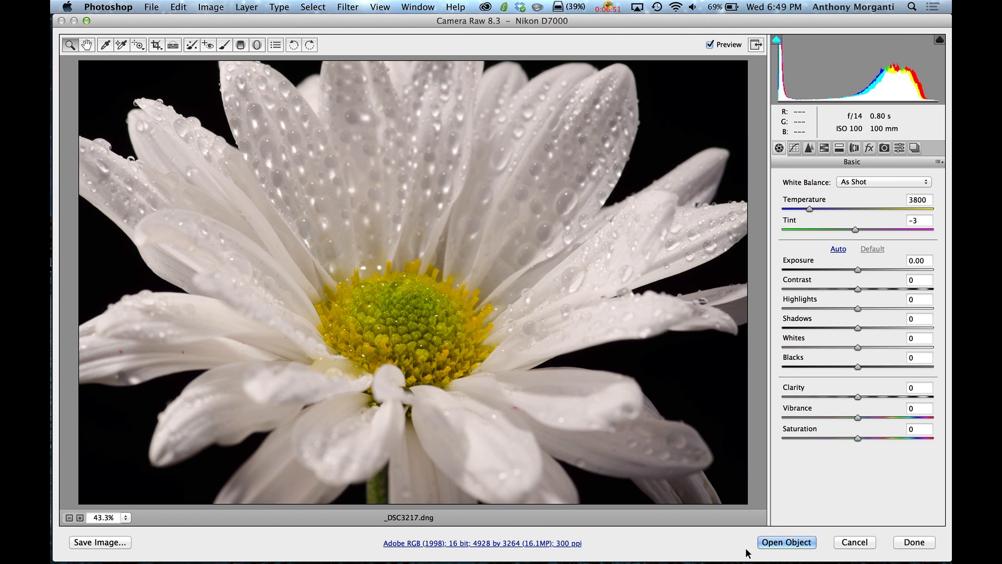
pyautogui.moveTo(724, 545)
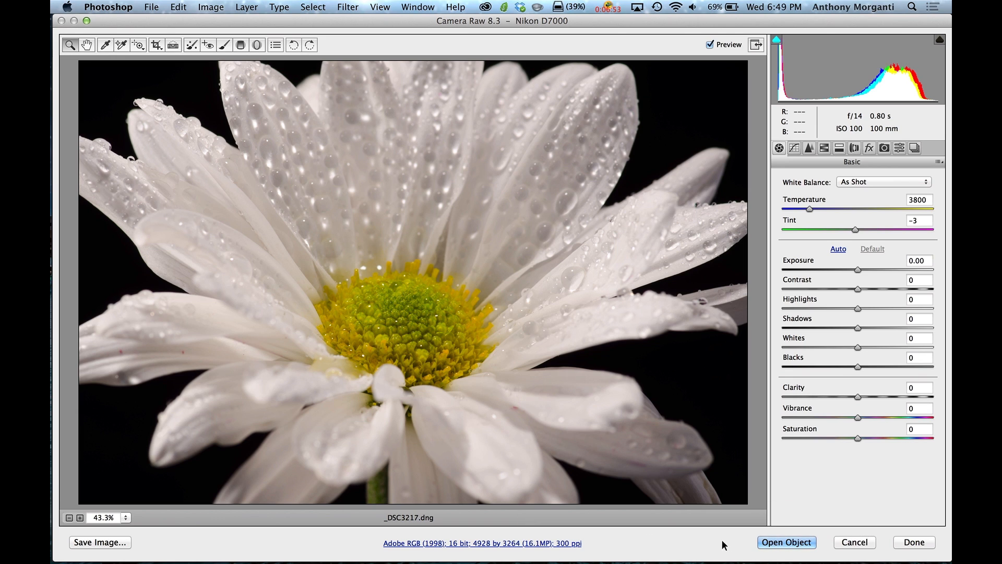
pyautogui.moveTo(561, 549)
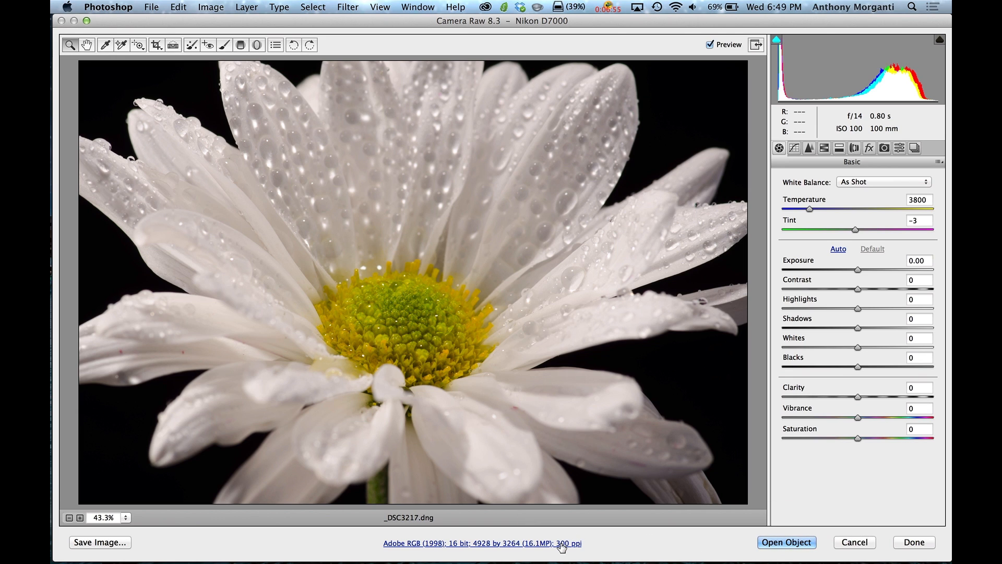
# - Turn off 'Open in Photoshop as Smart Objects' in Camera Raw's workflow options
pyautogui.click(481, 543)
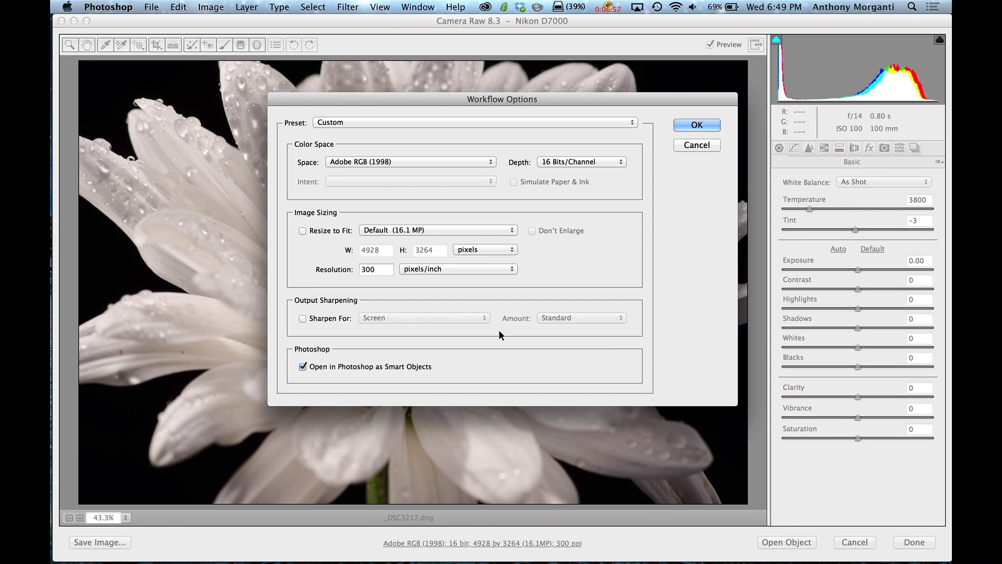
pyautogui.click(302, 367)
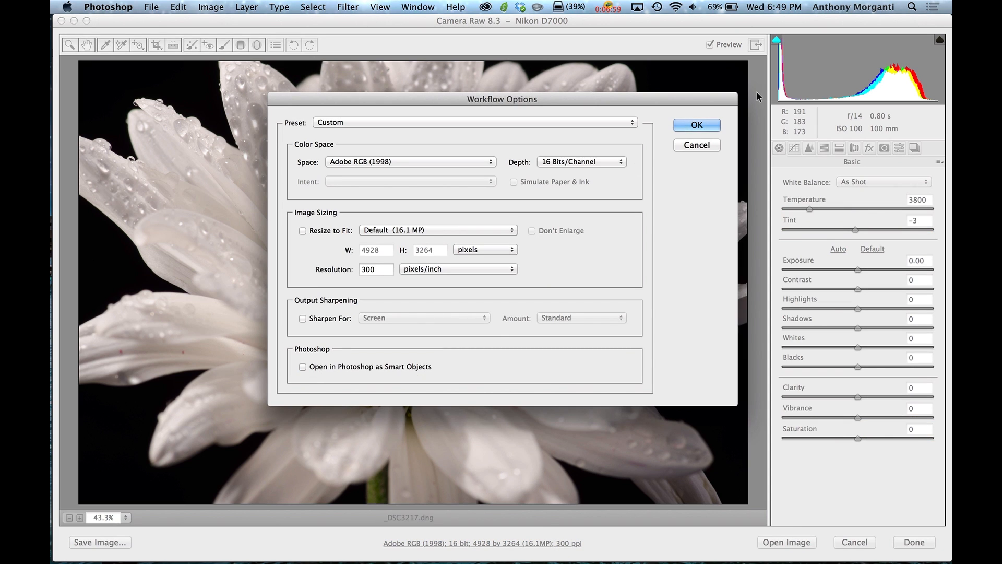
pyautogui.click(695, 125)
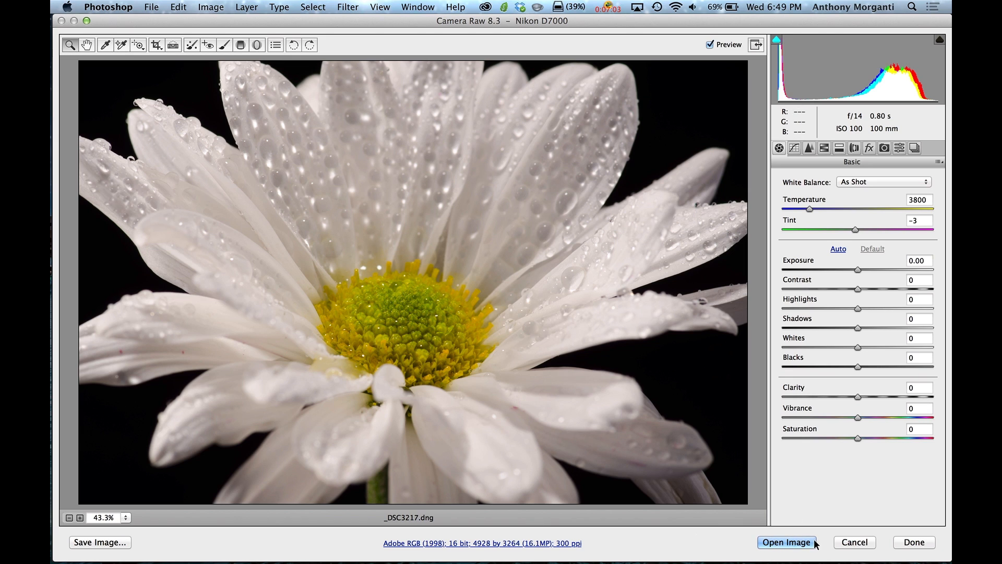
pyautogui.moveTo(724, 547)
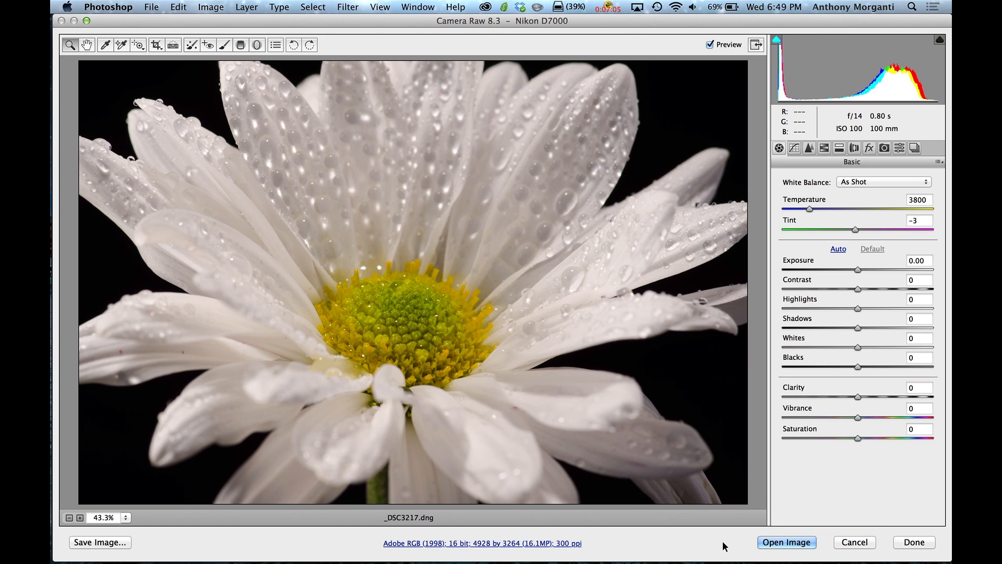
pyautogui.moveTo(695, 549)
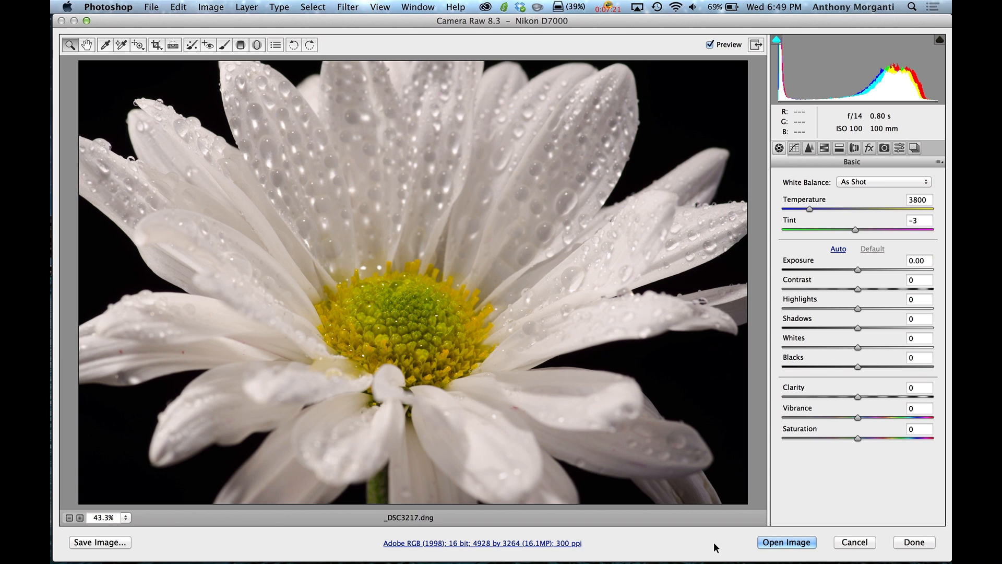
pyautogui.moveTo(603, 543)
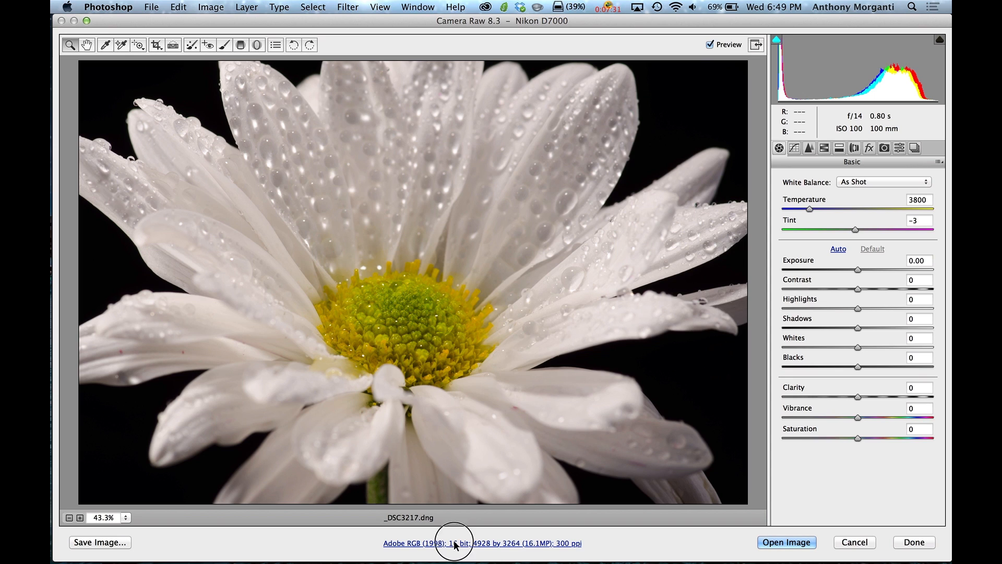
# - Turn Camera Raw's Open in Photoshop as Smart Objects workflow option back on
pyautogui.click(454, 543)
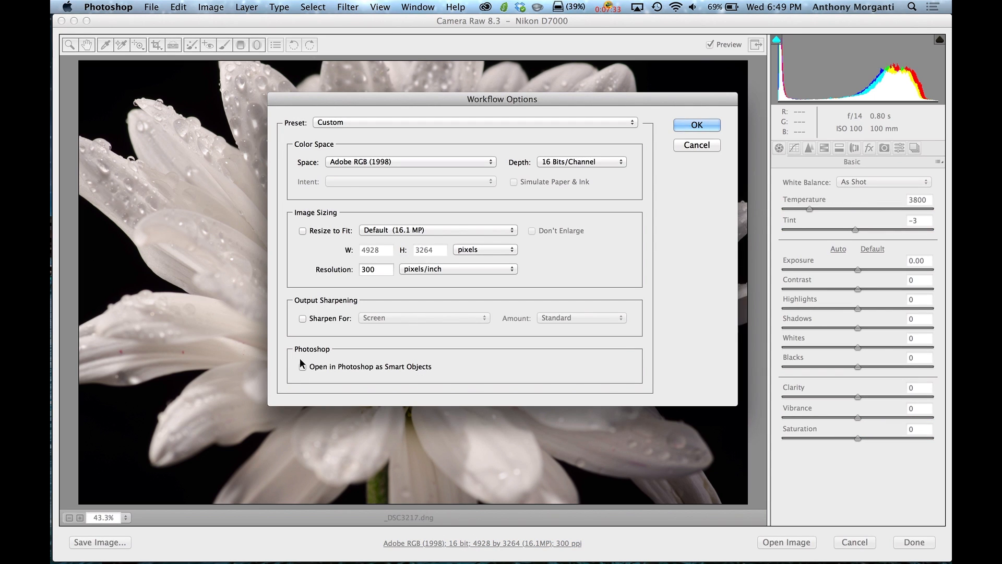
pyautogui.click(302, 366)
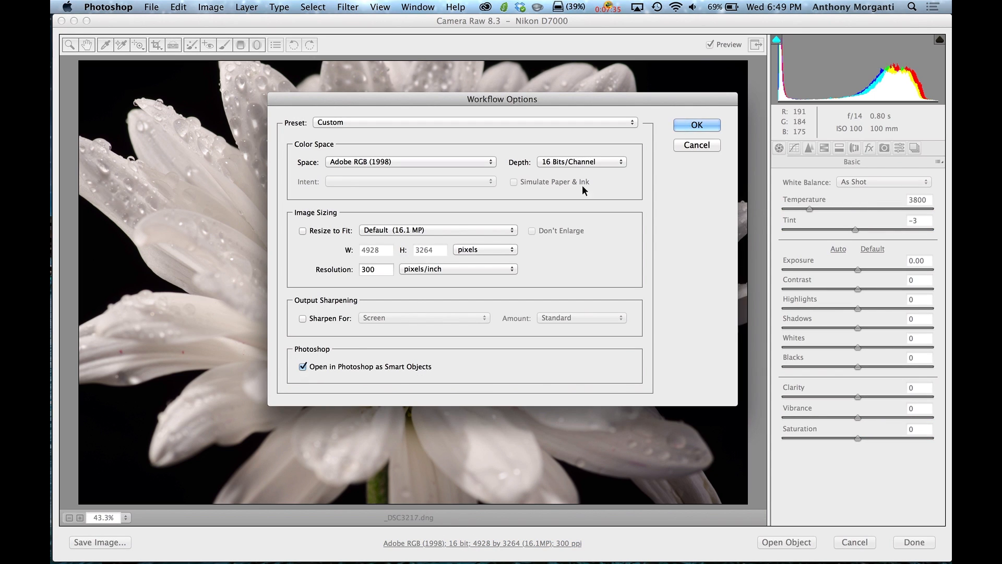
pyautogui.click(695, 125)
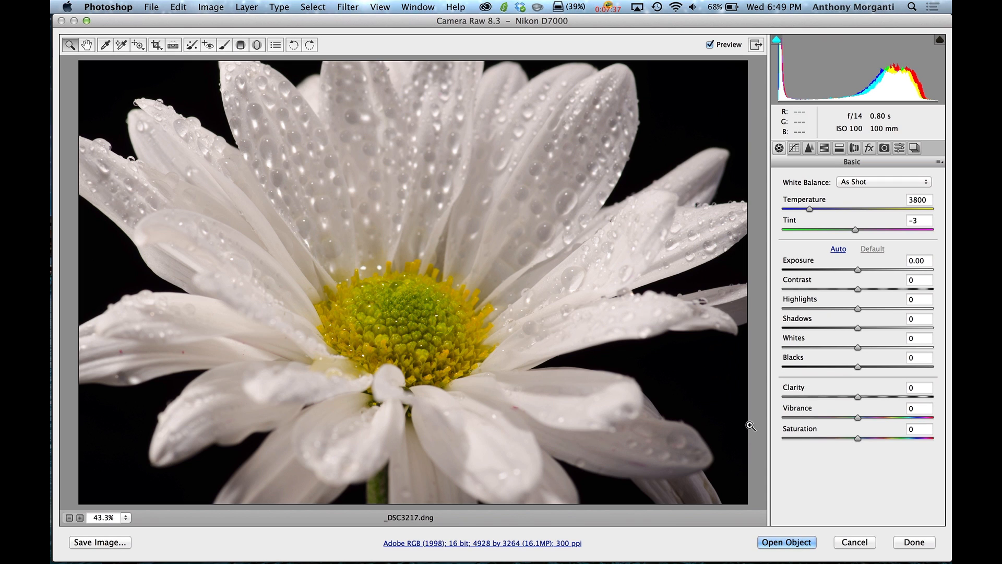
pyautogui.moveTo(786, 542)
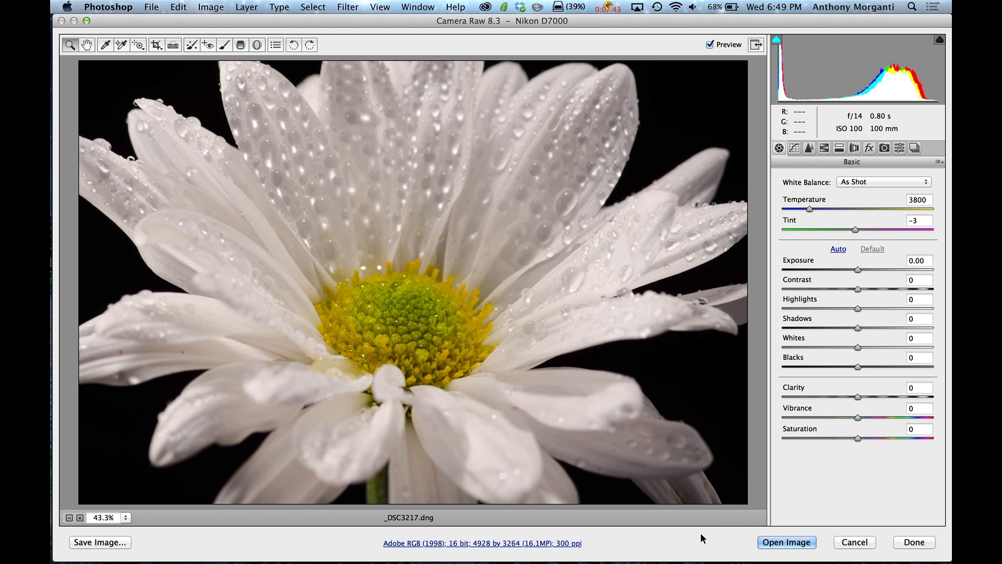
pyautogui.moveTo(786, 542)
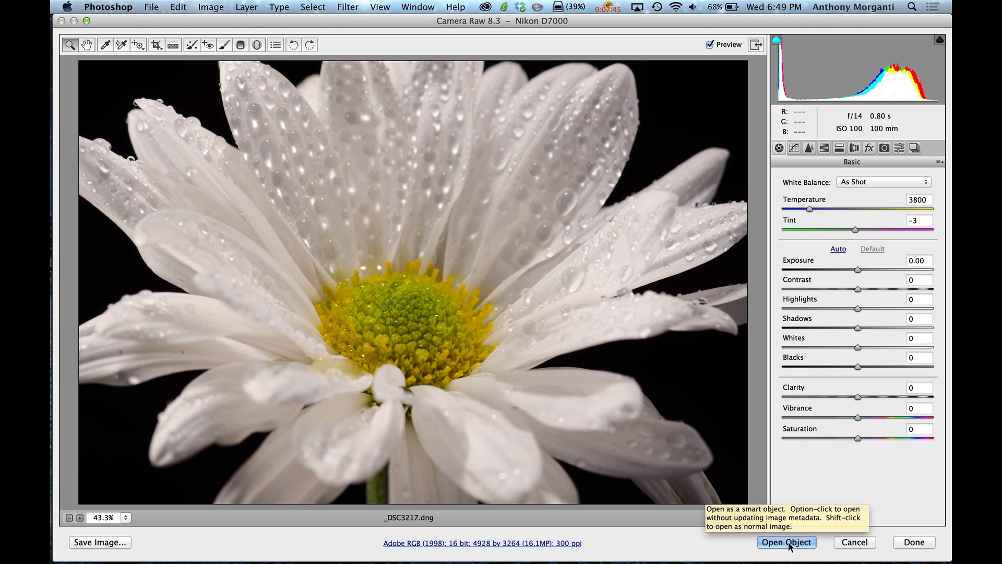
pyautogui.moveTo(714, 541)
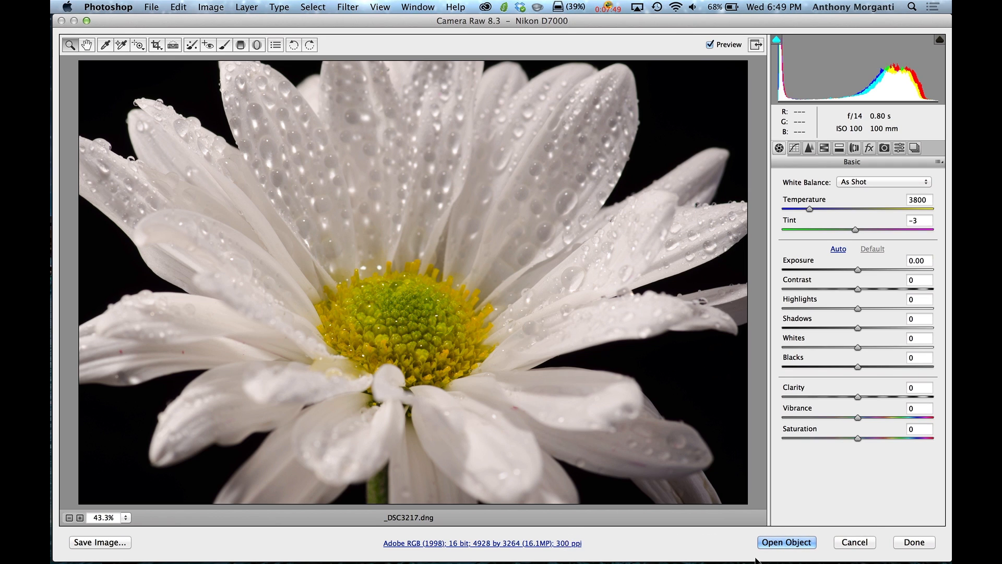
# - Switch the Open in Photoshop as Smart Objects workflow option off again
pyautogui.click(481, 542)
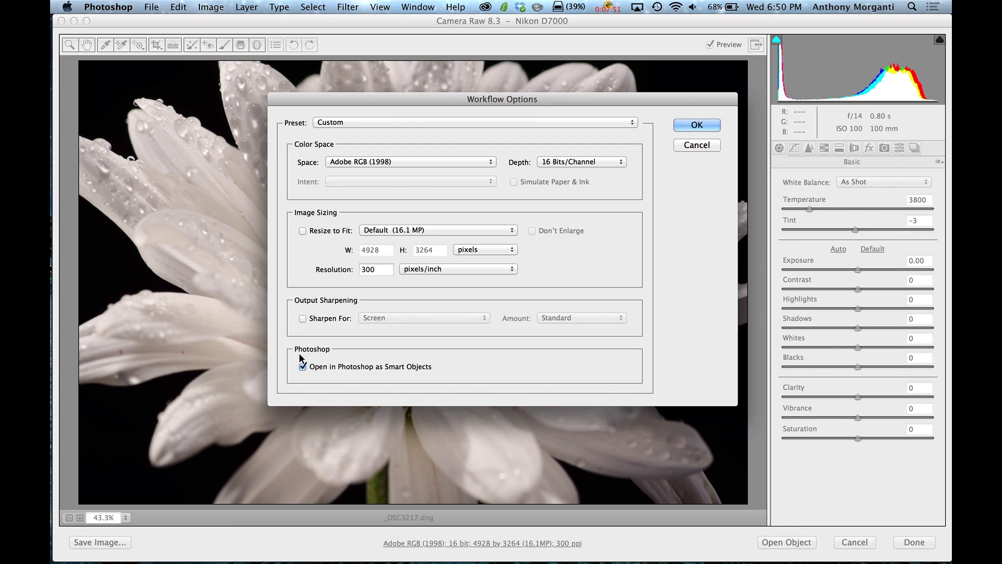
pyautogui.click(302, 366)
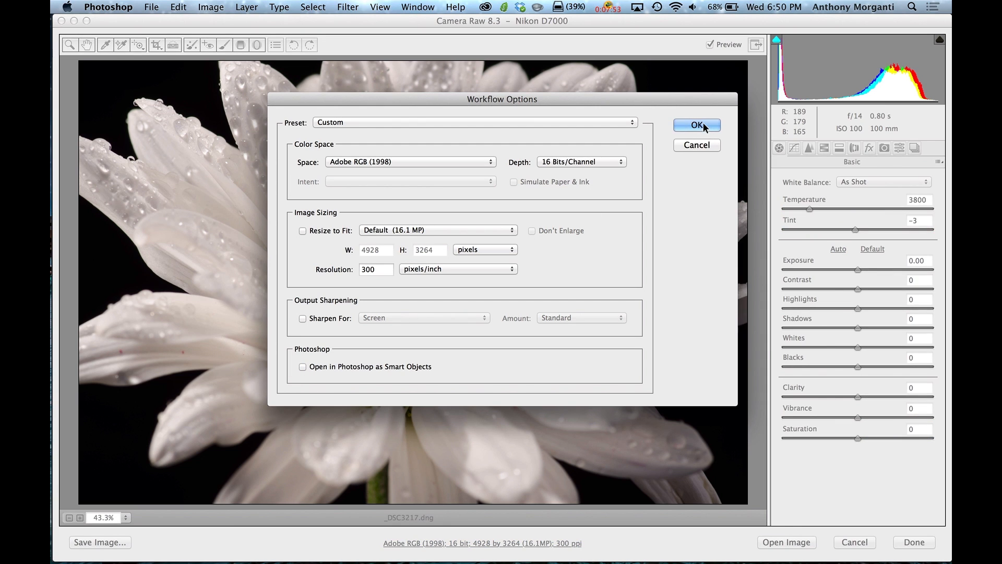
pyautogui.click(696, 125)
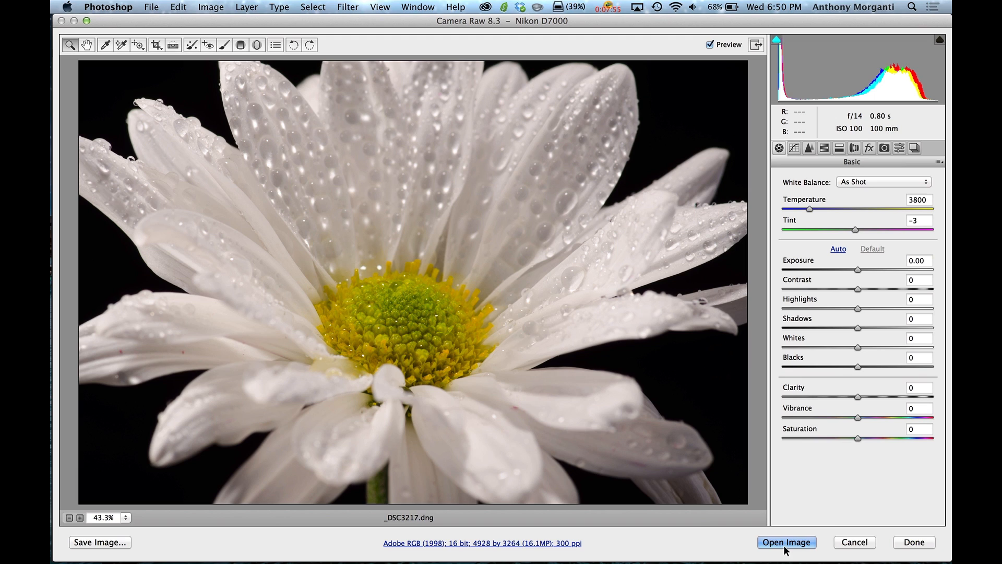
pyautogui.moveTo(787, 541)
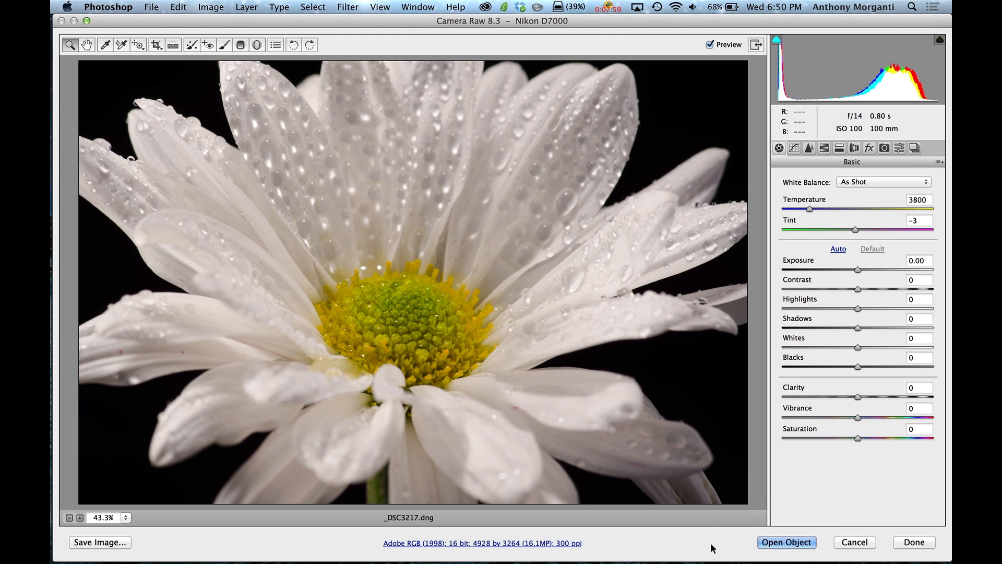
pyautogui.moveTo(786, 542)
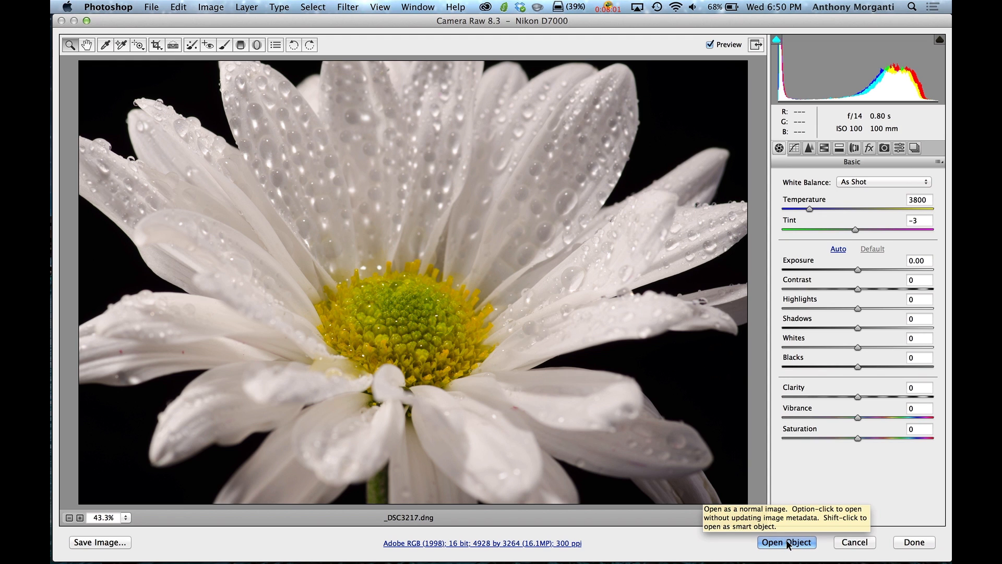
# - Open _DSC3217.dng from Camera Raw as a smart object layer using Open Object
pyautogui.click(786, 542)
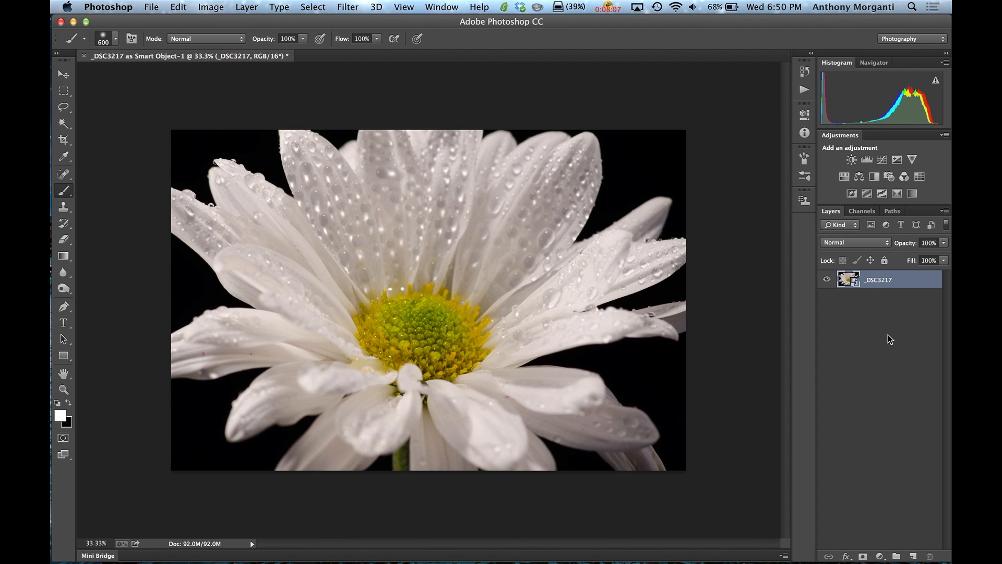
pyautogui.moveTo(866, 283)
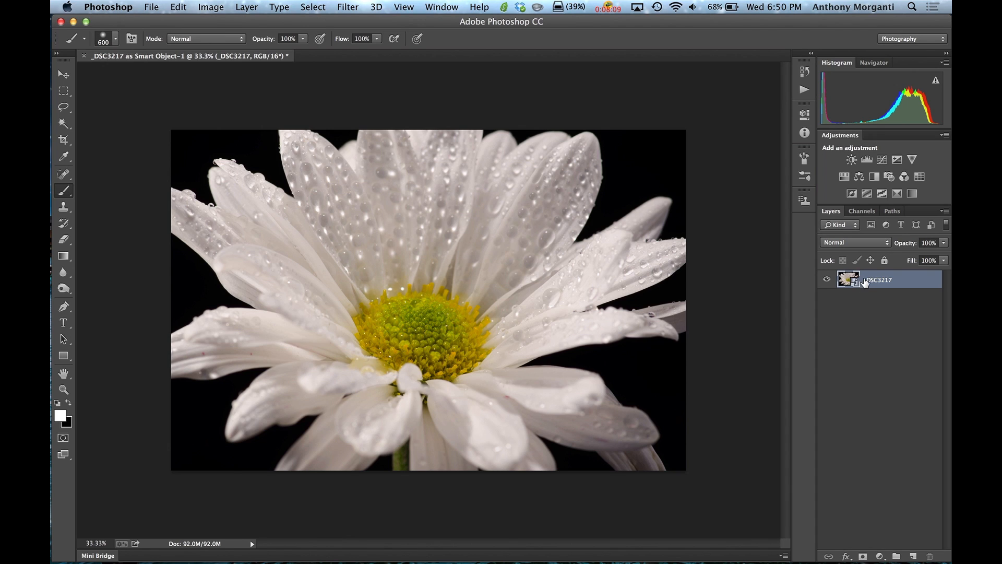
pyautogui.moveTo(866, 281)
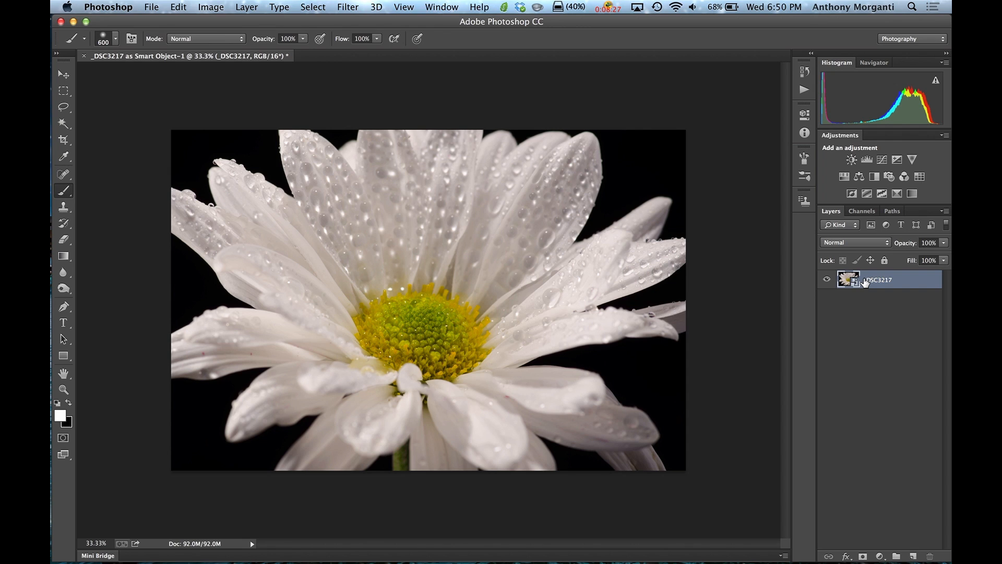
pyautogui.moveTo(868, 289)
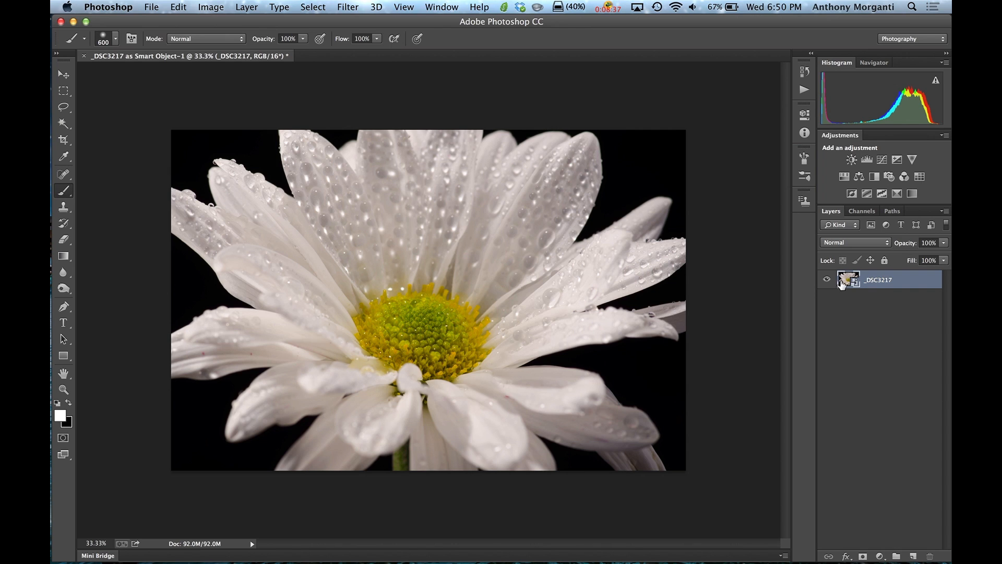
pyautogui.moveTo(568, 328)
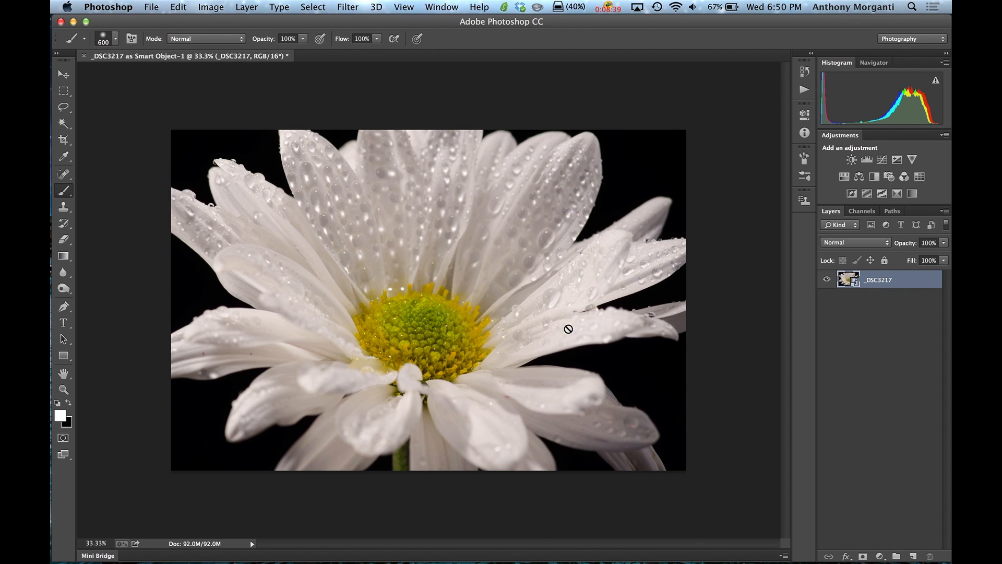
pyautogui.moveTo(681, 358)
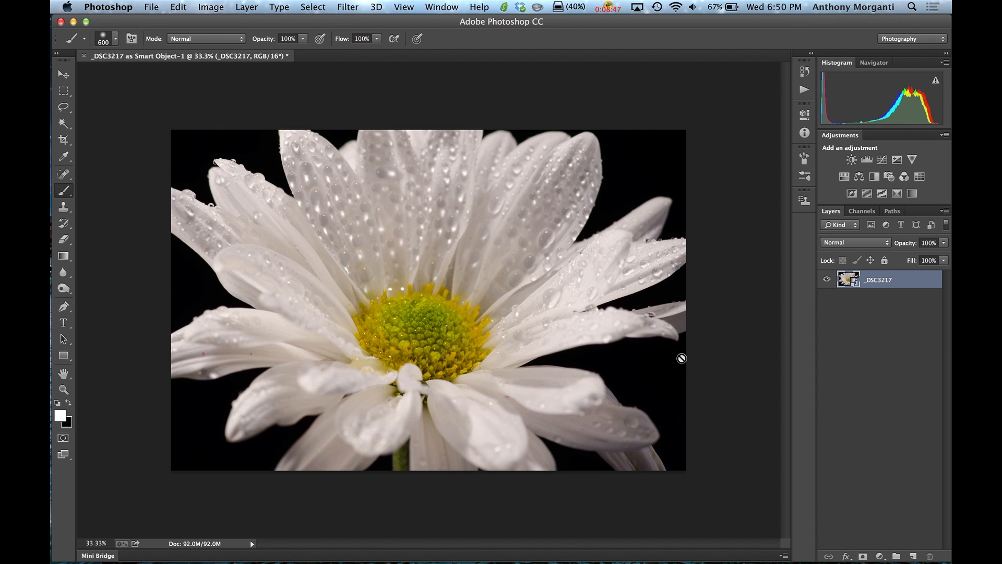
pyautogui.moveTo(685, 364)
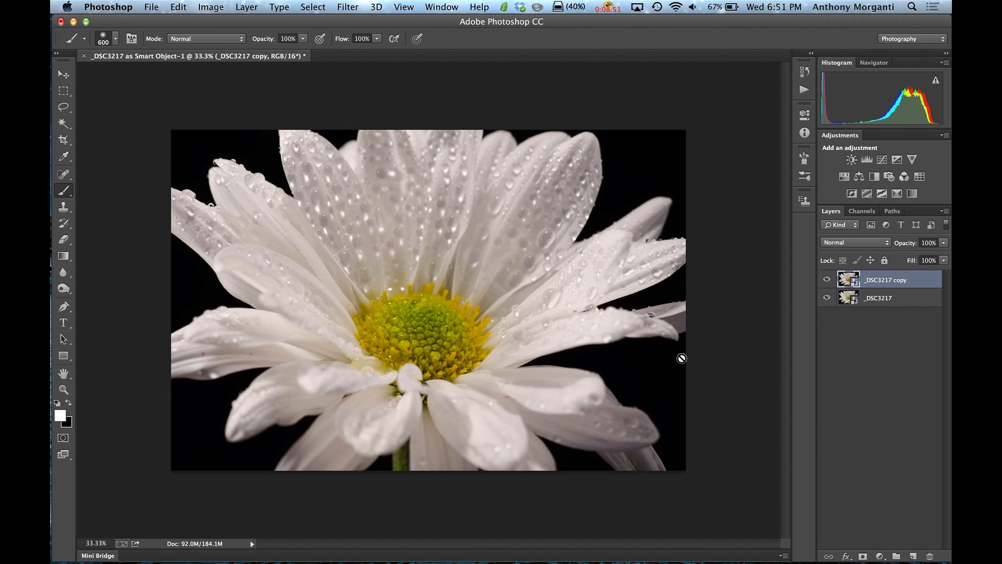
pyautogui.moveTo(234, 20)
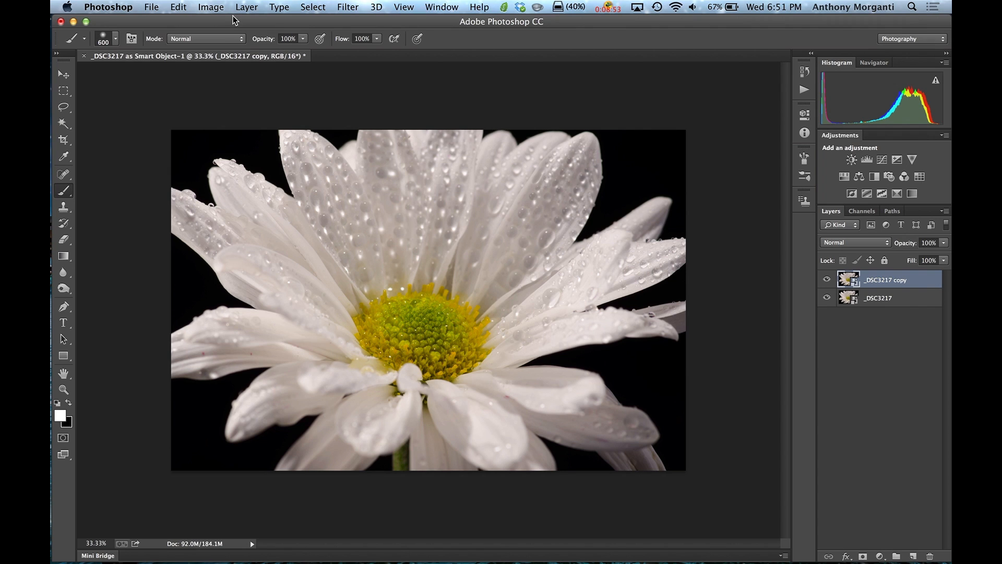
pyautogui.moveTo(728, 197)
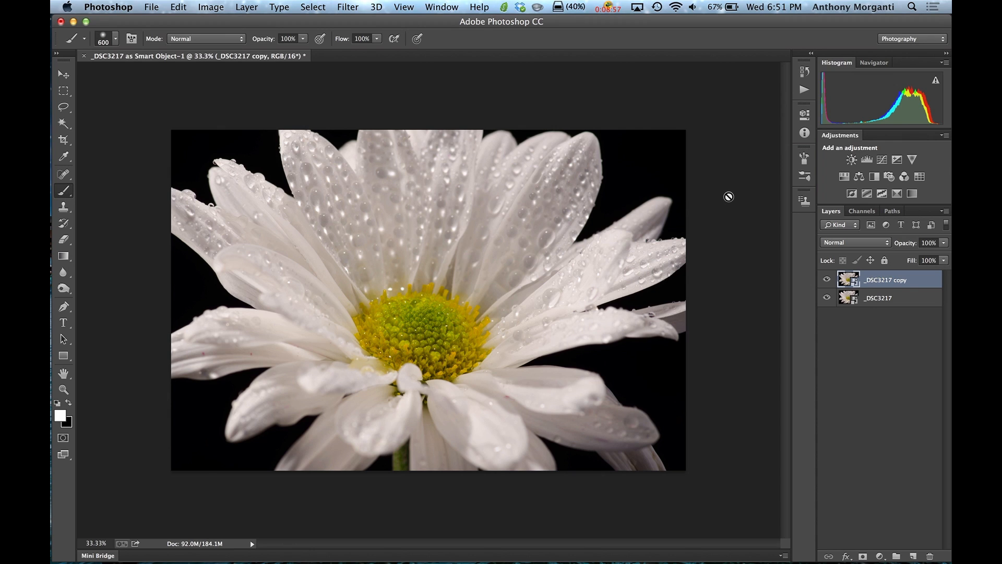
pyautogui.moveTo(845, 280)
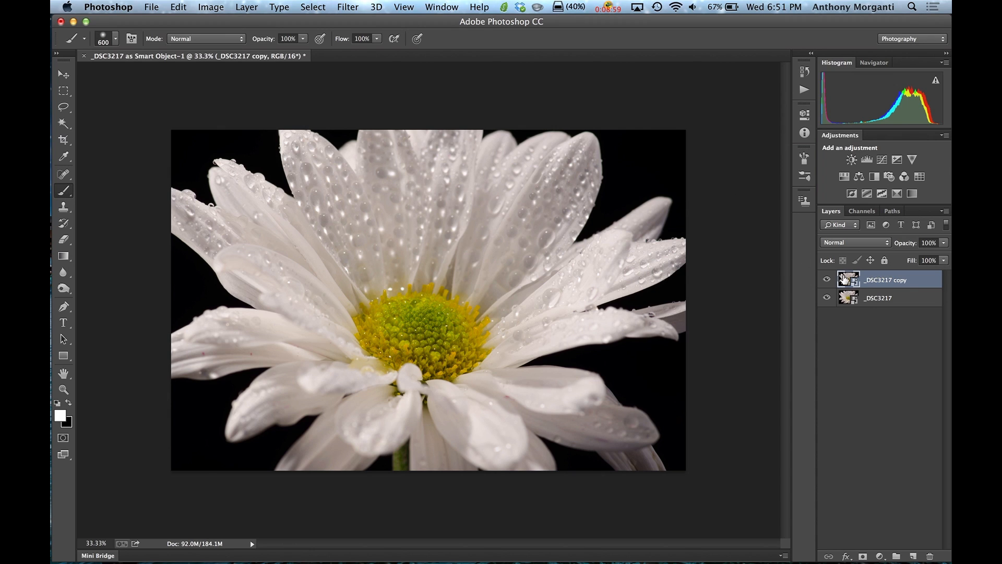
pyautogui.moveTo(849, 279)
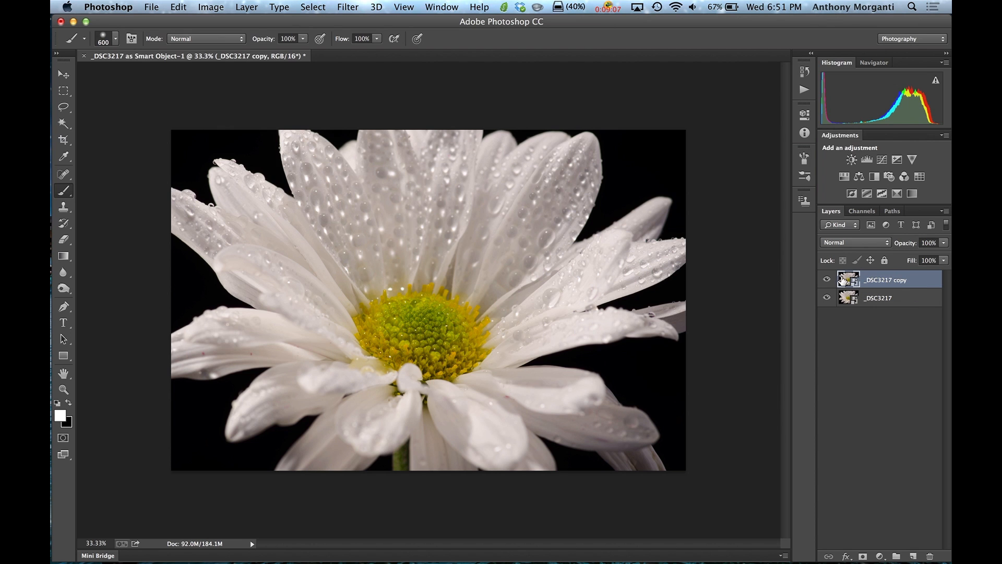
# - Reopen the _DSC3217 copy layer's raw settings in Camera Raw
pyautogui.doubleClick(848, 279)
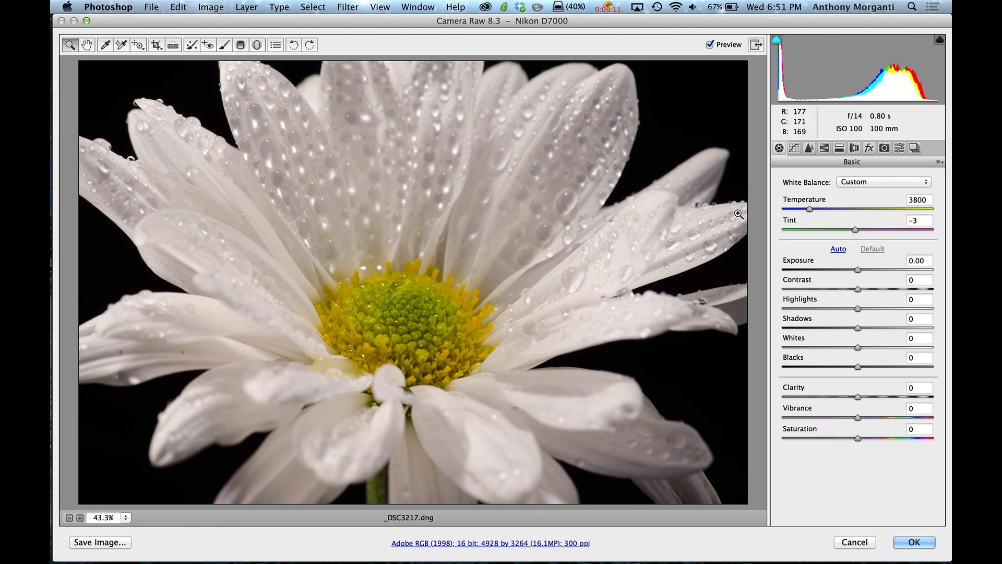
pyautogui.moveTo(860, 272)
pyautogui.write('-5')
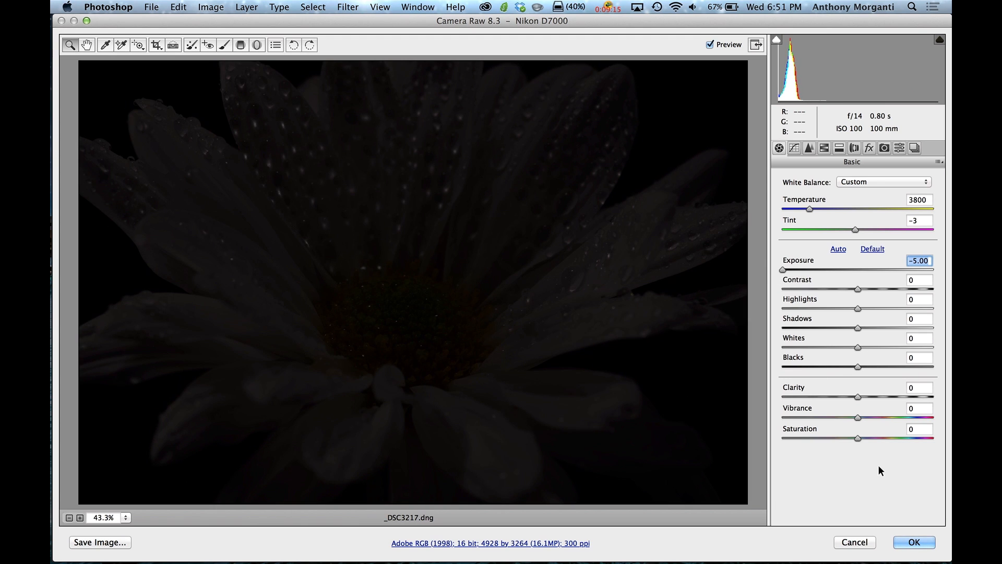
# - Apply the -5.00 exposure in Camera Raw, darkening both smart object layers
pyautogui.click(913, 541)
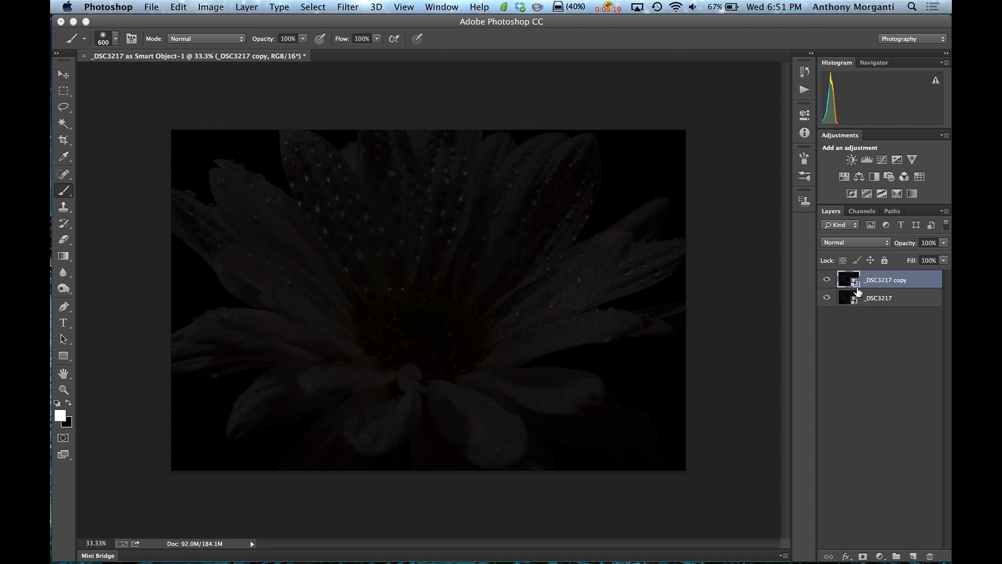
pyautogui.moveTo(849, 301)
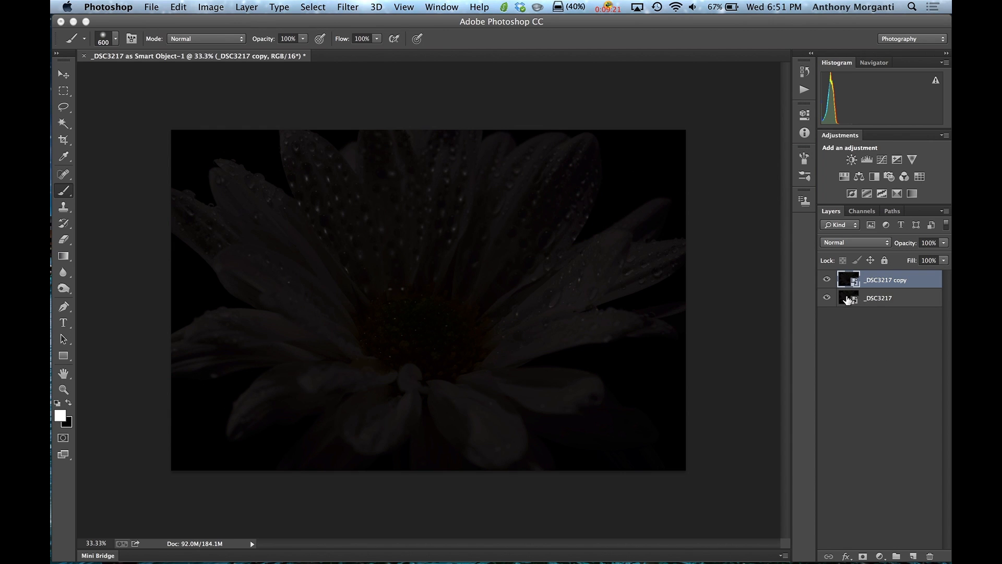
pyautogui.moveTo(851, 314)
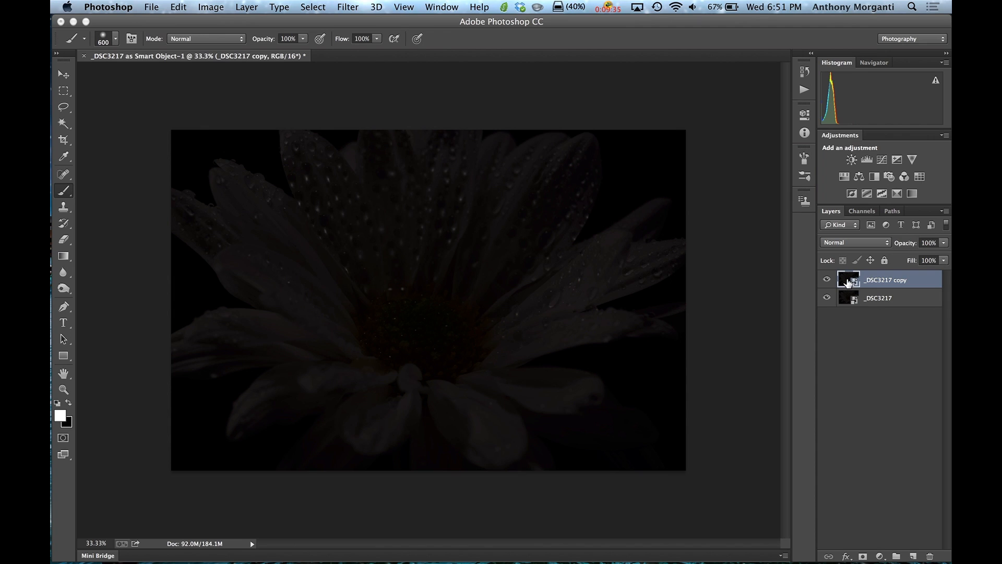
pyautogui.moveTo(848, 279)
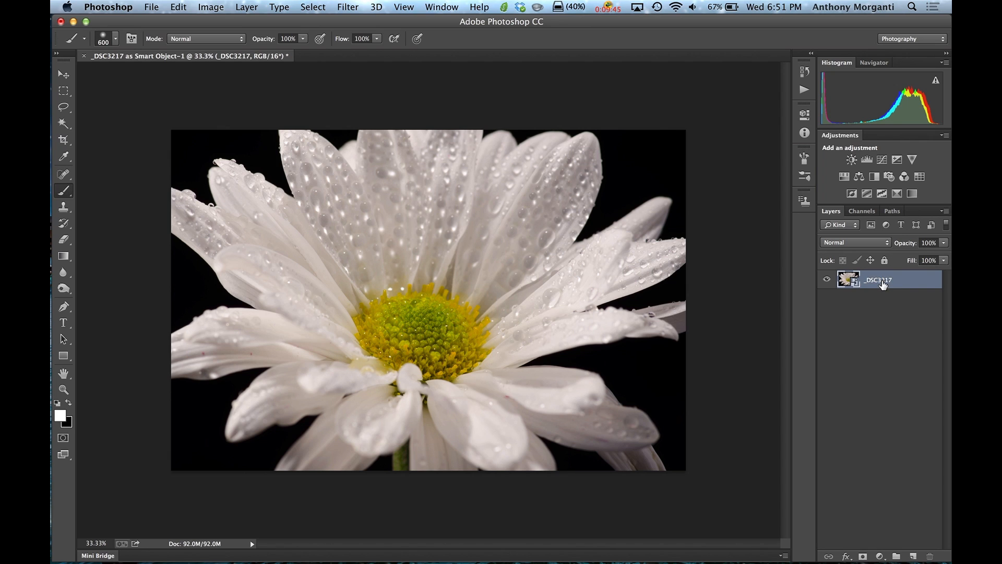
pyautogui.moveTo(903, 281)
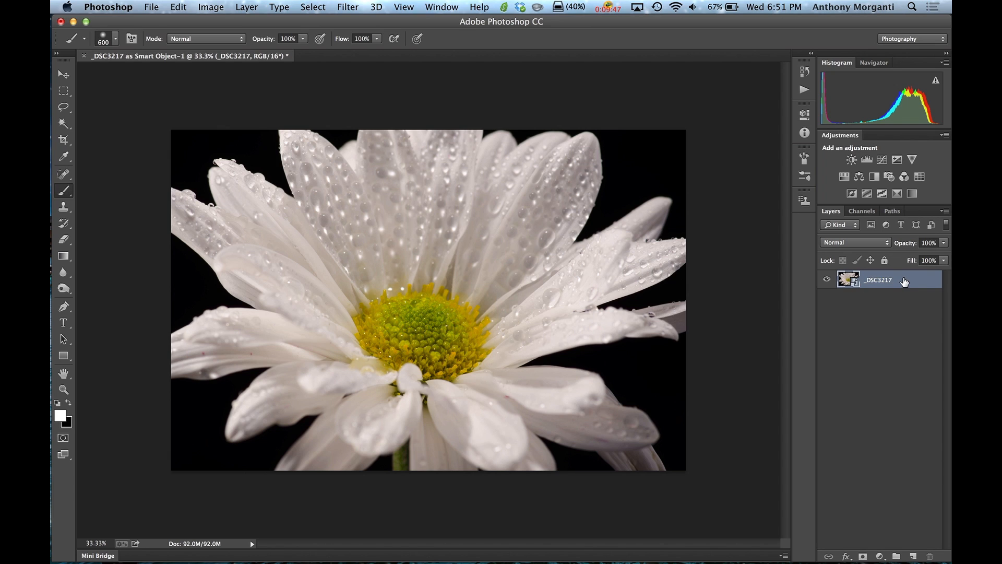
# - Create an independent _DSC3217 copy using Layer > Smart Objects > New Smart Object via Copy
pyautogui.rightClick(877, 280)
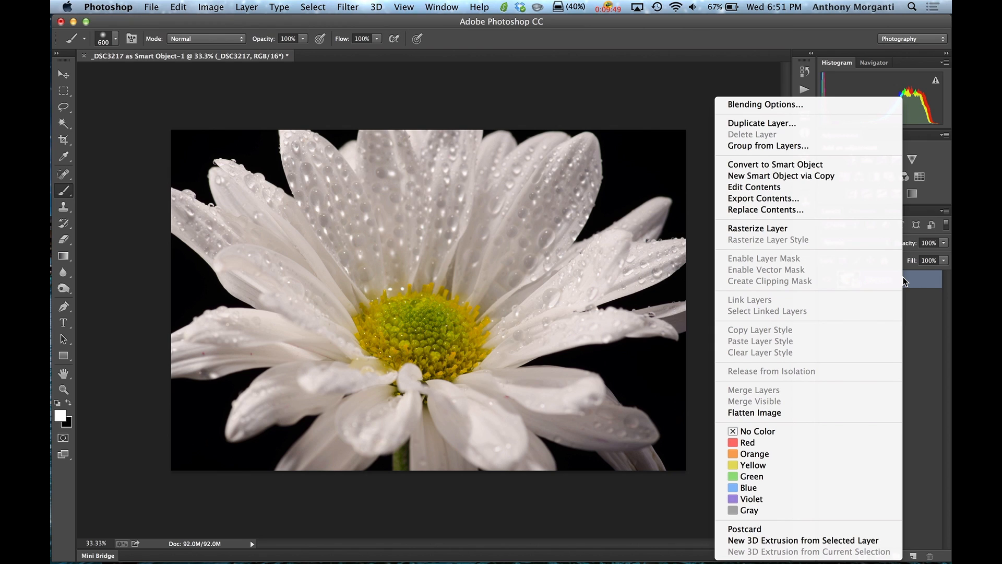
pyautogui.moveTo(755, 179)
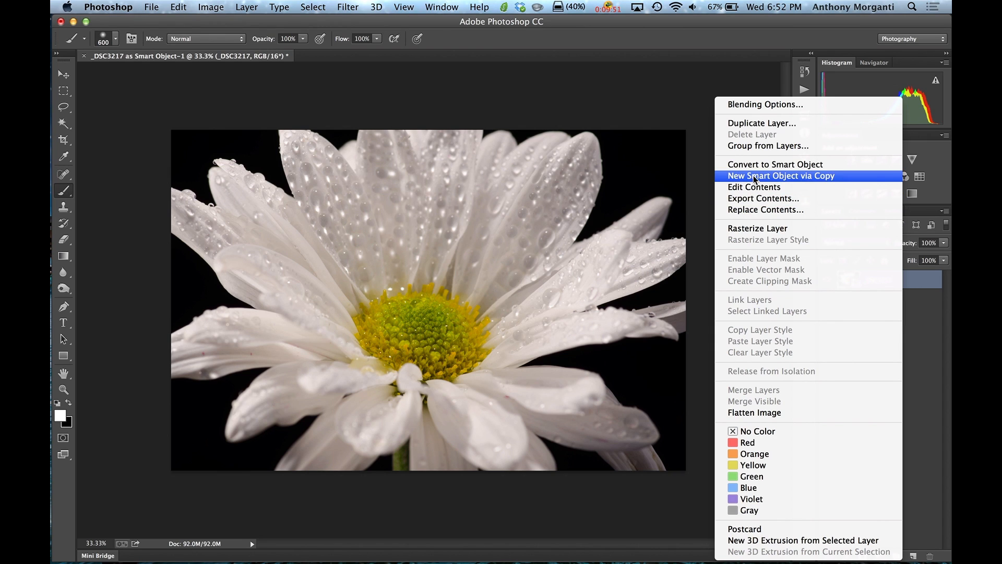
pyautogui.moveTo(828, 179)
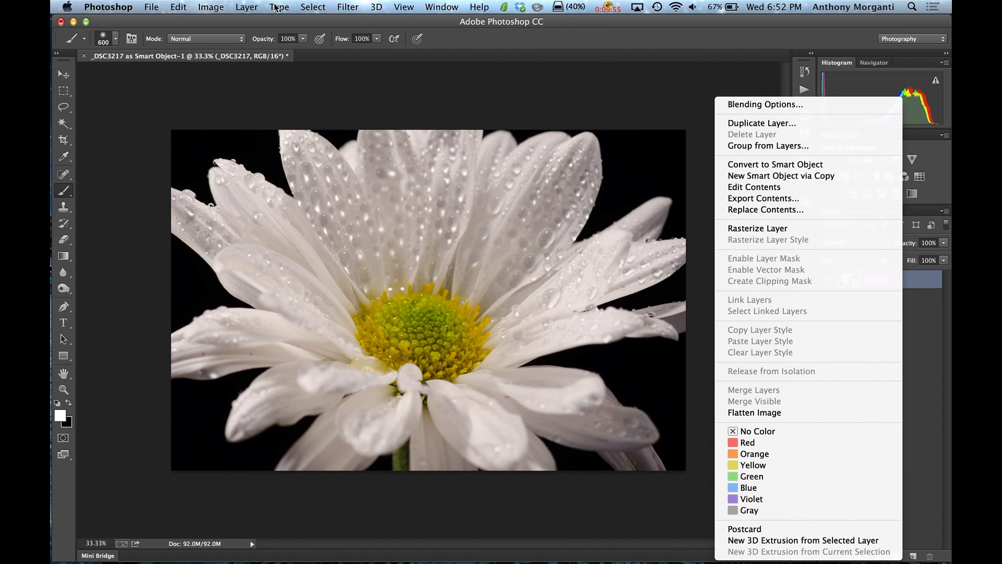
pyautogui.click(247, 7)
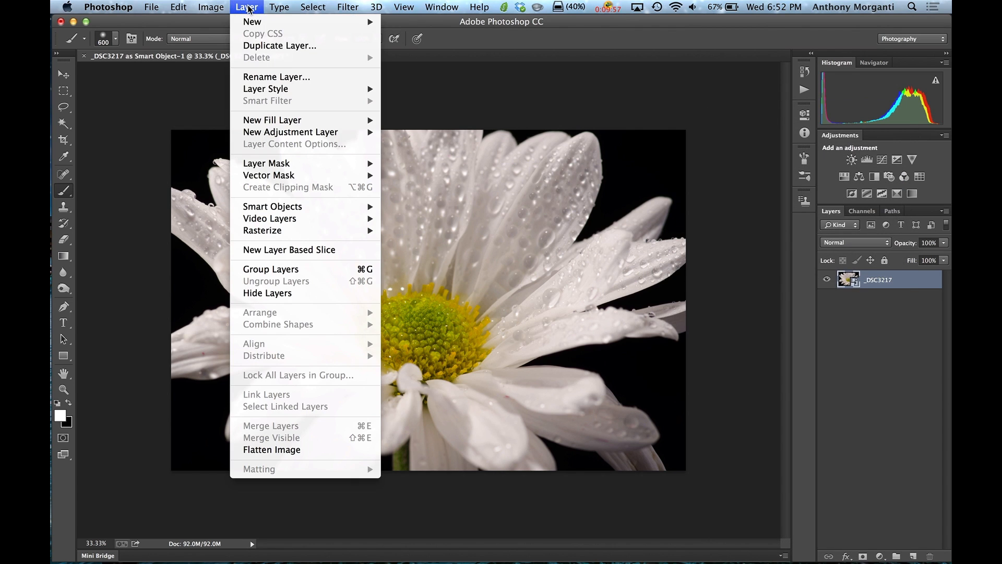
pyautogui.moveTo(272, 206)
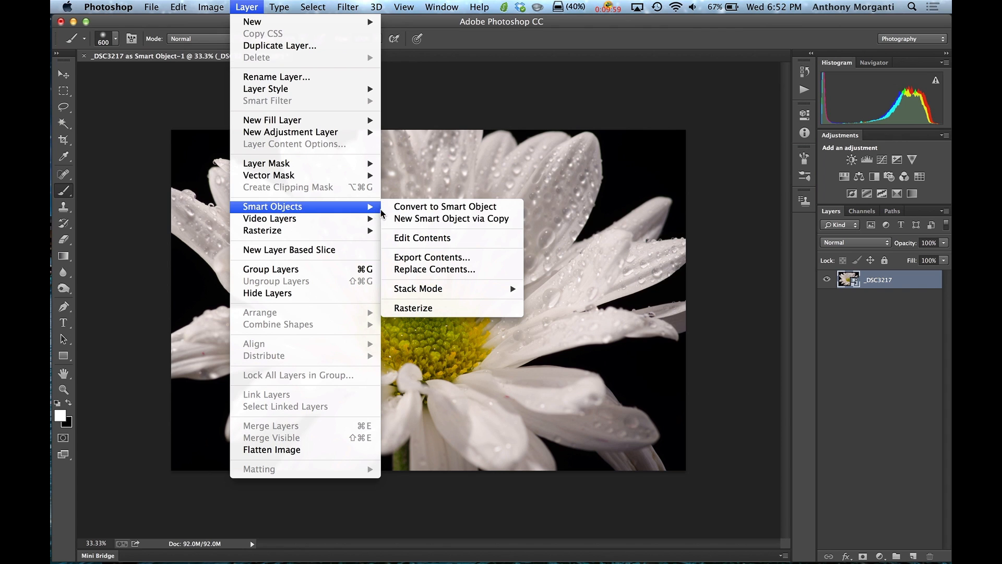
pyautogui.moveTo(451, 218)
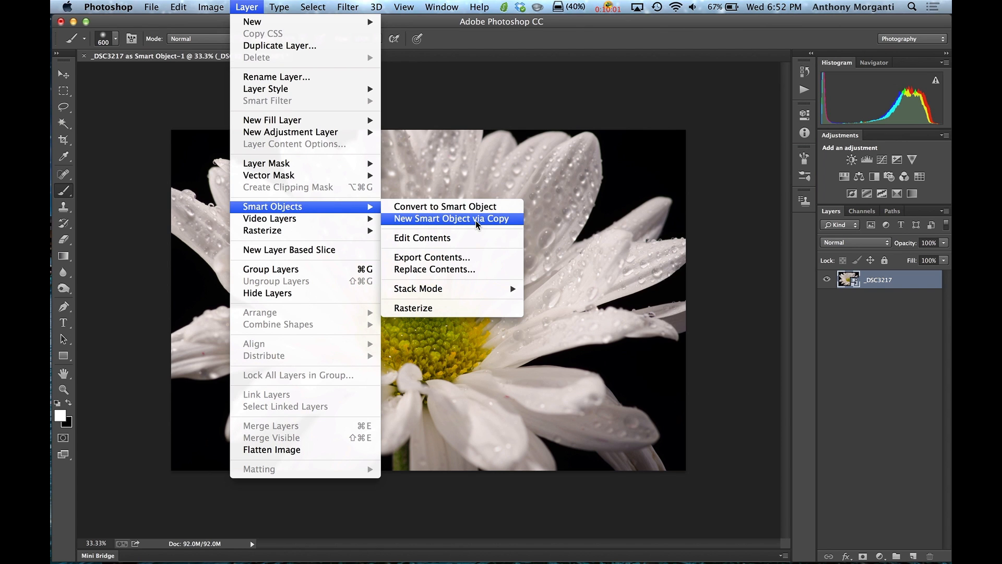
pyautogui.click(450, 219)
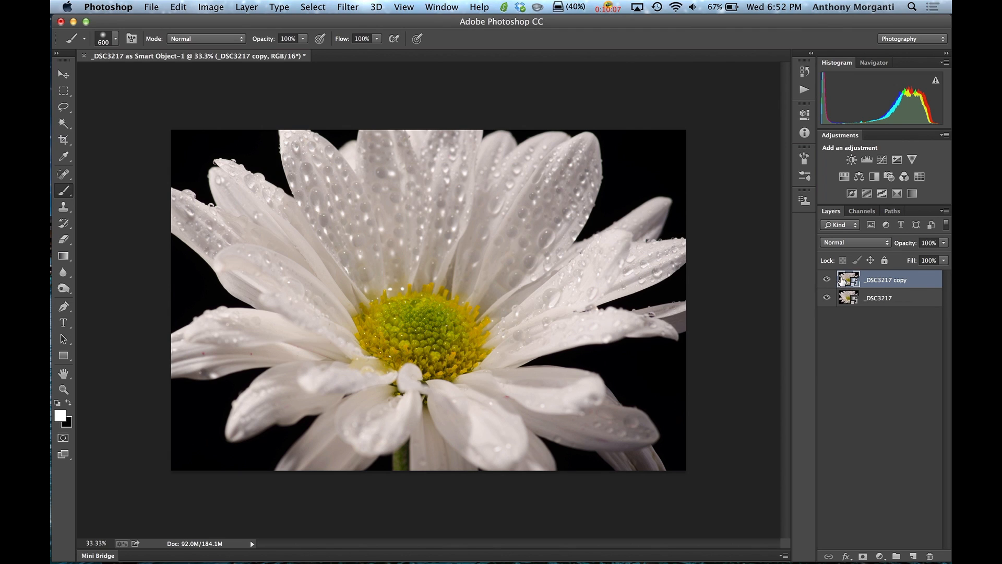
# - Apply -5.00 exposure to _DSC3217 copy only, leaving the original daisy bright
pyautogui.doubleClick(848, 280)
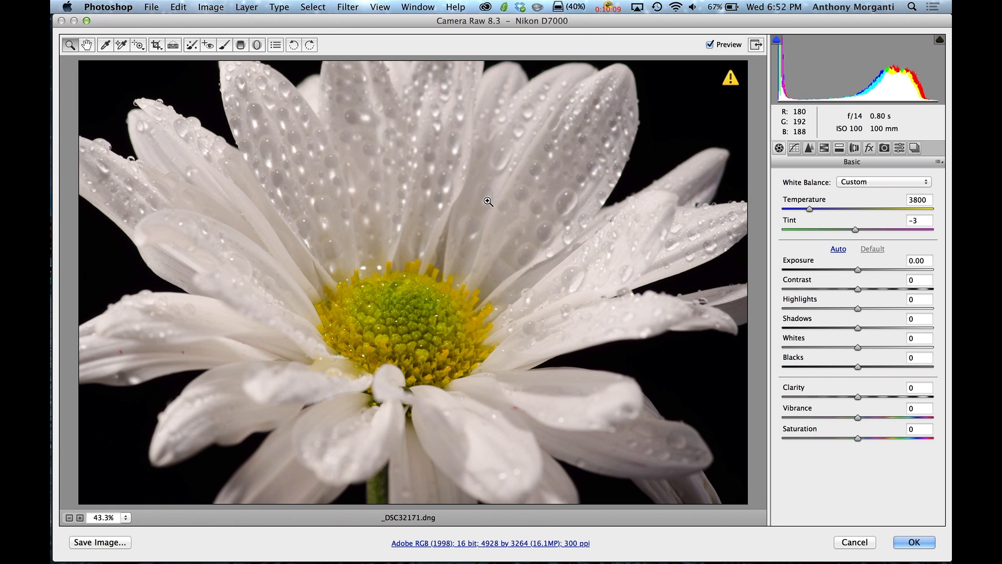
pyautogui.moveTo(860, 275)
pyautogui.write('-5')
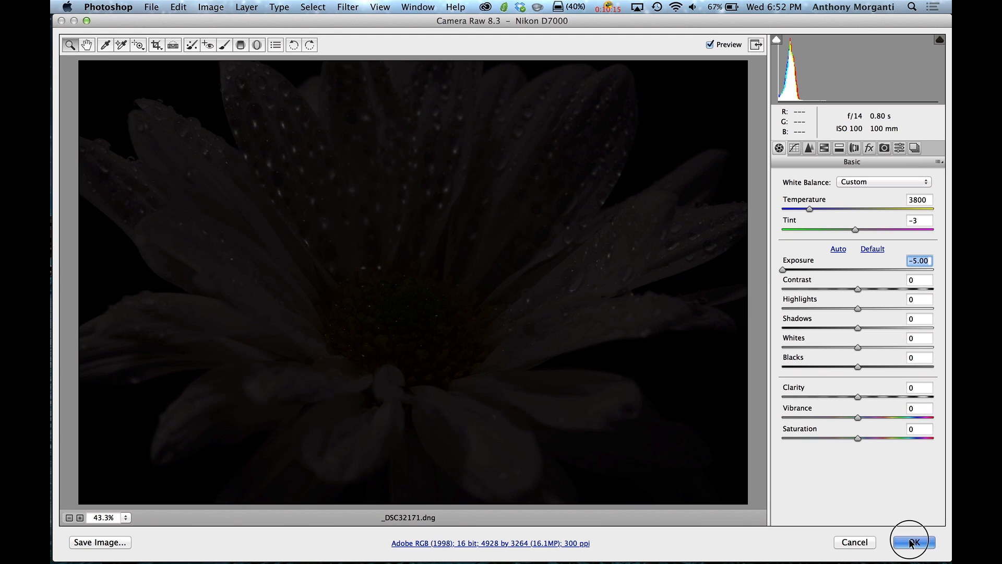
pyautogui.click(909, 541)
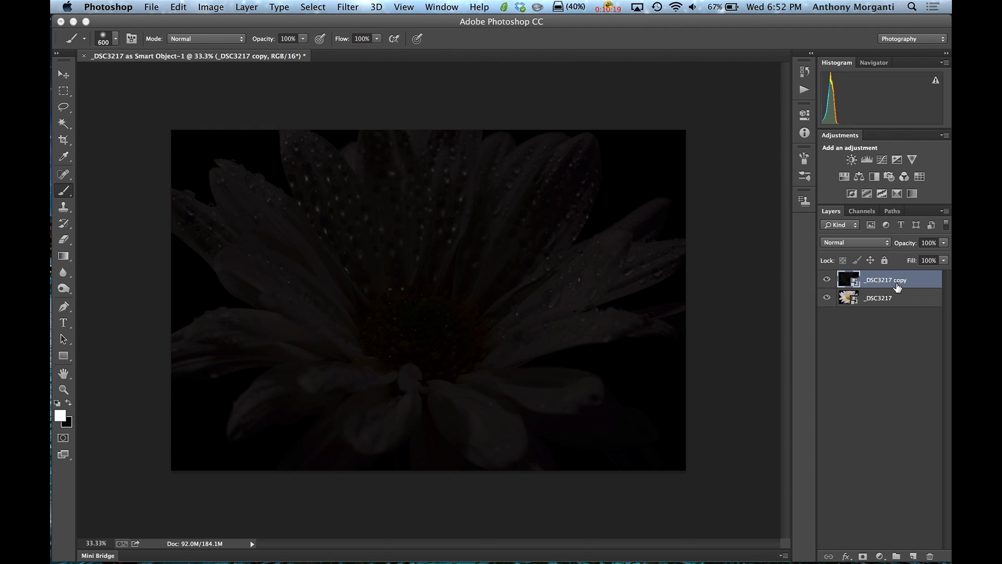
pyautogui.moveTo(861, 301)
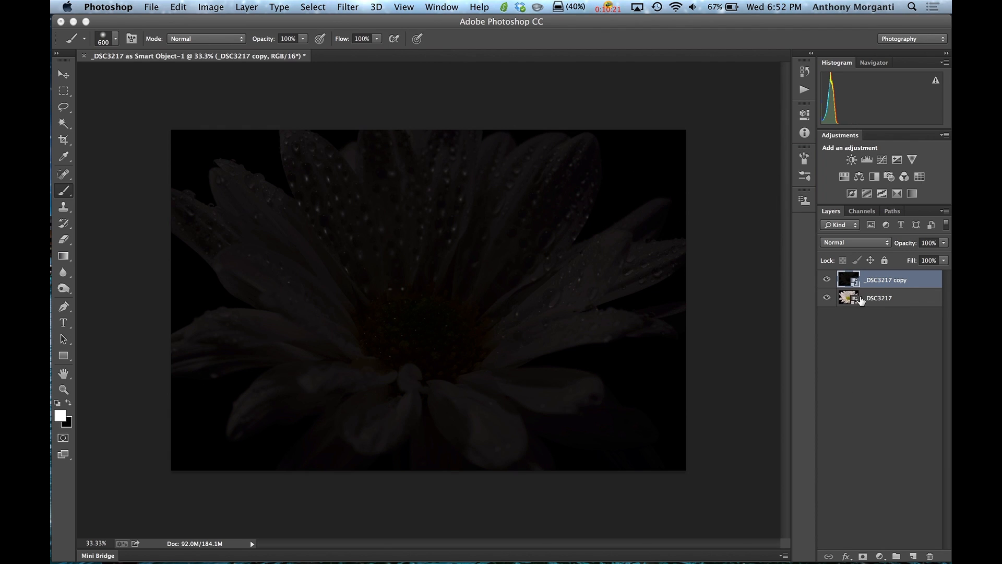
pyautogui.moveTo(842, 282)
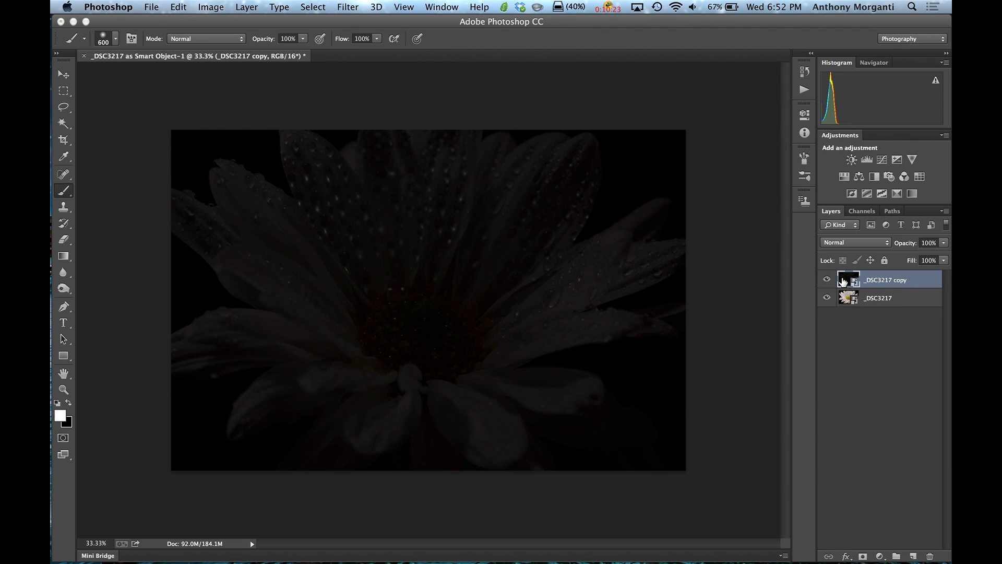
pyautogui.moveTo(848, 279)
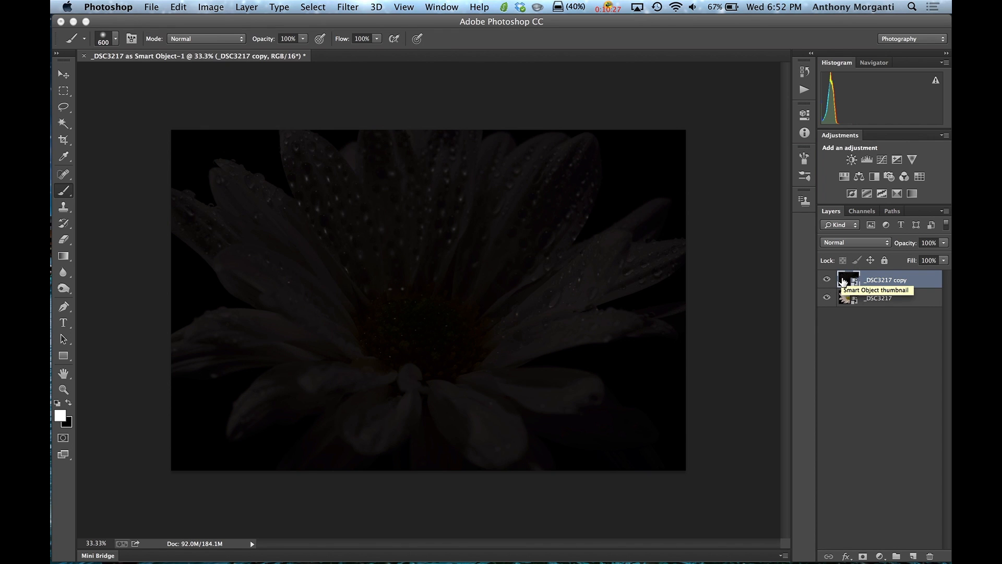
pyautogui.doubleClick(849, 279)
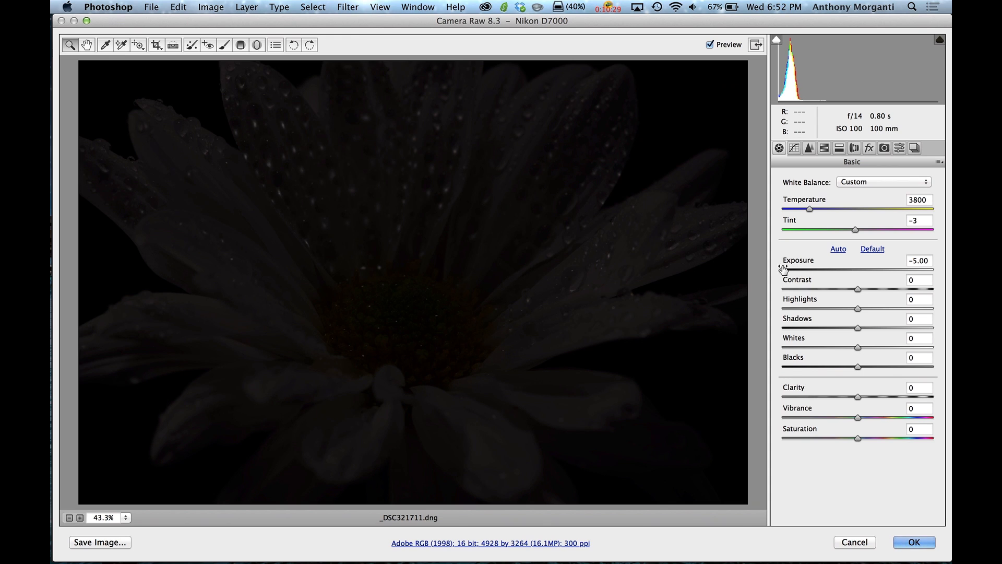
# - Reset the copy's exposure to 0 and apply Convert to Grayscale in Camera Raw
pyautogui.tripleClick(919, 260)
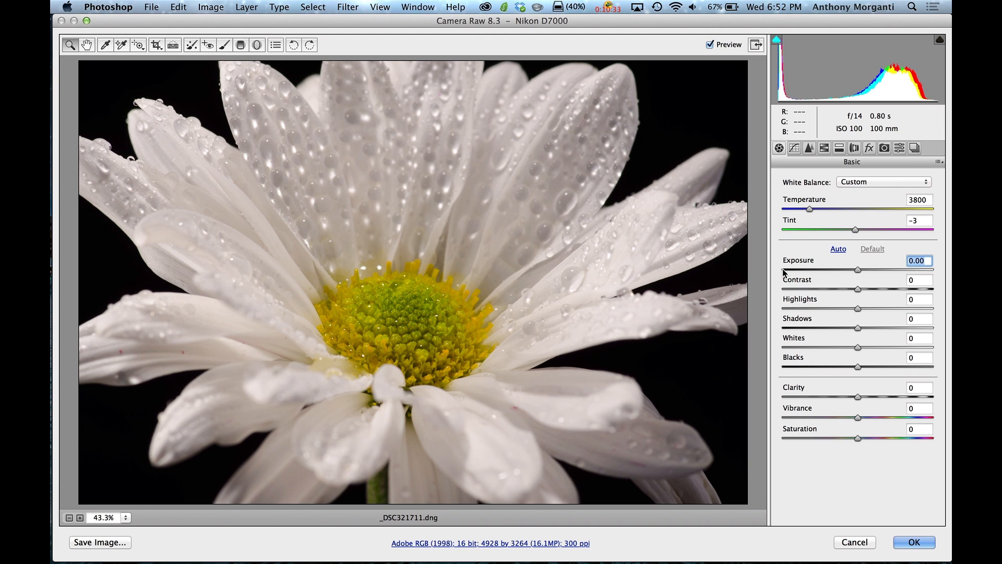
pyautogui.moveTo(858, 312)
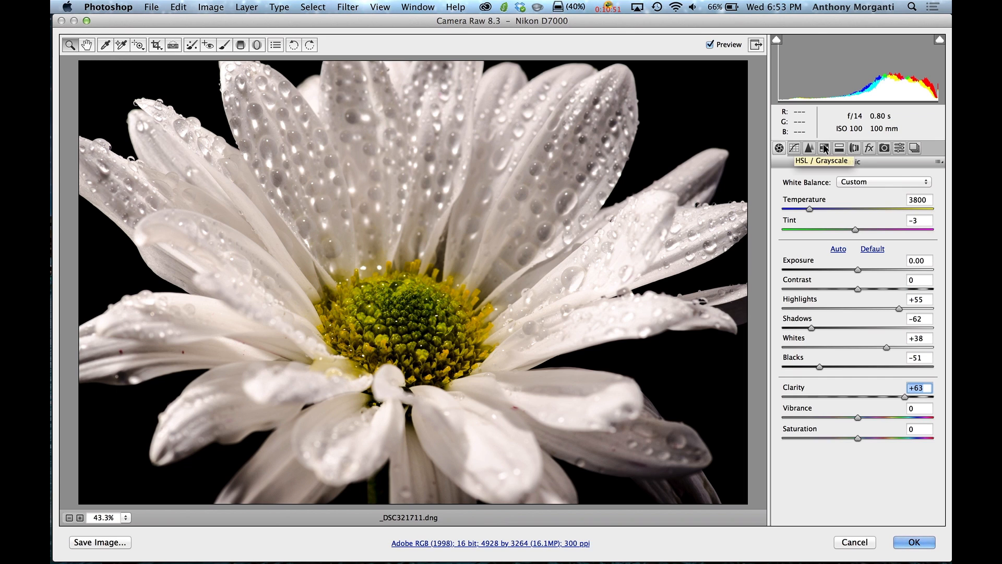
pyautogui.click(824, 148)
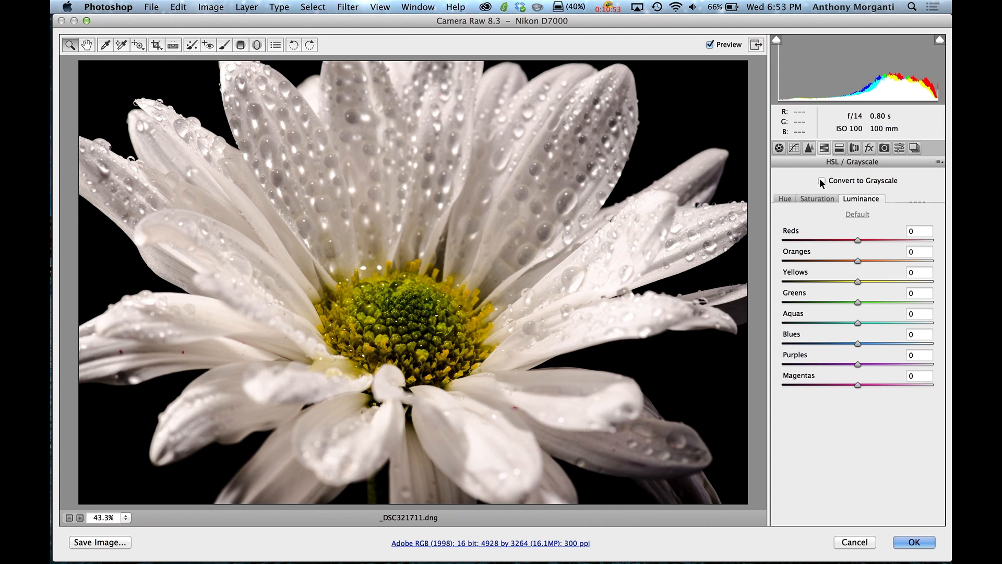
pyautogui.click(824, 180)
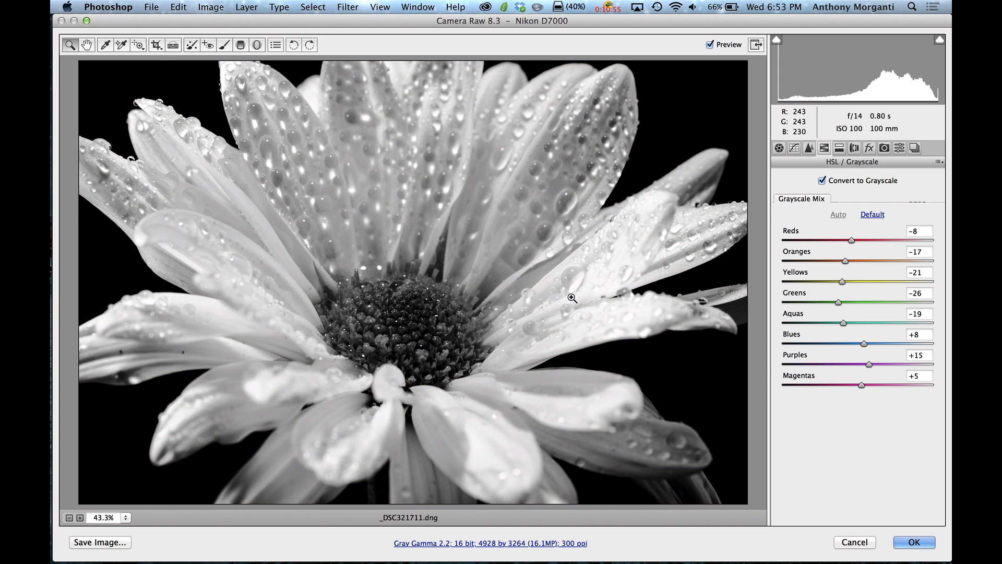
pyautogui.moveTo(629, 328)
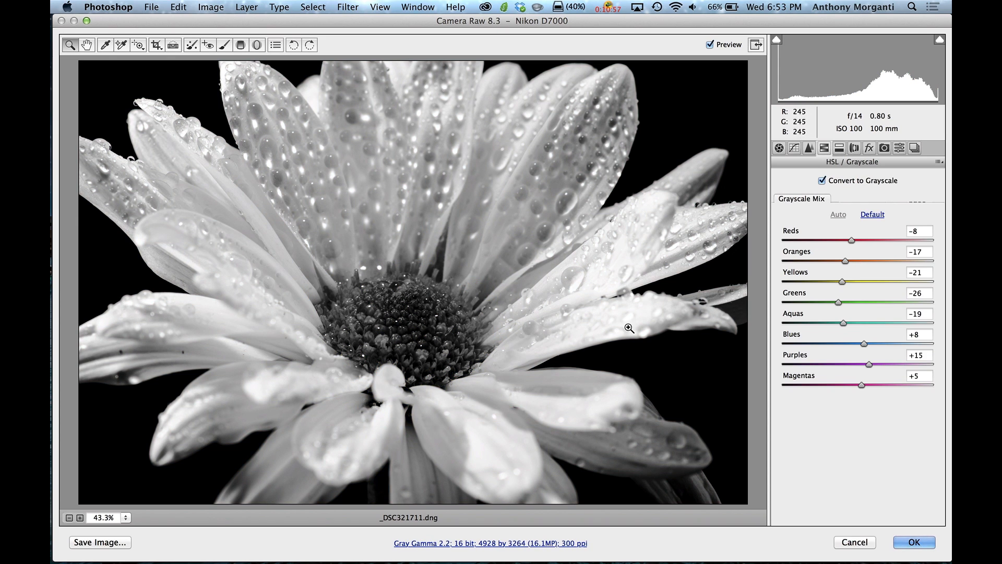
pyautogui.moveTo(912, 542)
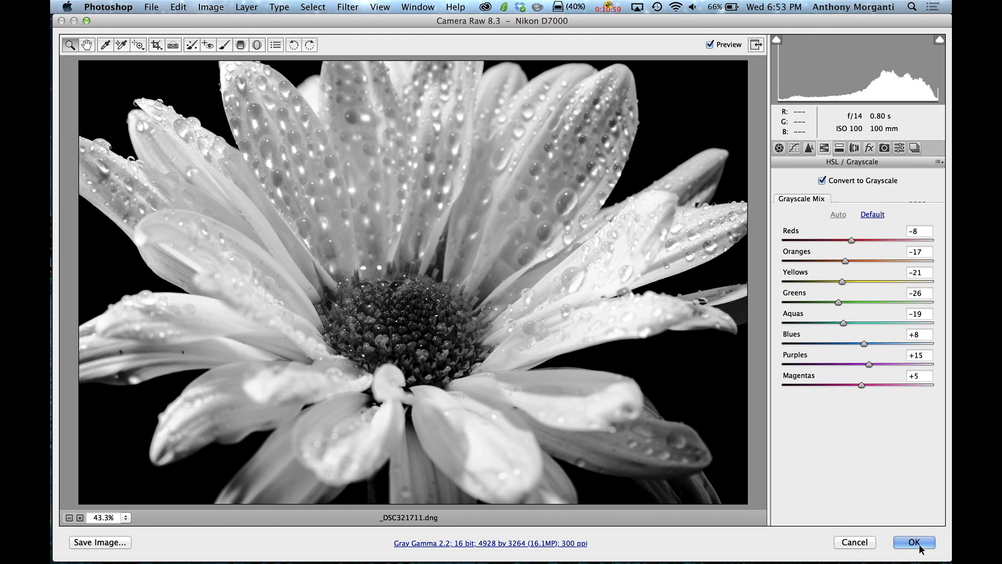
pyautogui.click(913, 541)
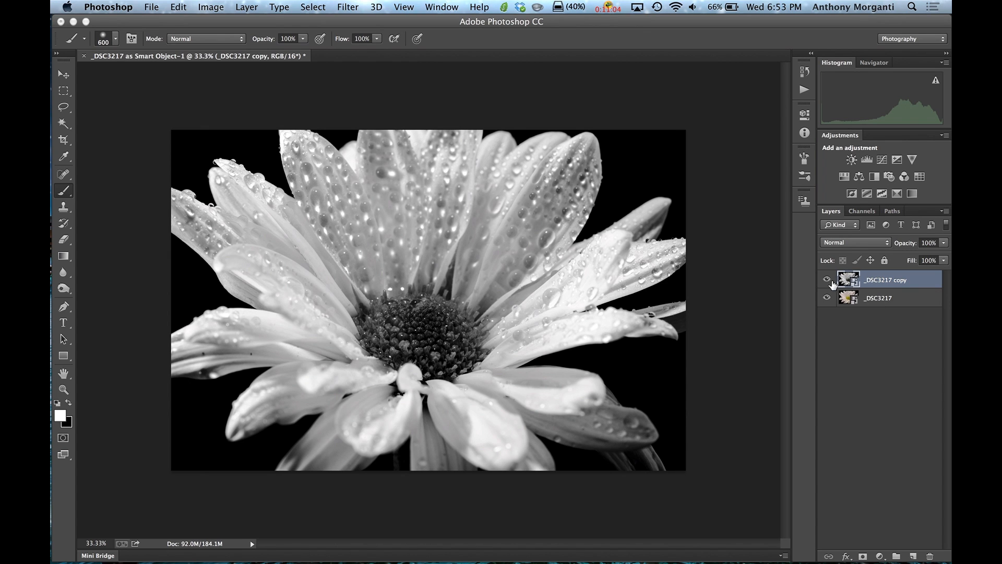
# - Set the grayscale copy's blend mode to Luminosity, toggling its visibility to compare
pyautogui.click(827, 280)
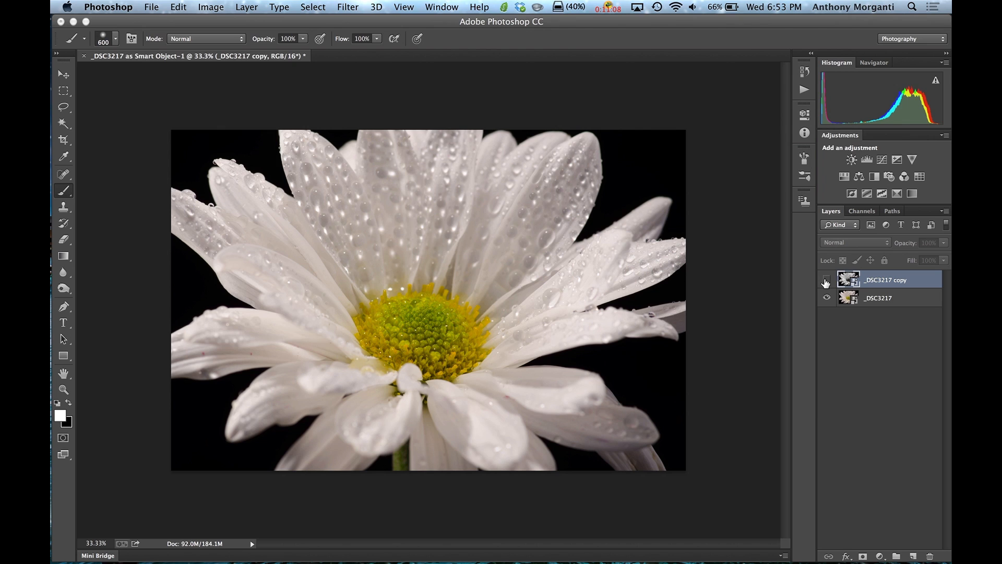
pyautogui.click(853, 241)
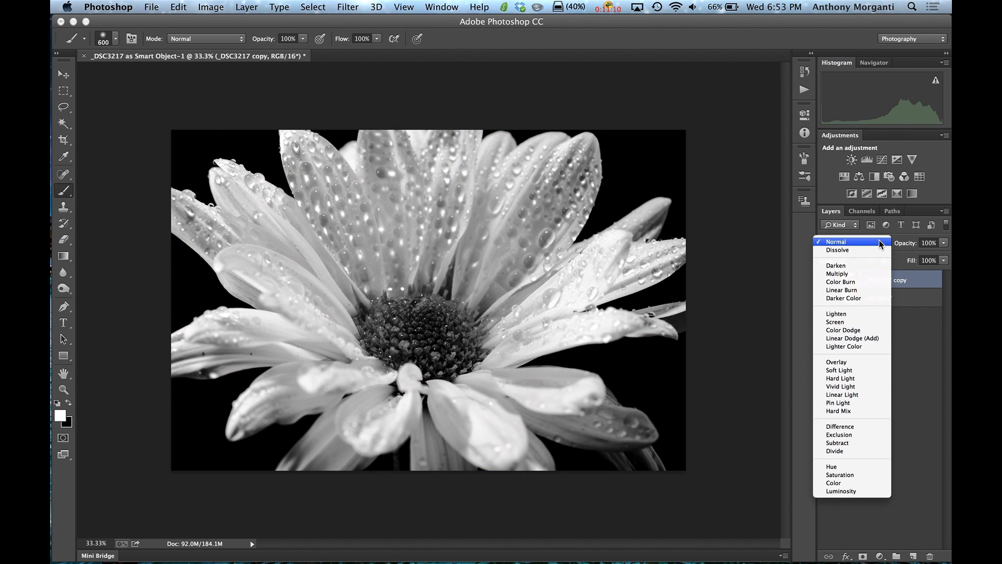
pyautogui.moveTo(840, 491)
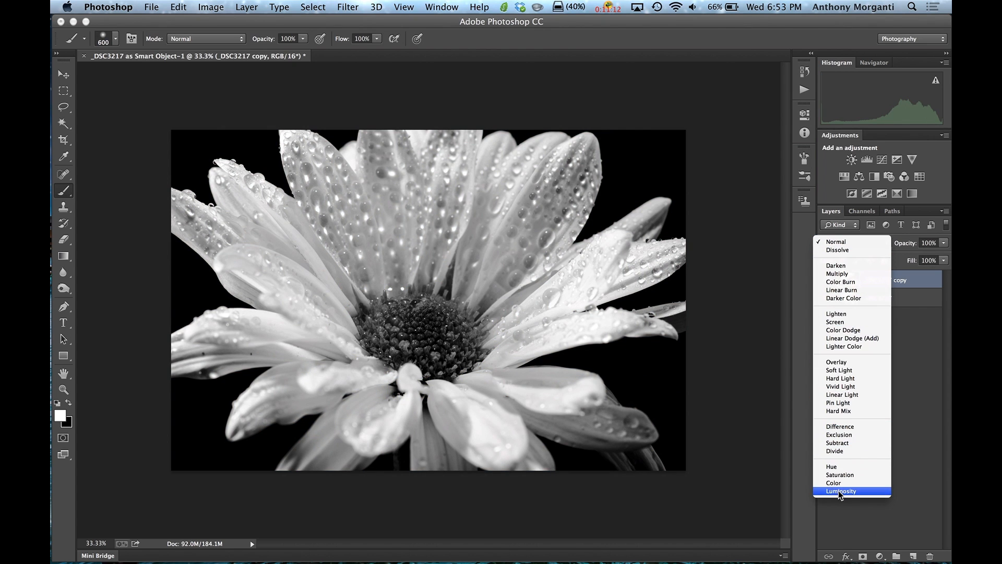
pyautogui.click(840, 491)
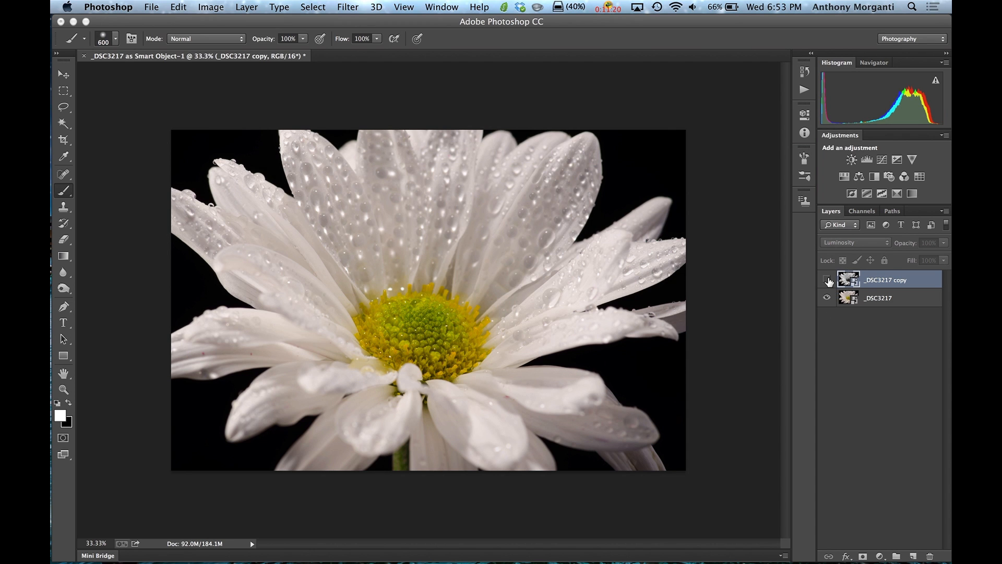
pyautogui.click(826, 281)
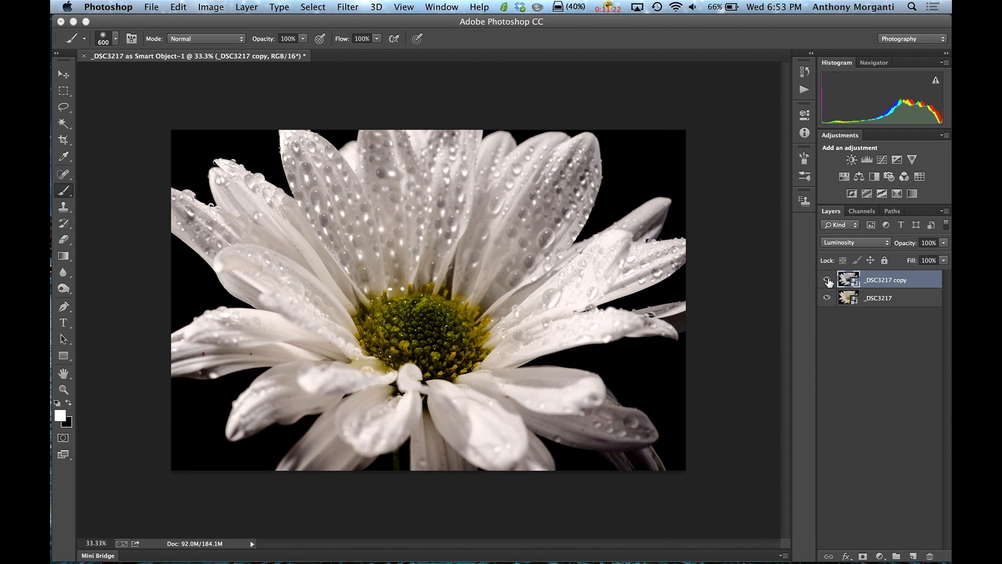
pyautogui.moveTo(826, 282)
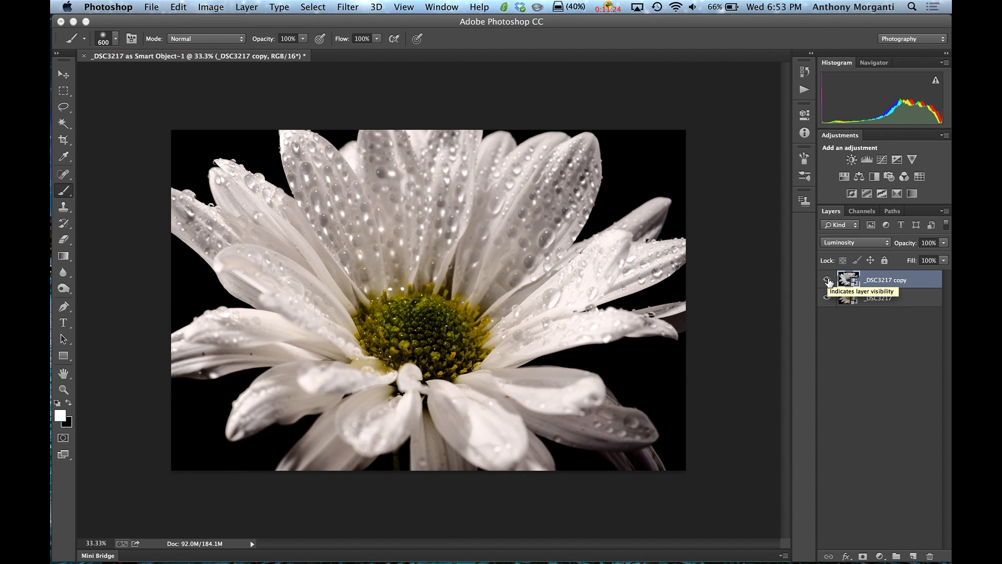